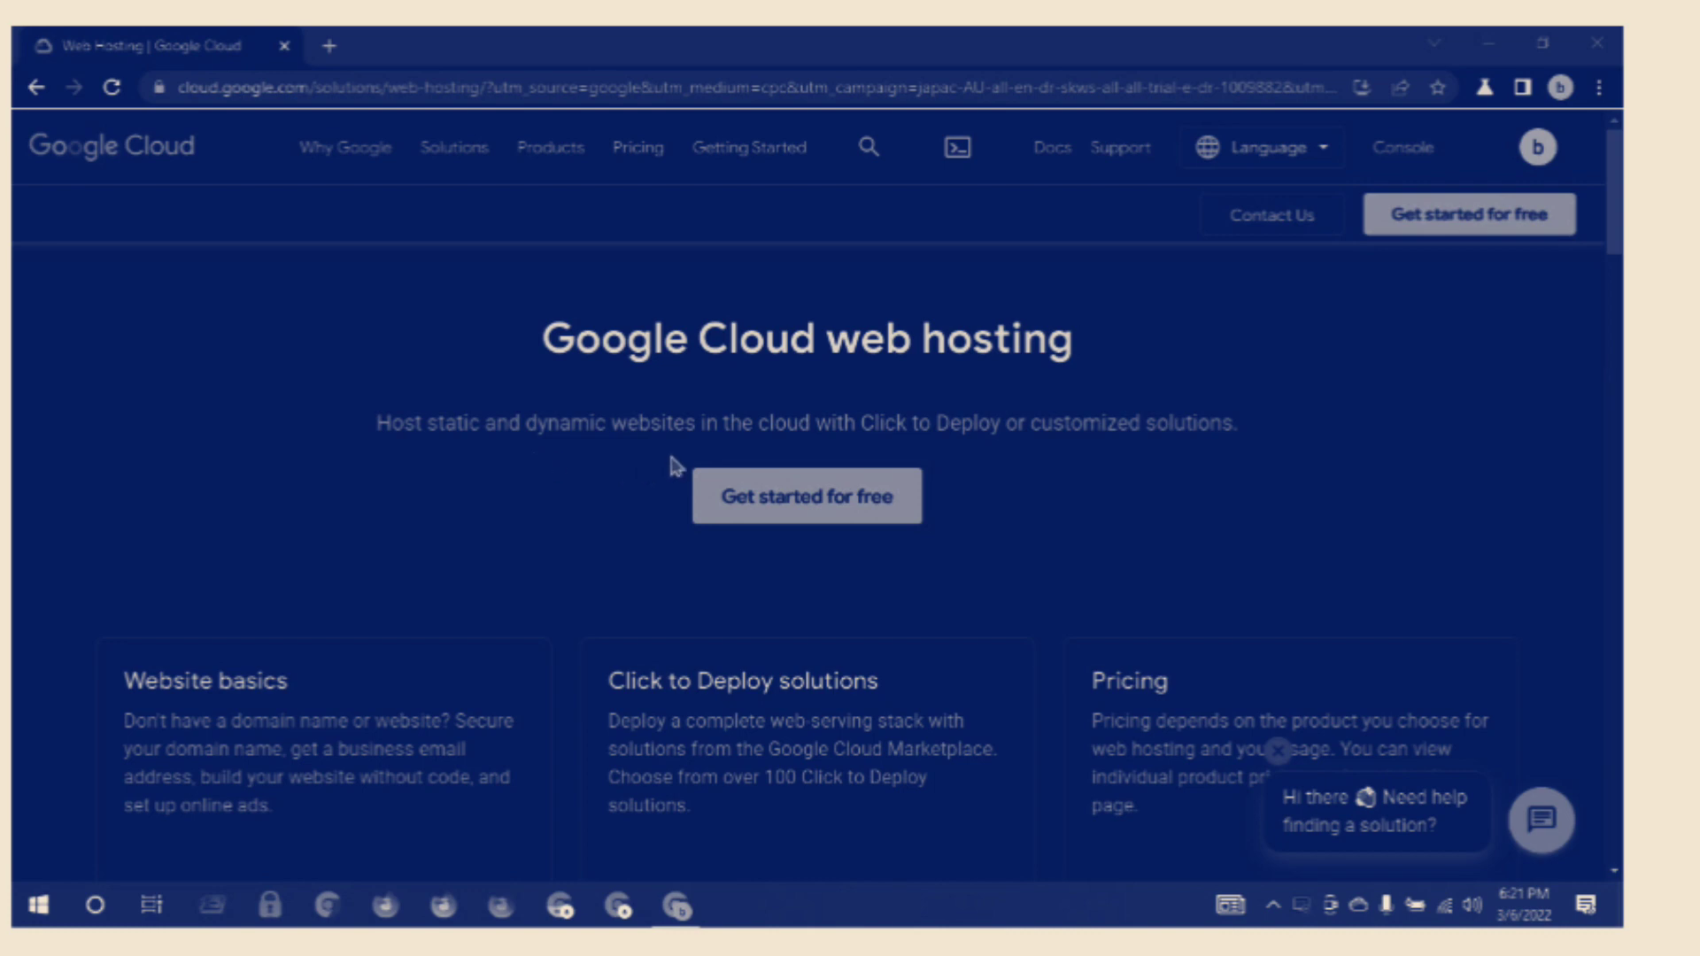
mouse_move(827, 447)
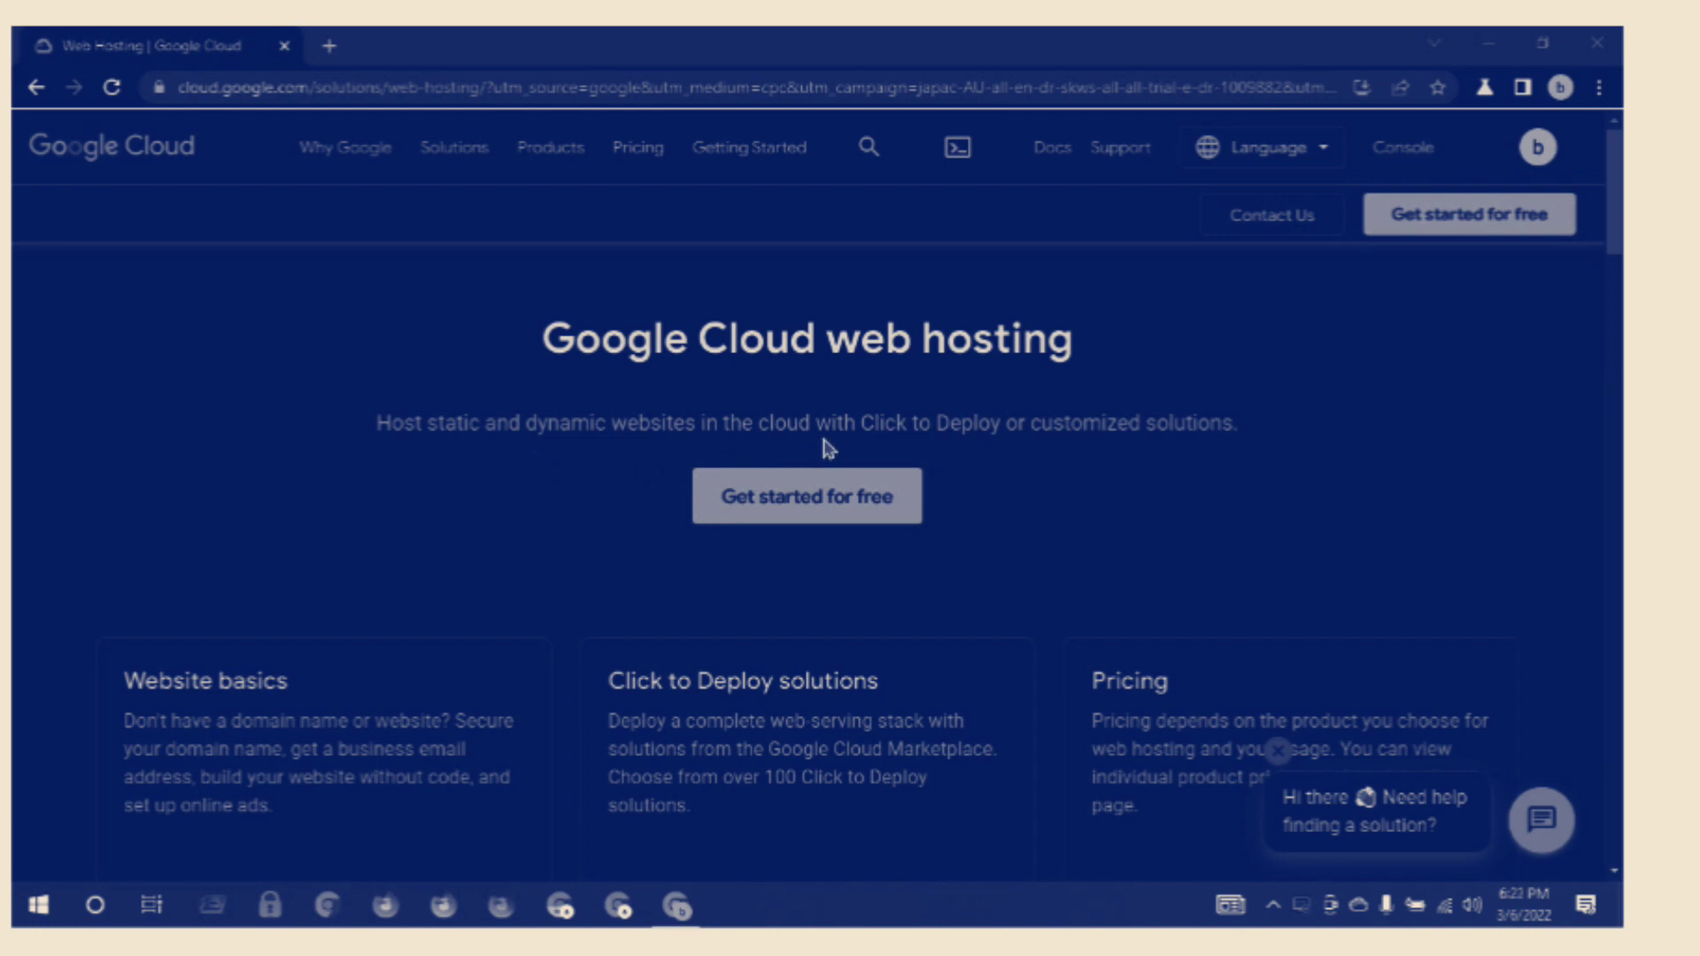
mouse_move(984, 460)
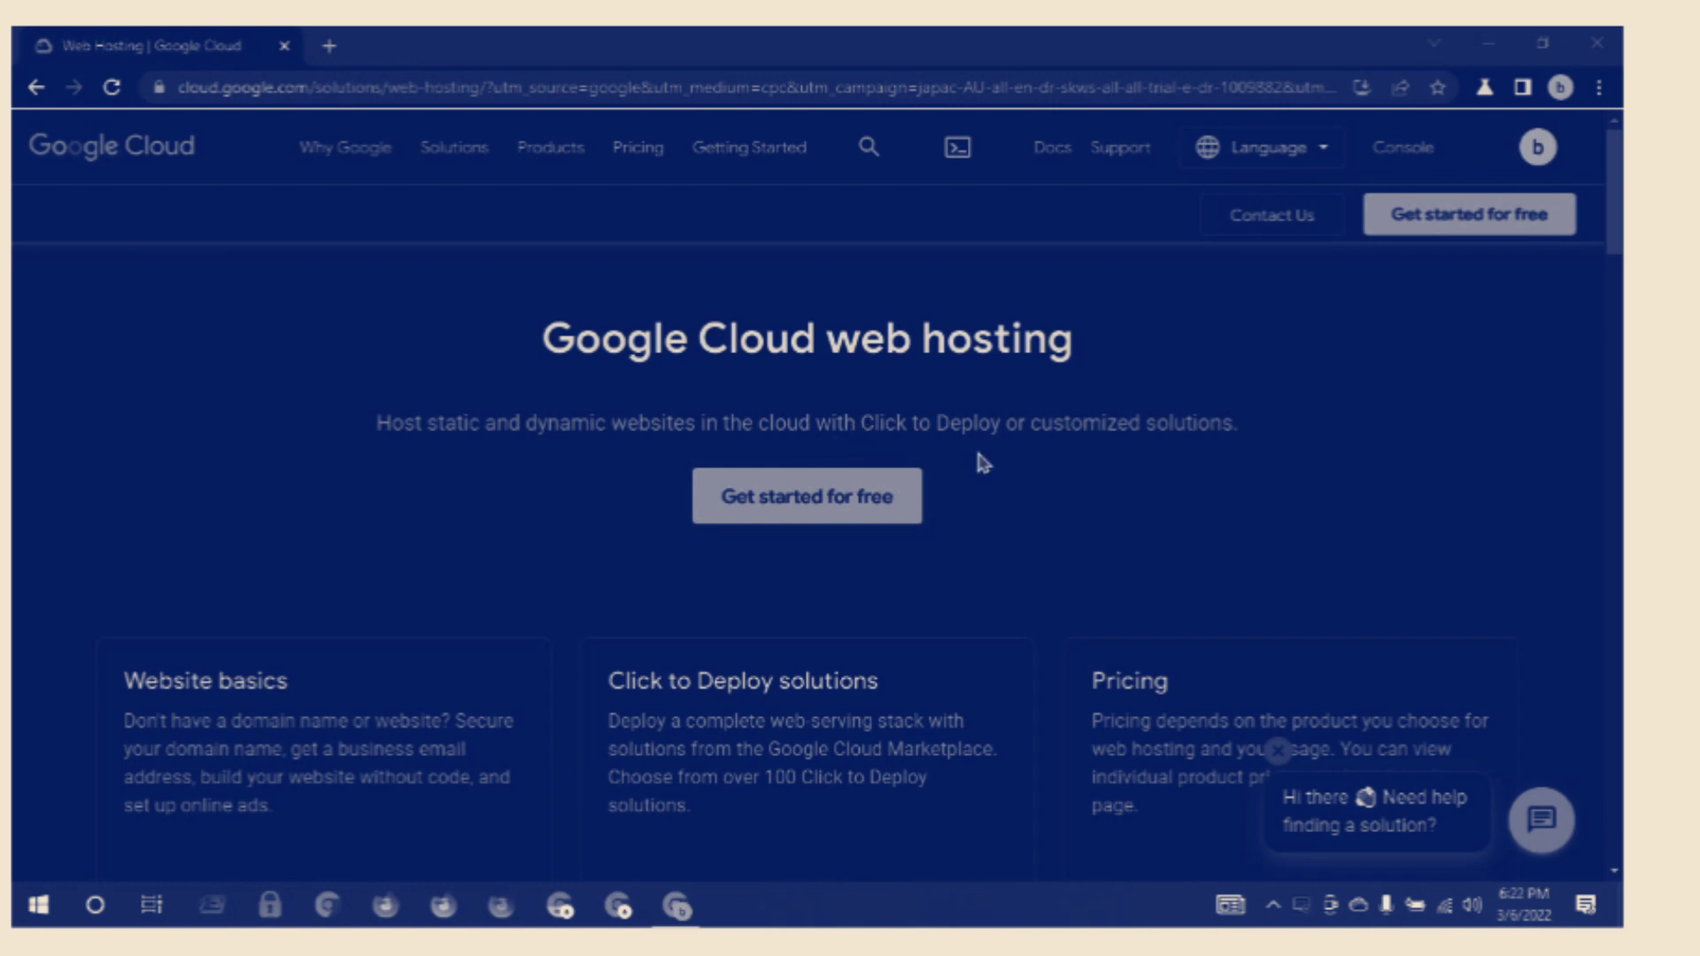
mouse_move(987, 464)
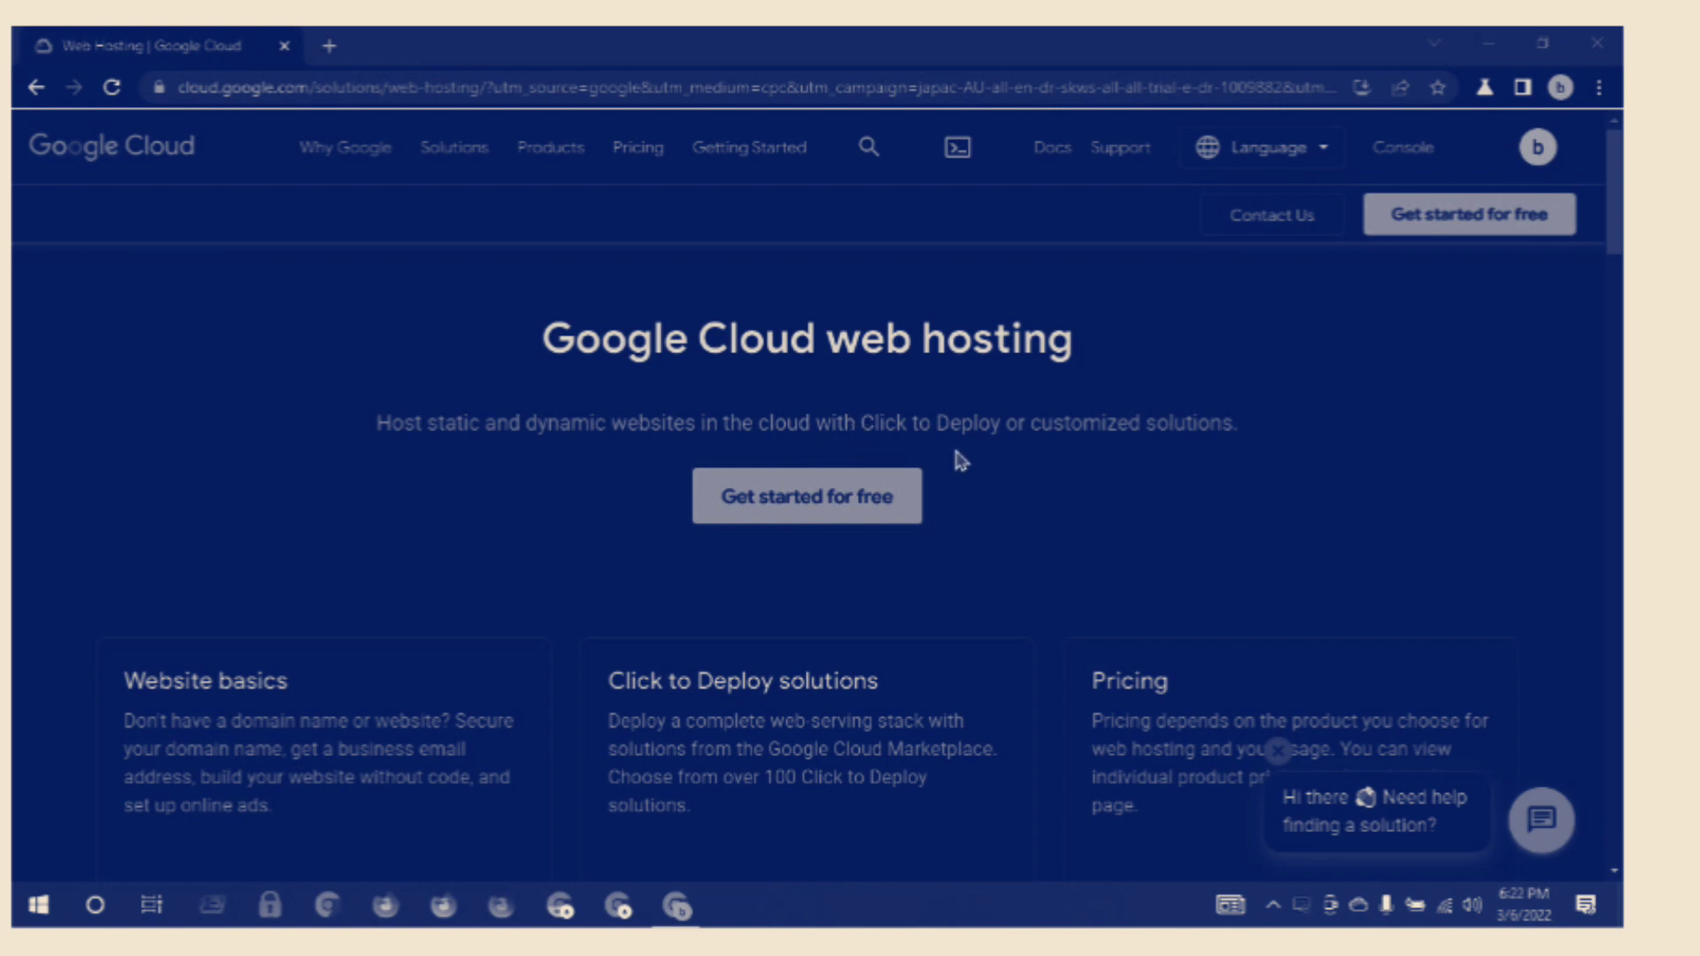
mouse_move(1026, 455)
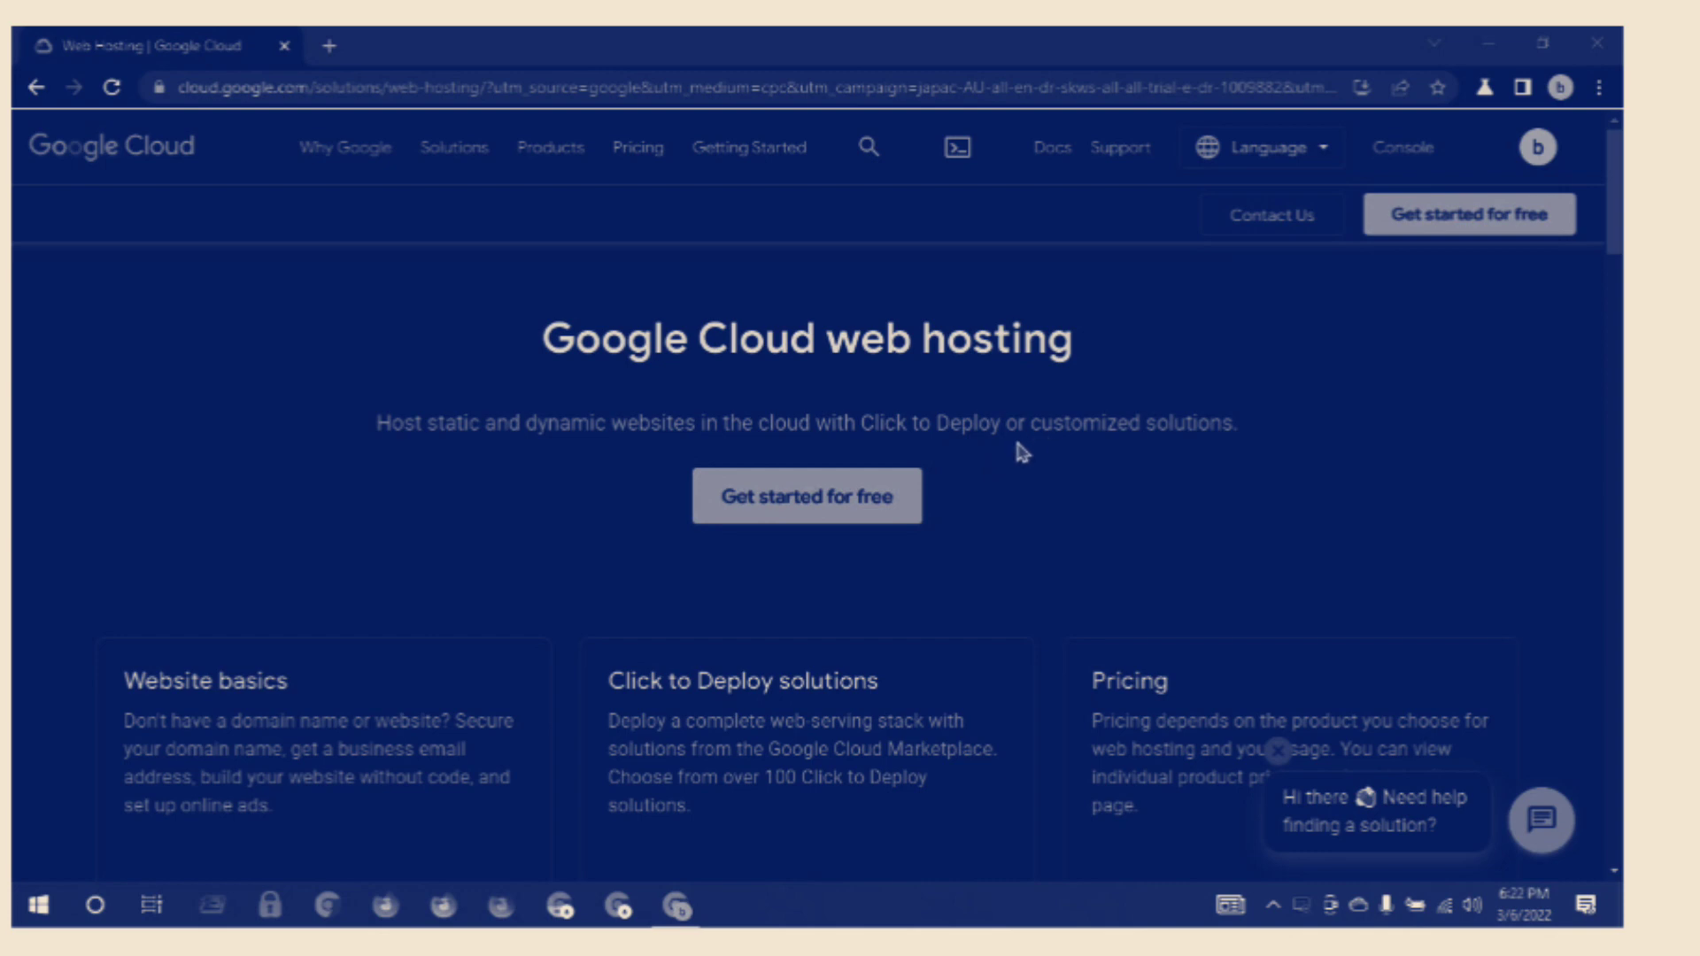
mouse_move(1190, 434)
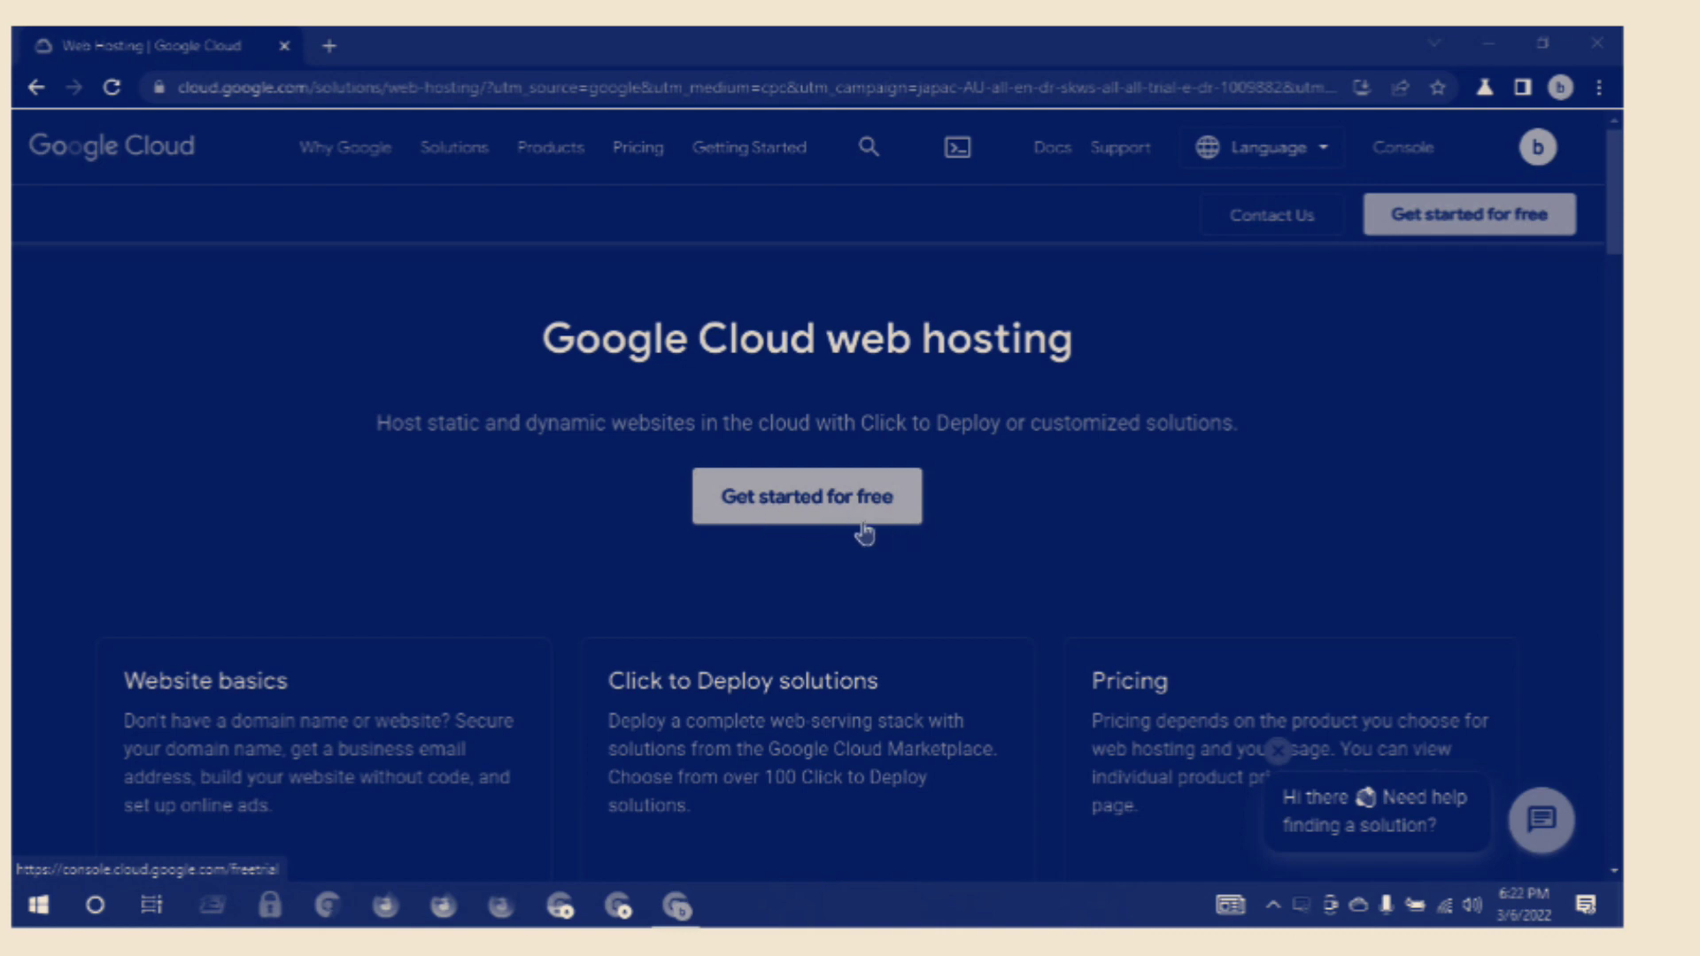
scroll(down, 3)
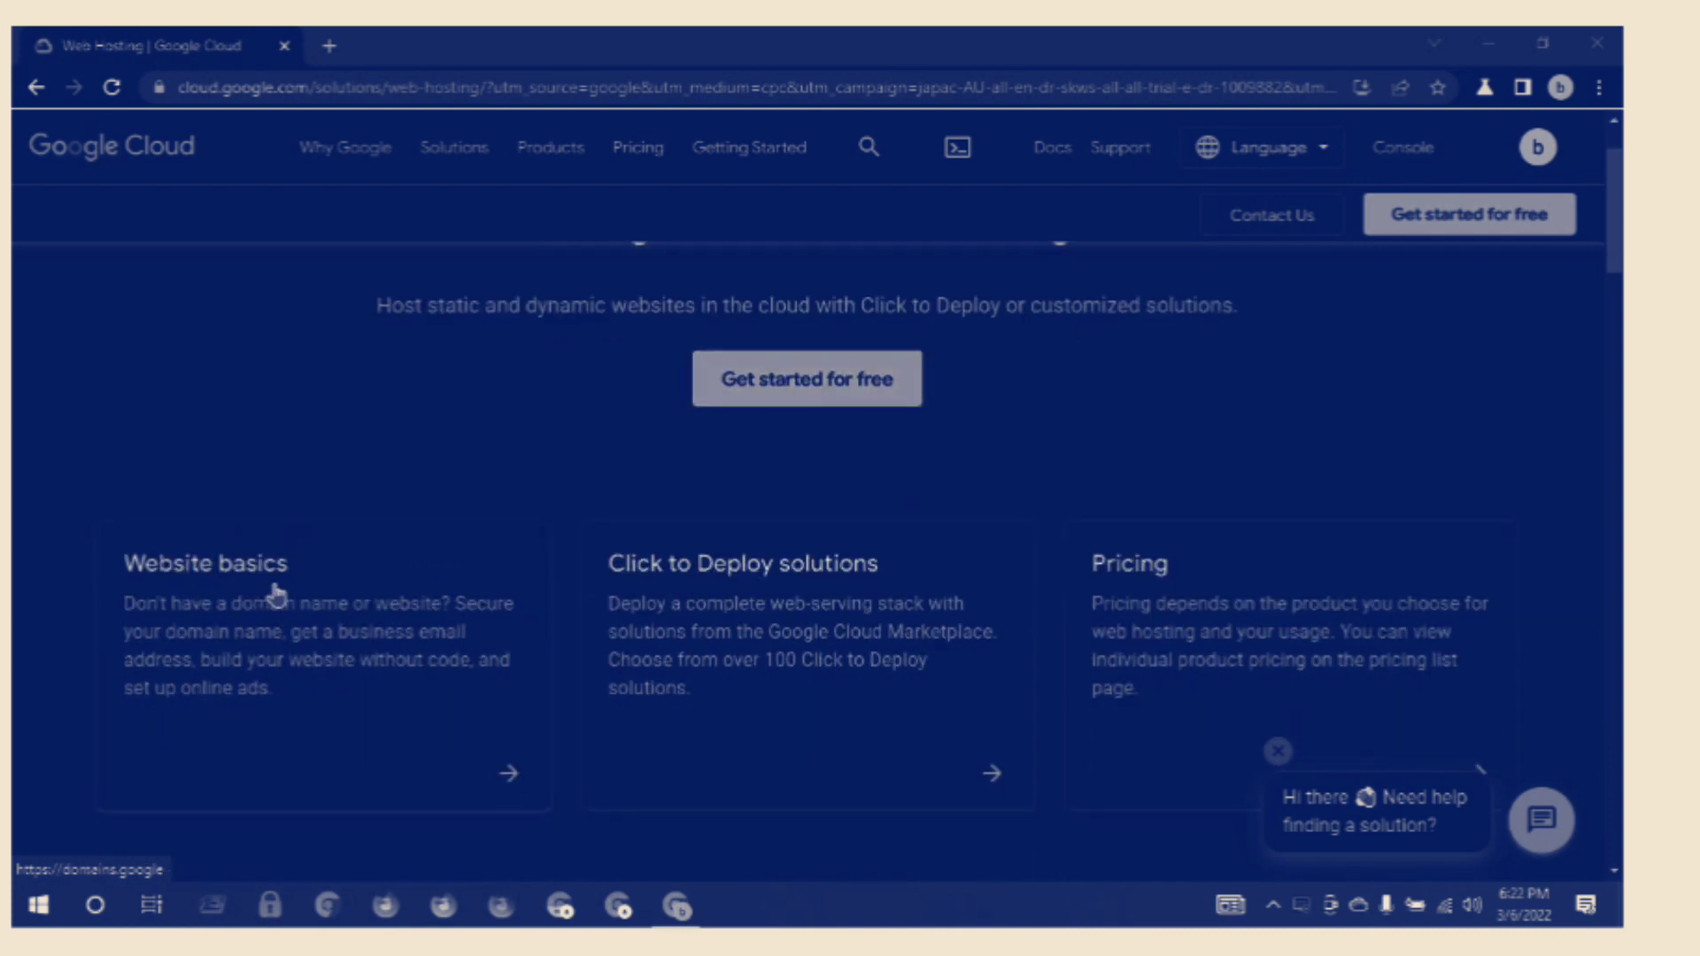
mouse_move(622, 600)
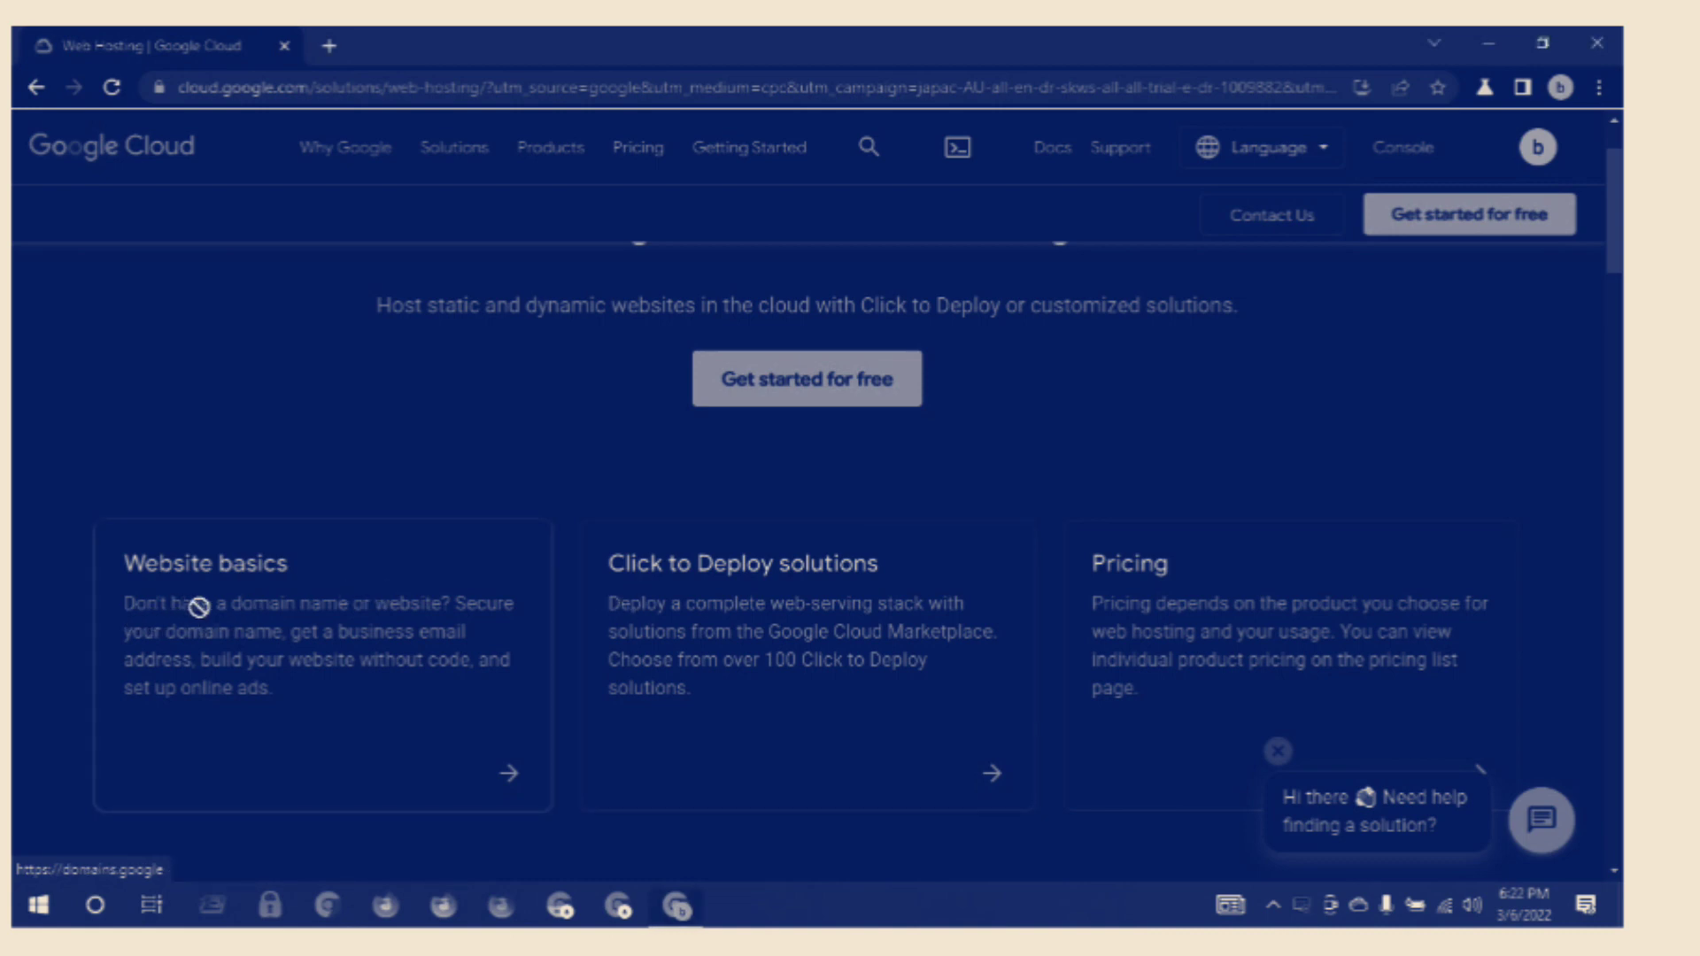
mouse_move(351, 621)
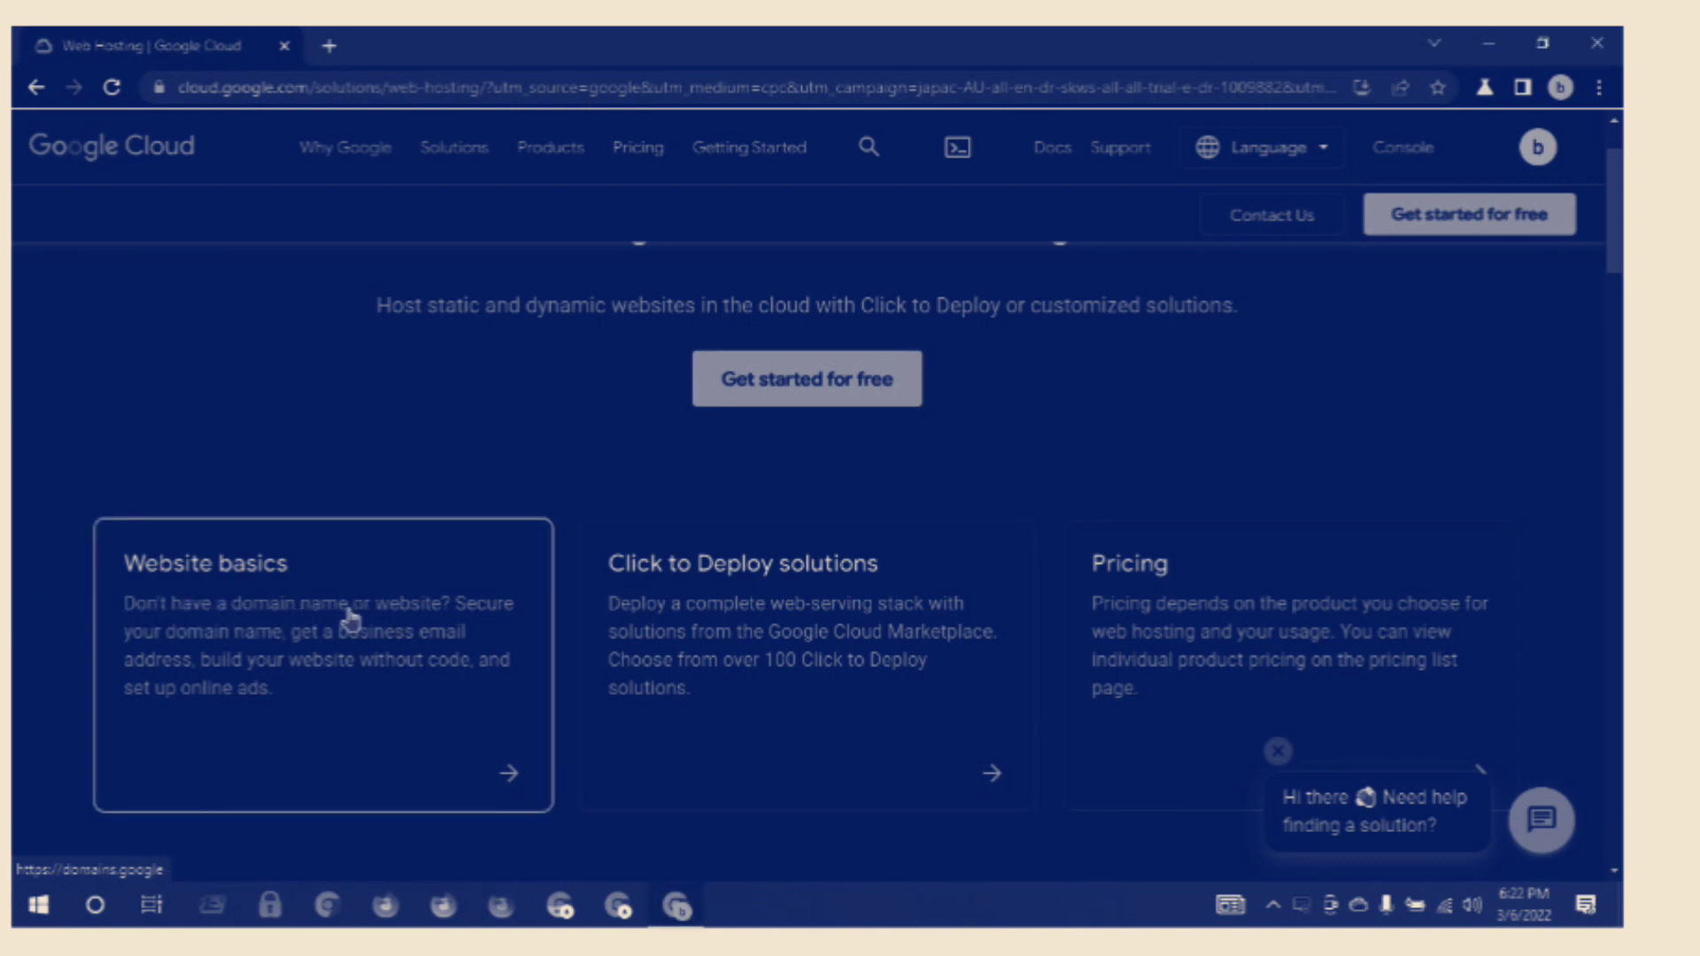
mouse_move(161, 654)
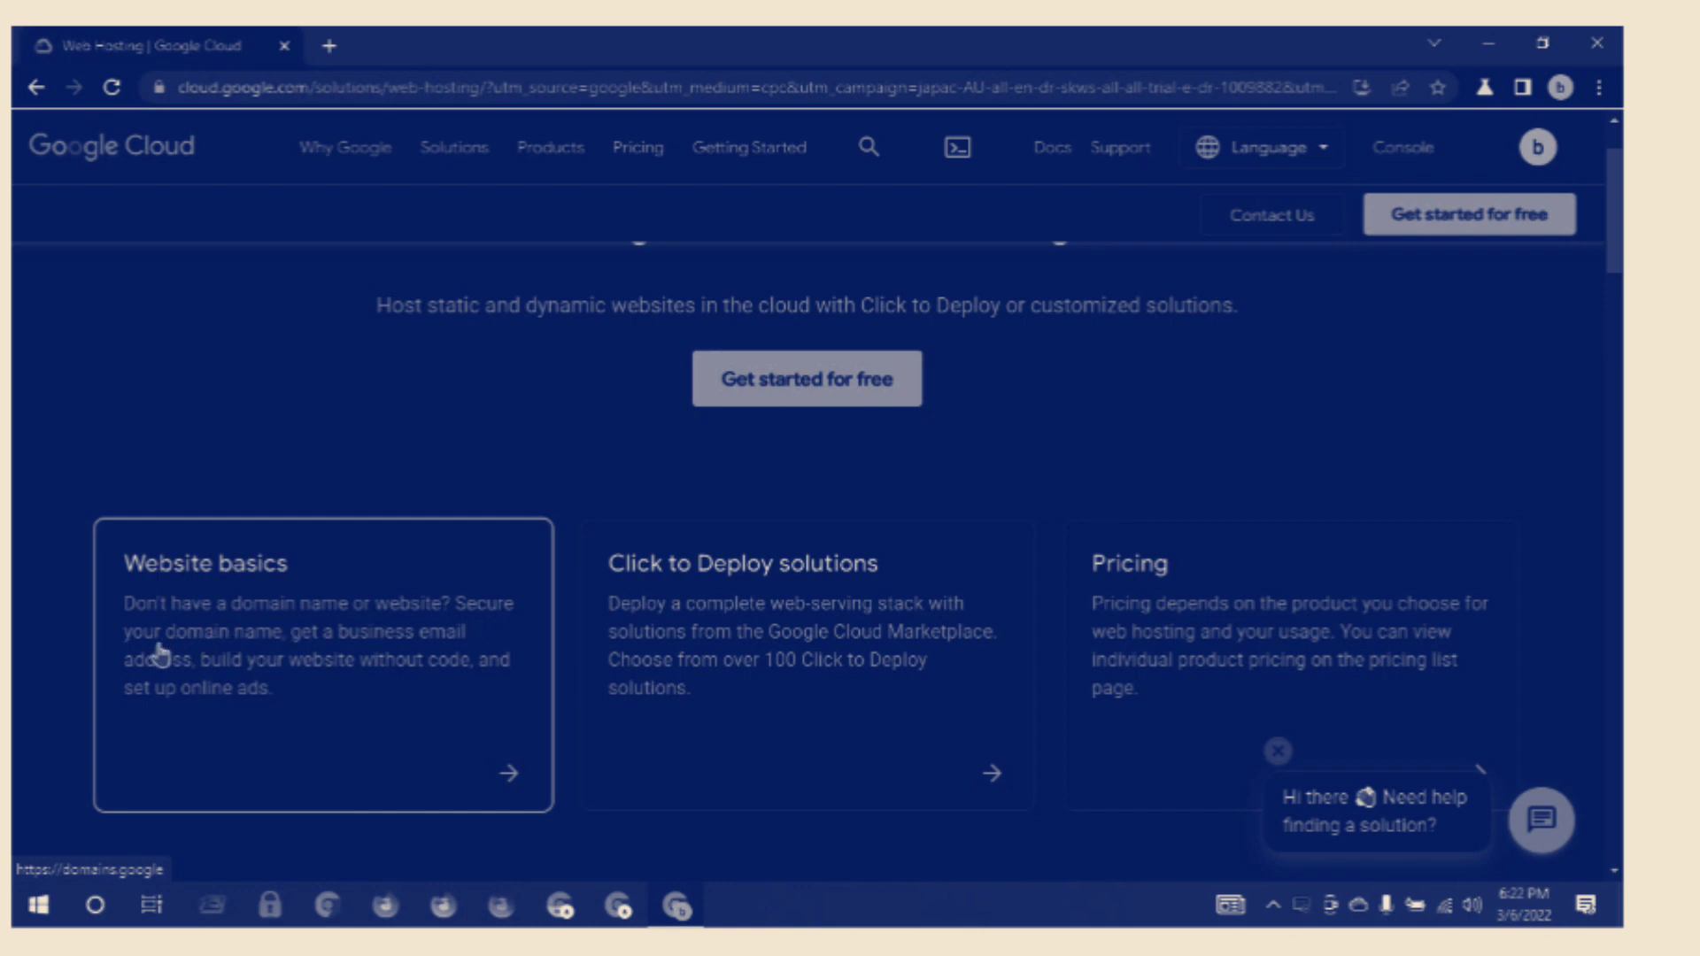
mouse_move(308, 655)
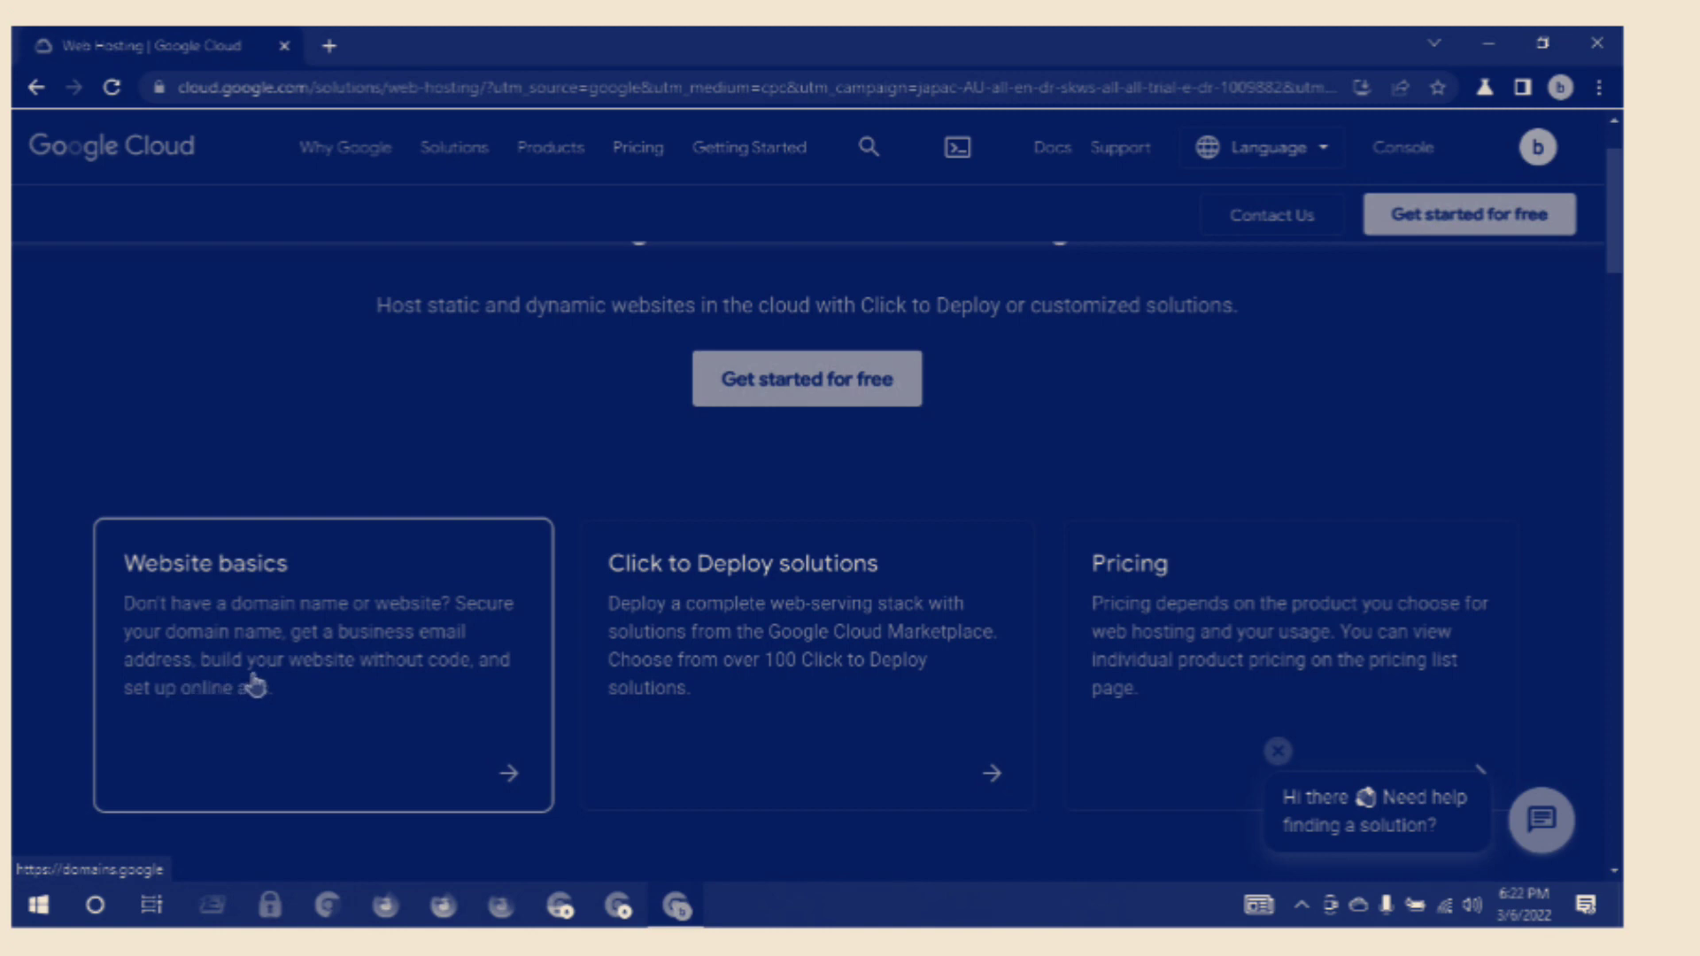
mouse_move(461, 684)
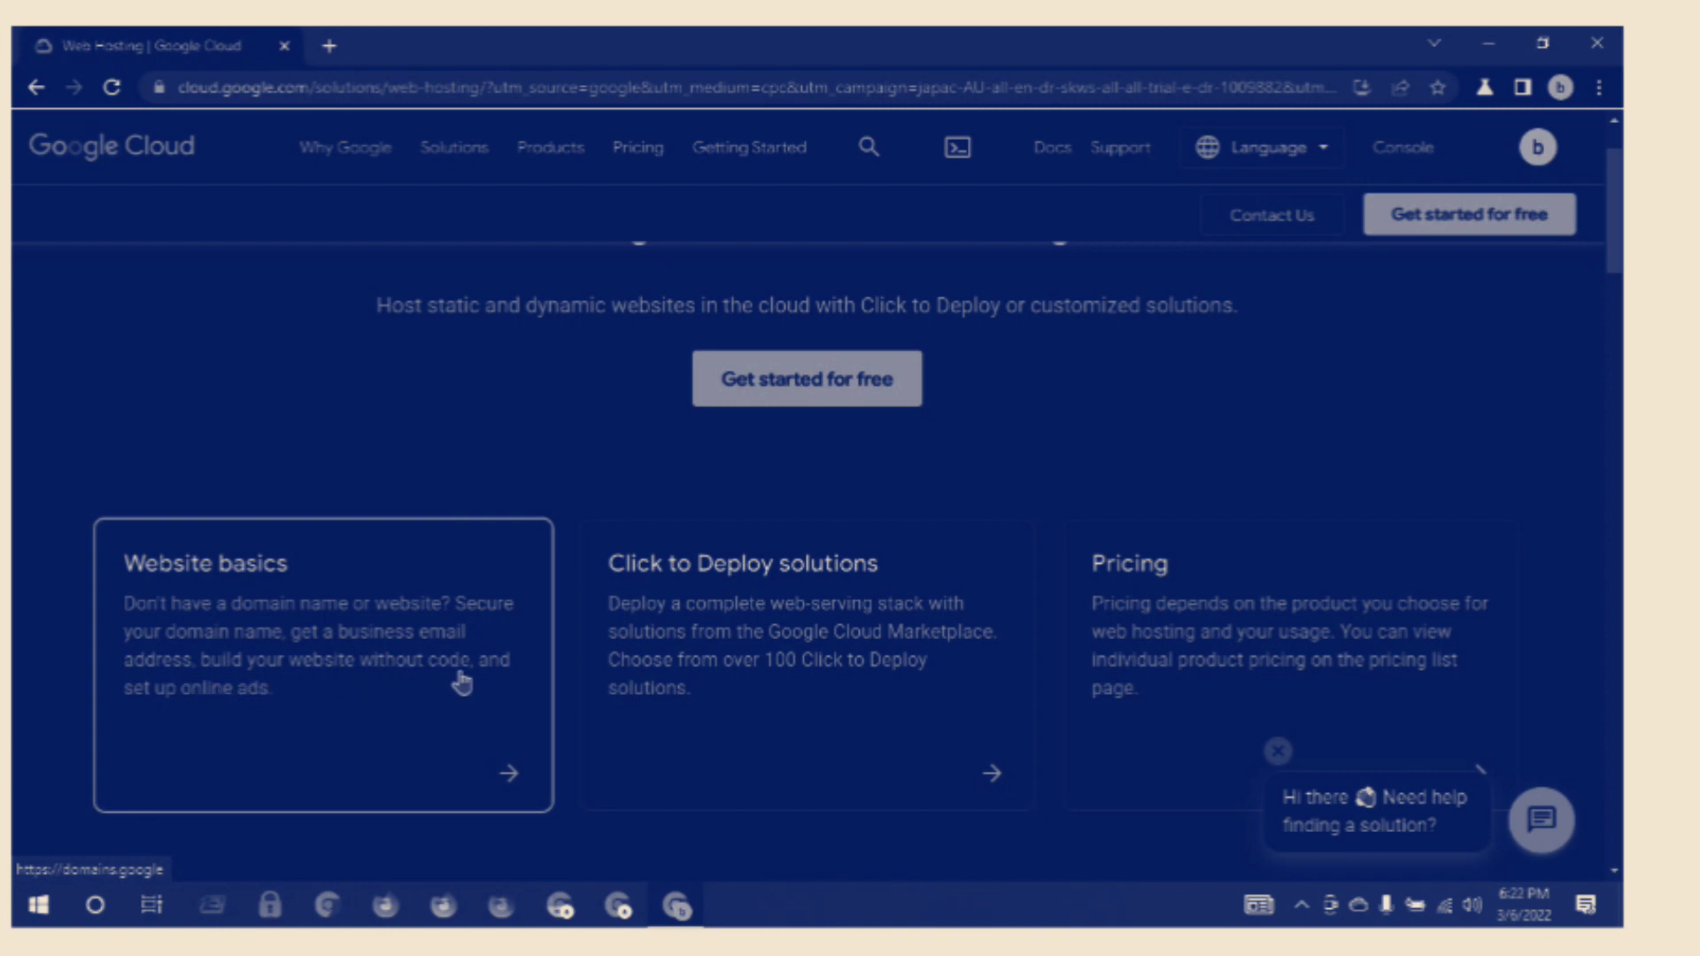
mouse_move(220, 725)
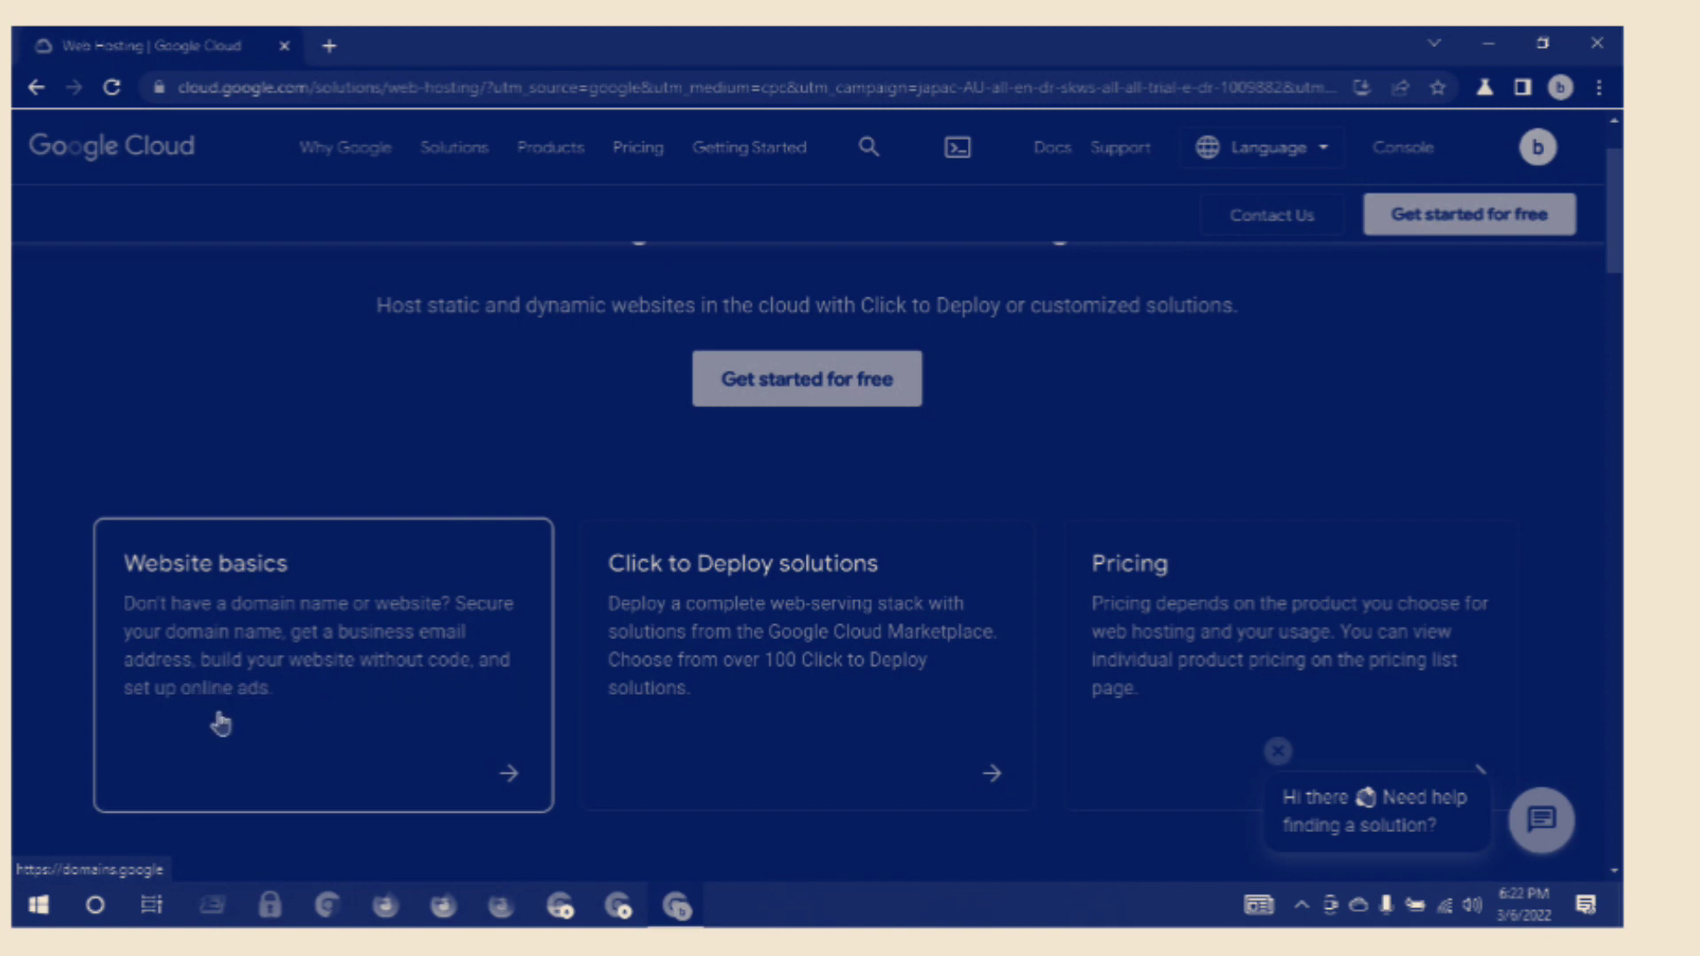
mouse_move(613, 591)
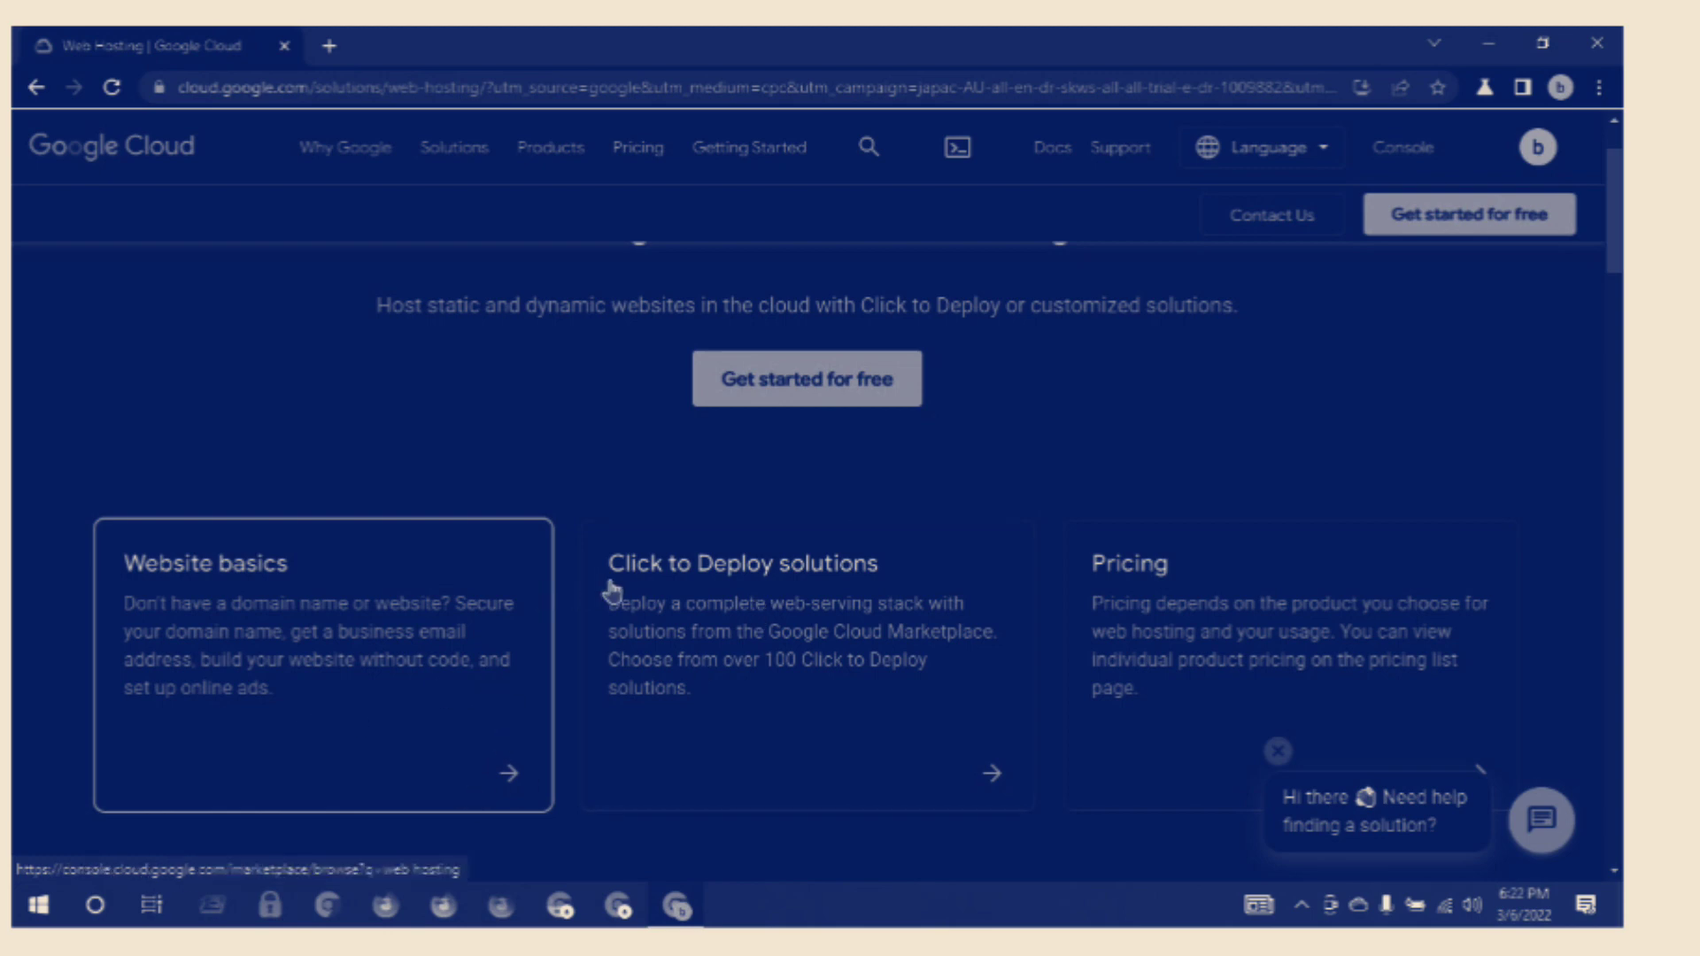
mouse_move(717, 592)
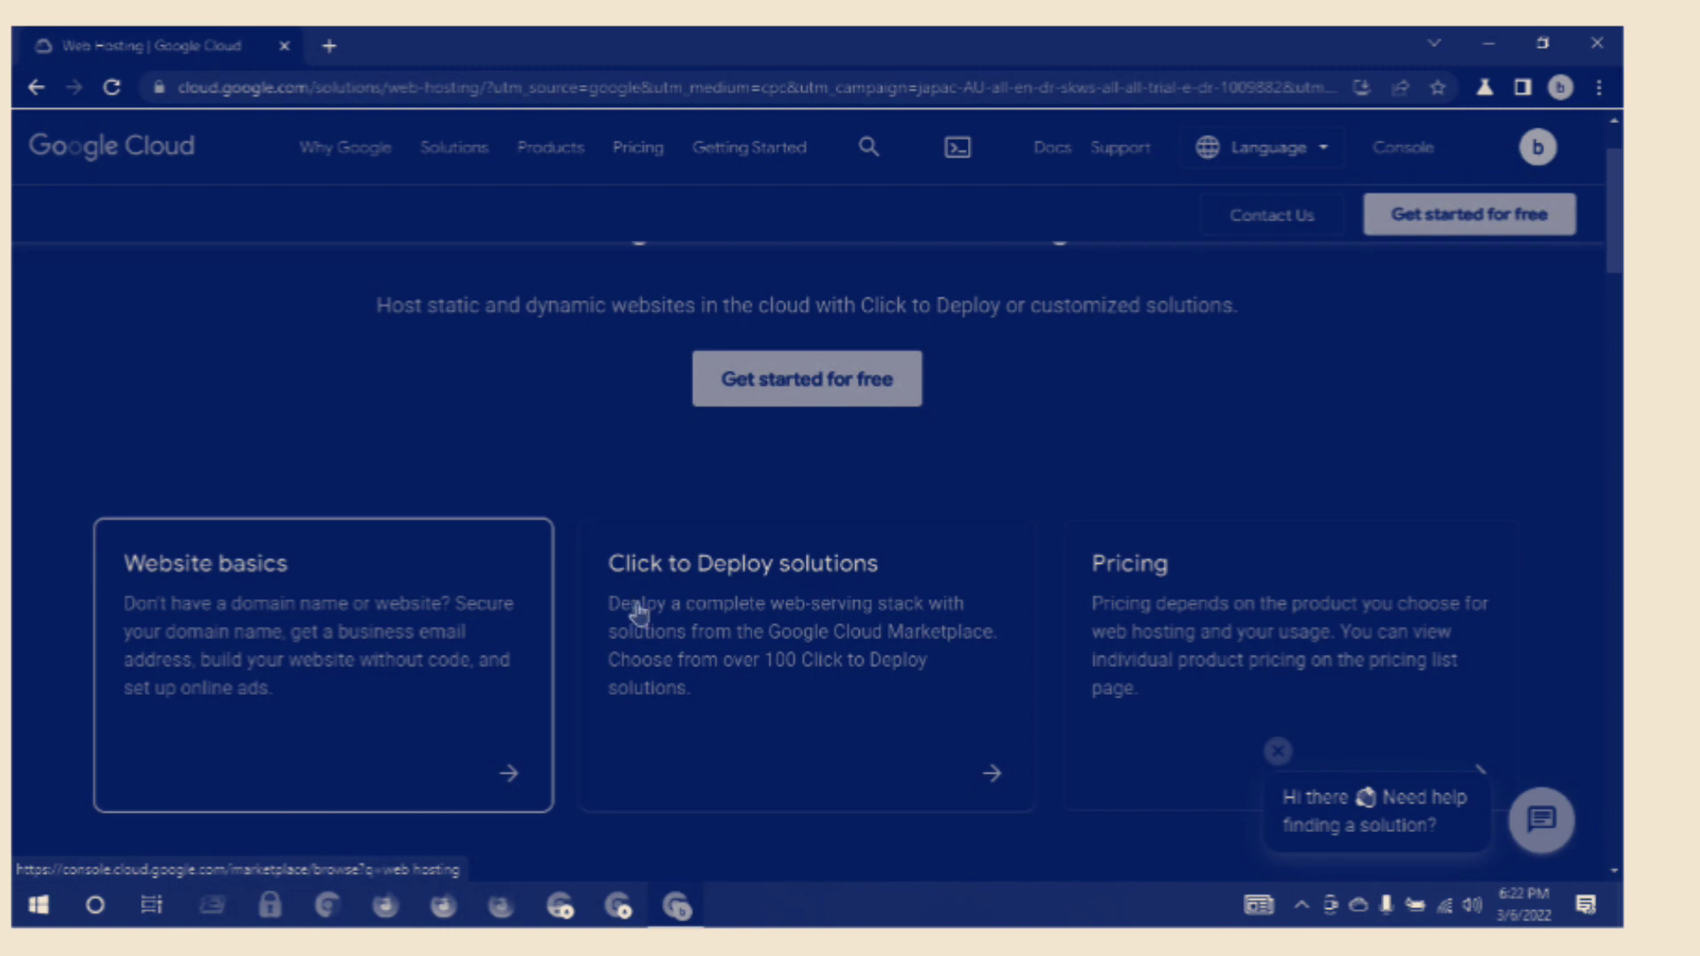
mouse_move(693, 627)
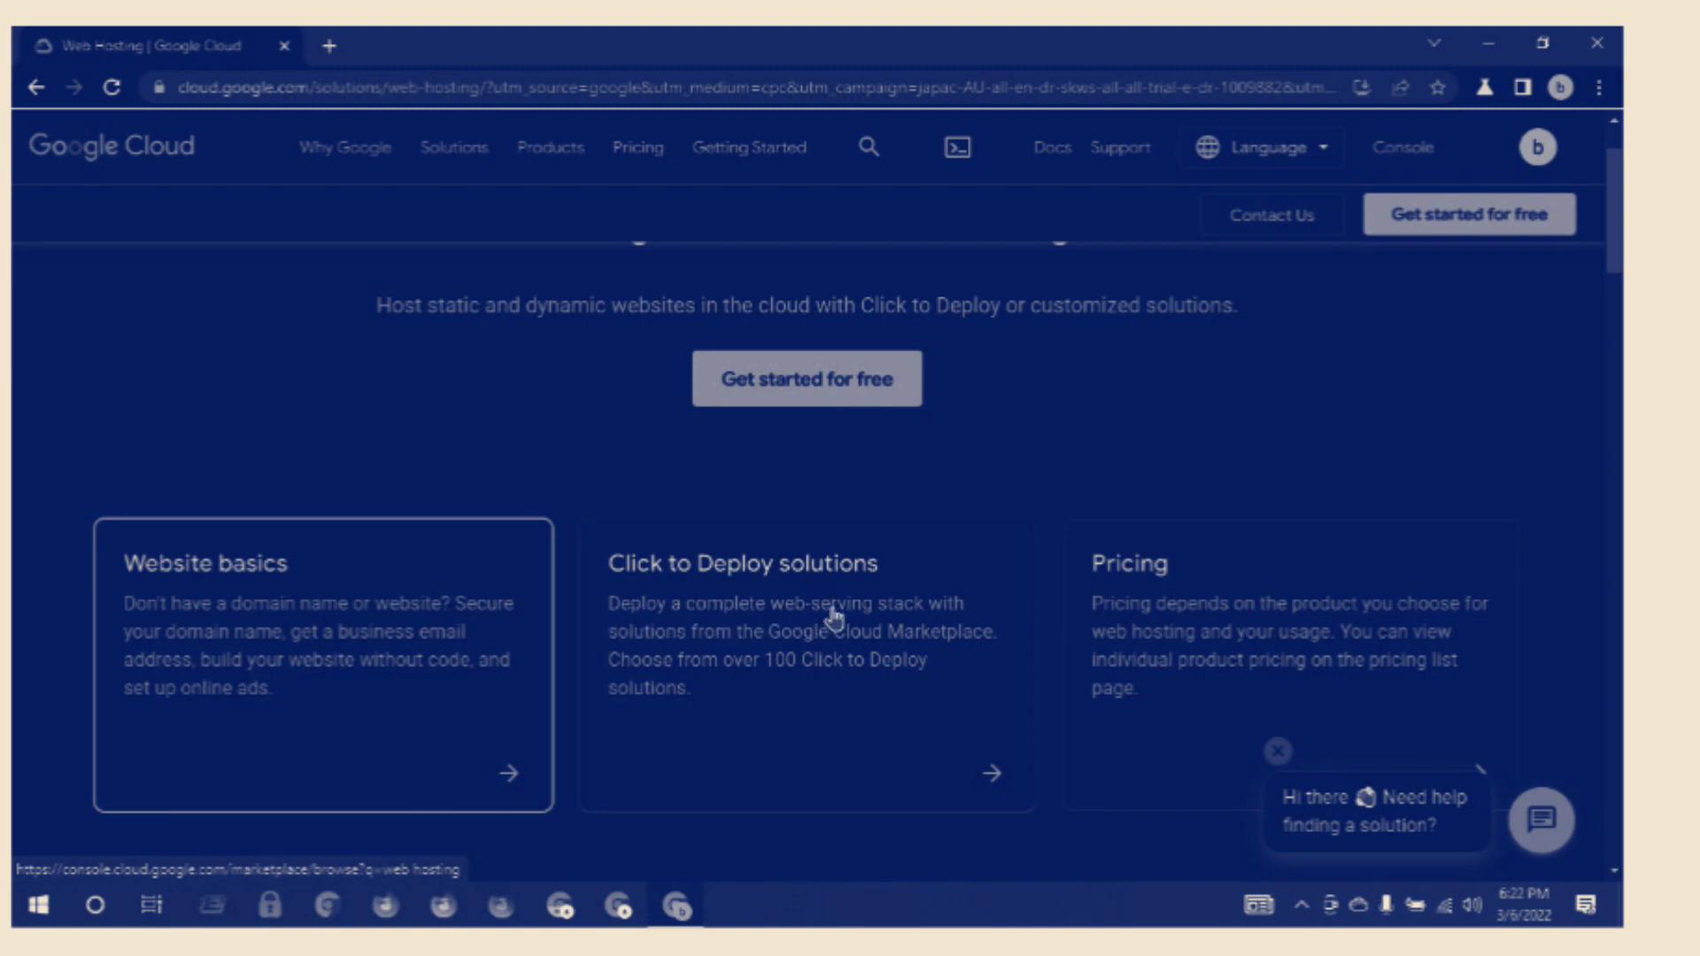
mouse_move(905, 624)
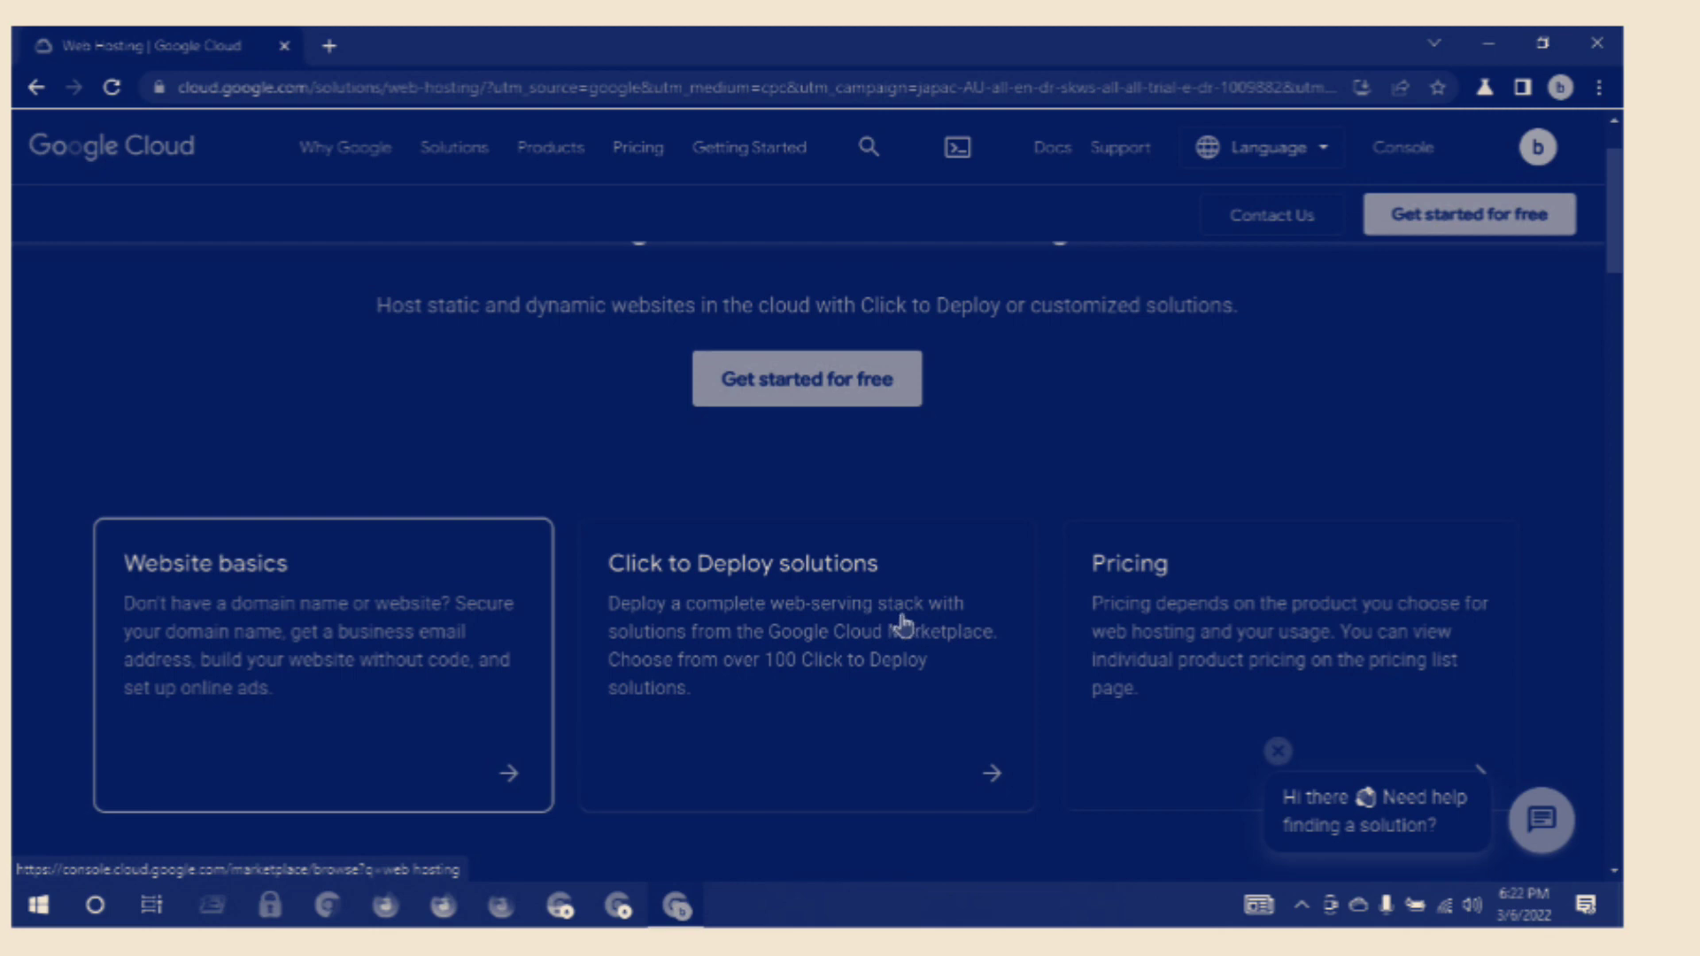
mouse_move(642, 653)
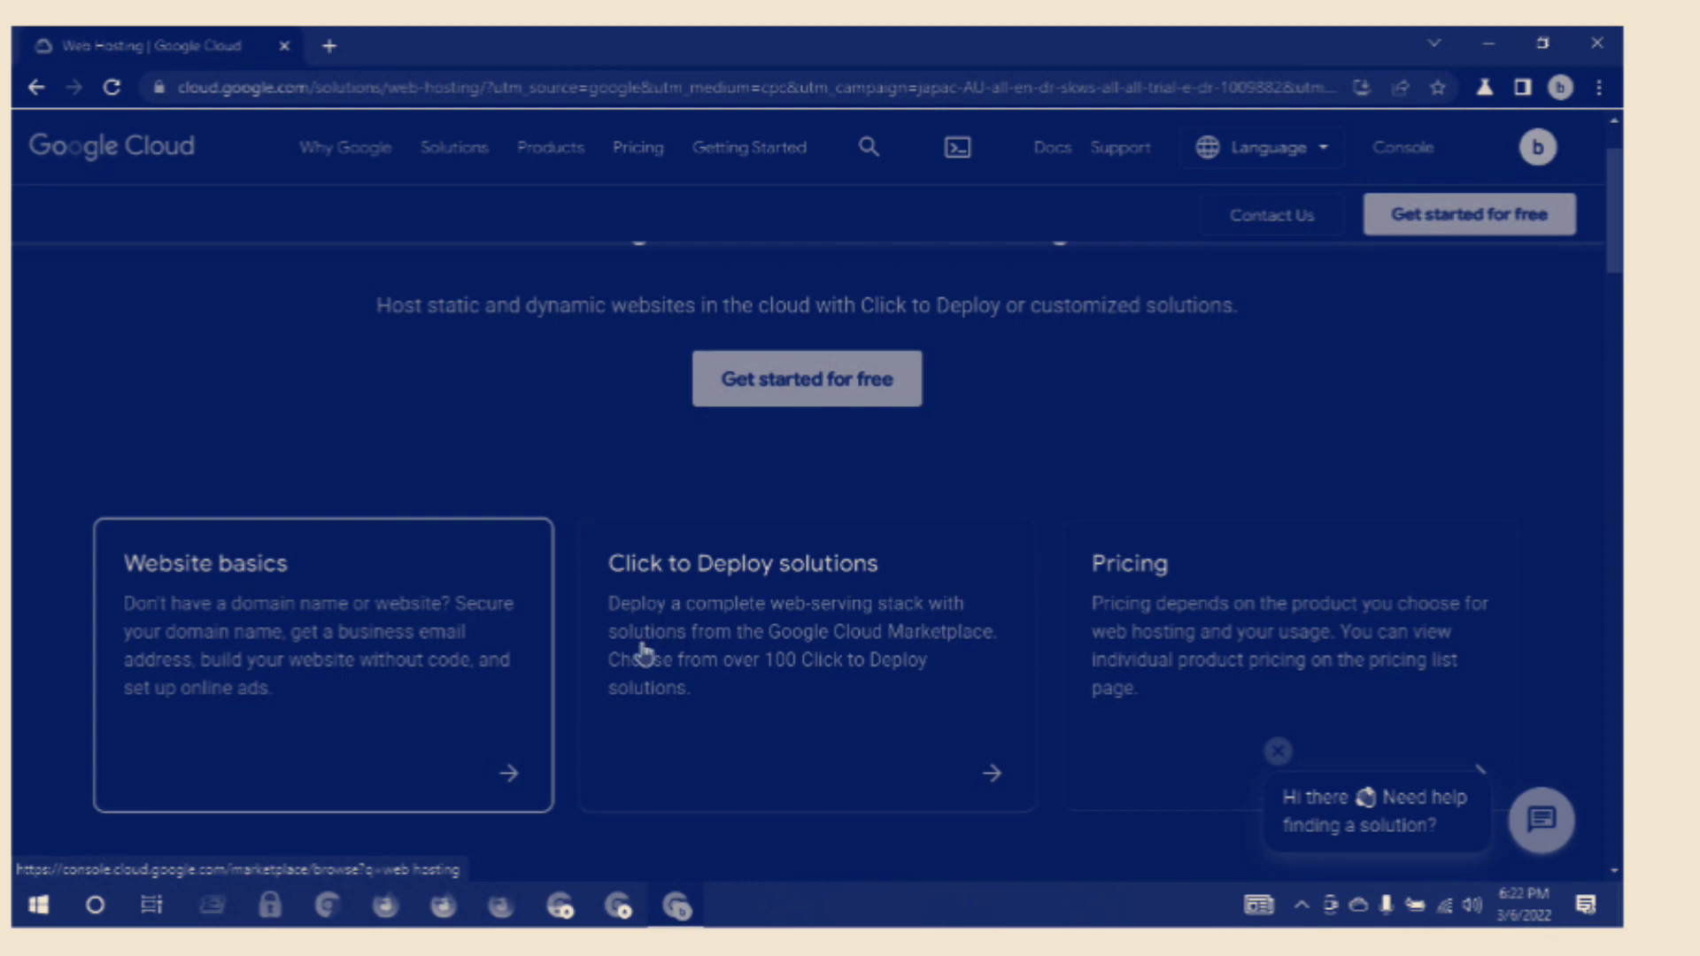
mouse_move(838, 659)
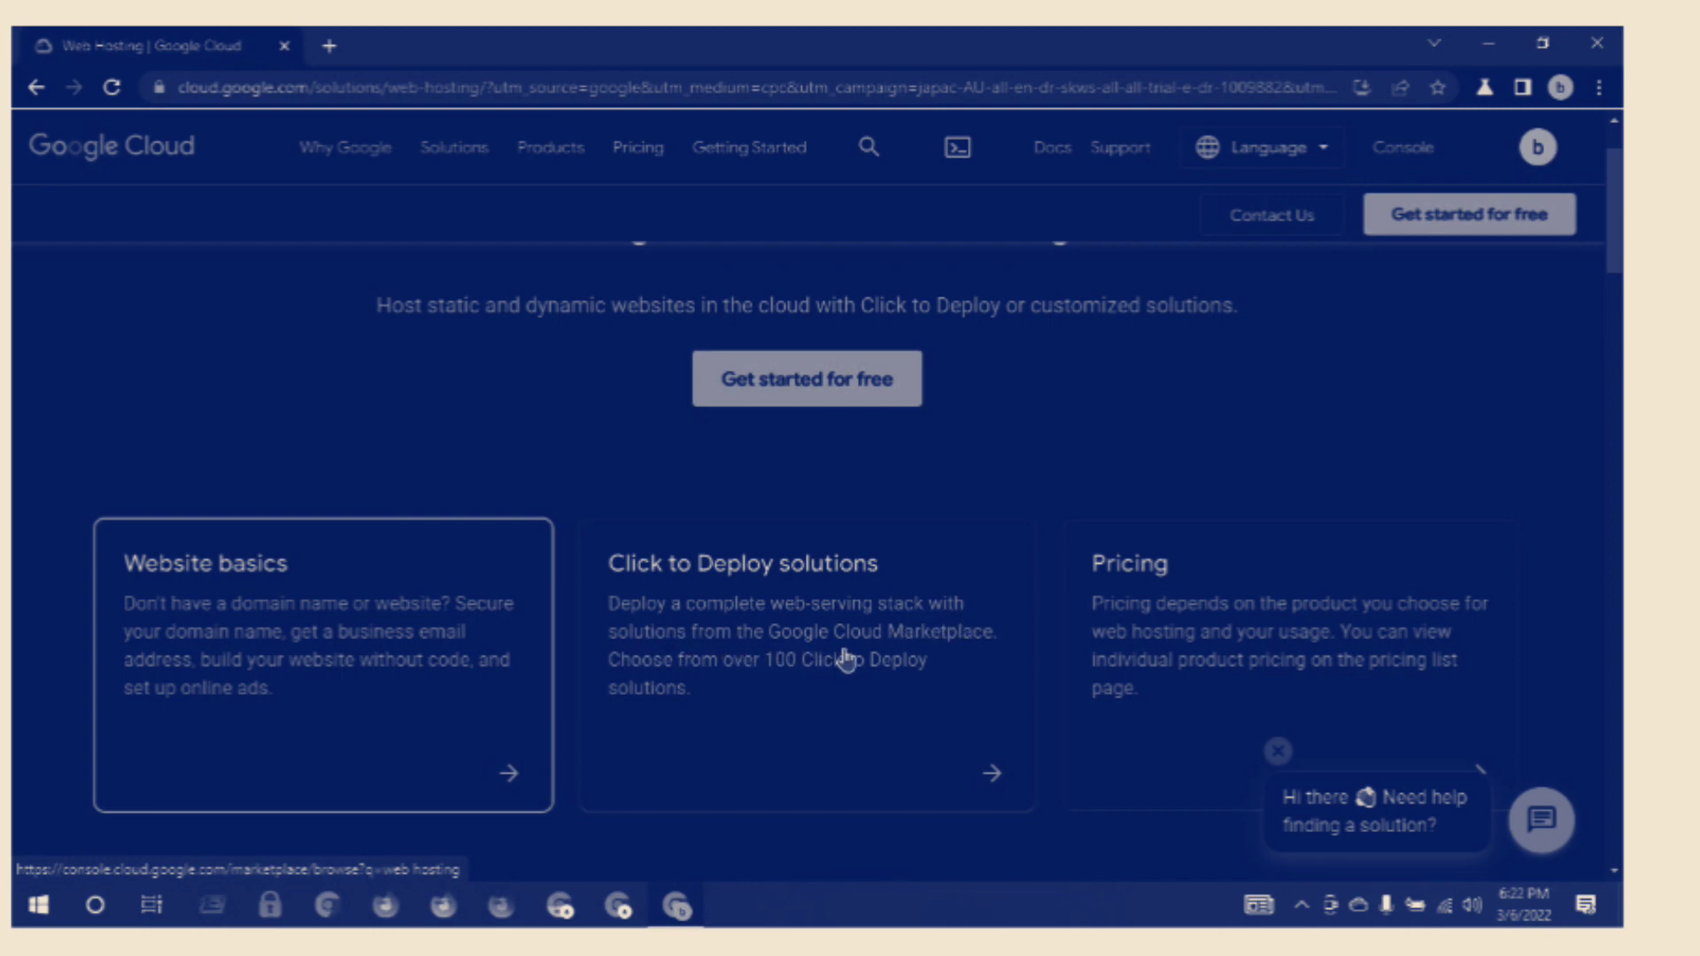
mouse_move(644, 673)
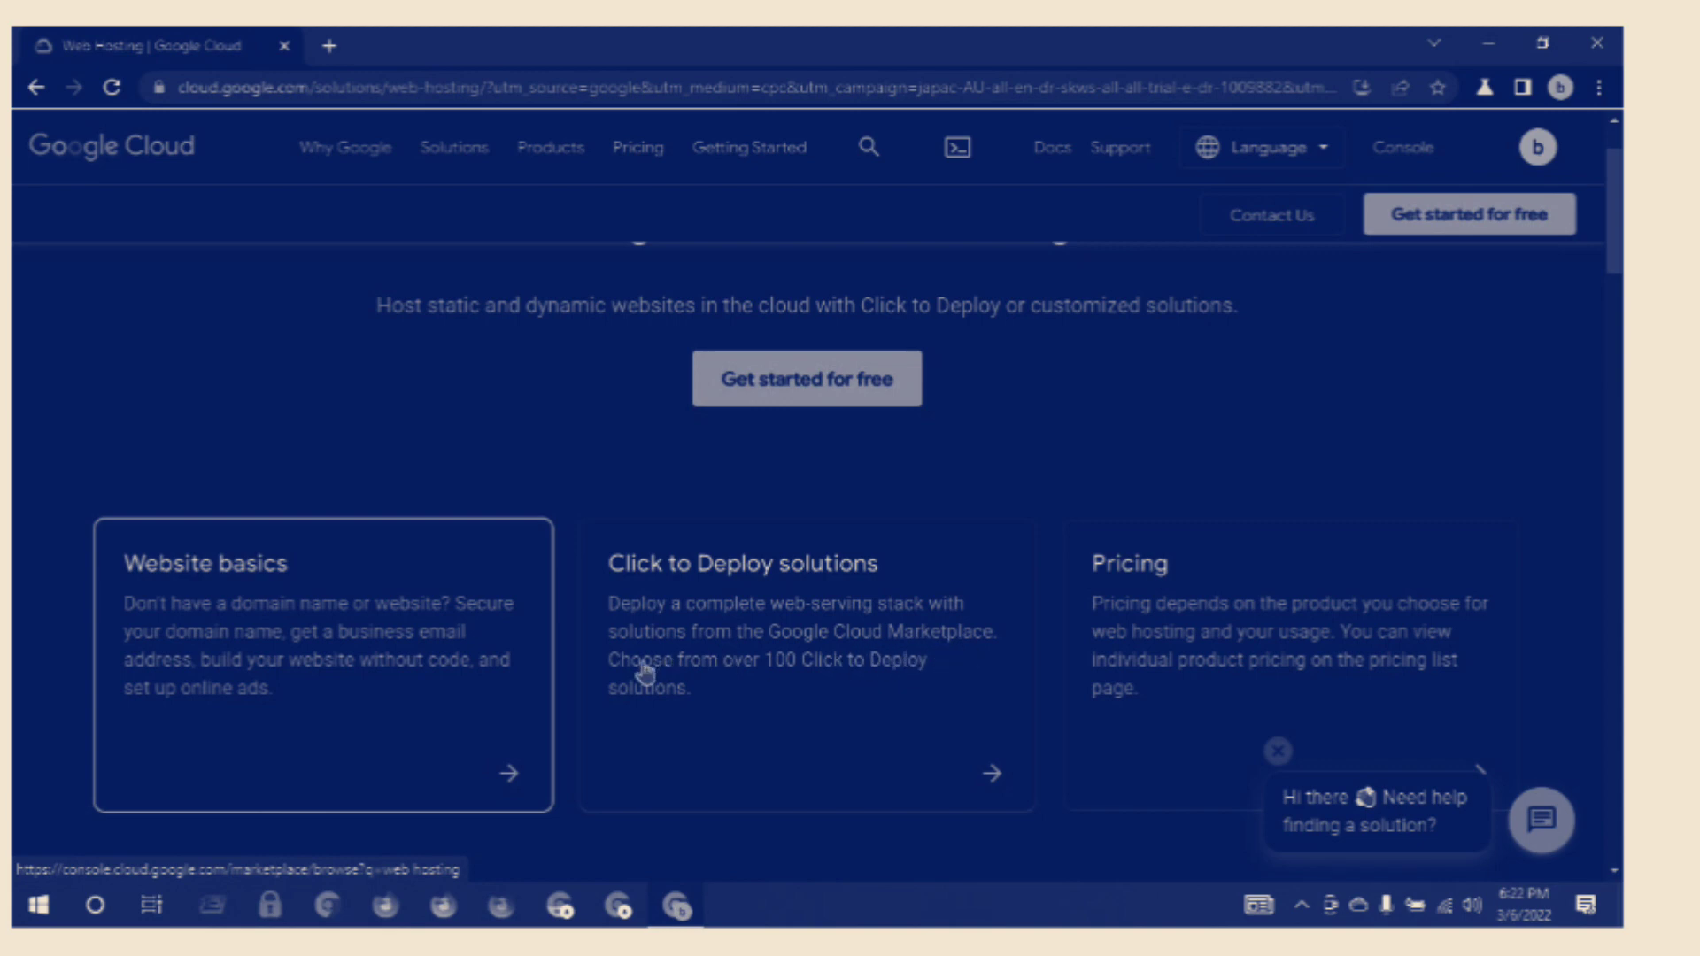
mouse_move(748, 680)
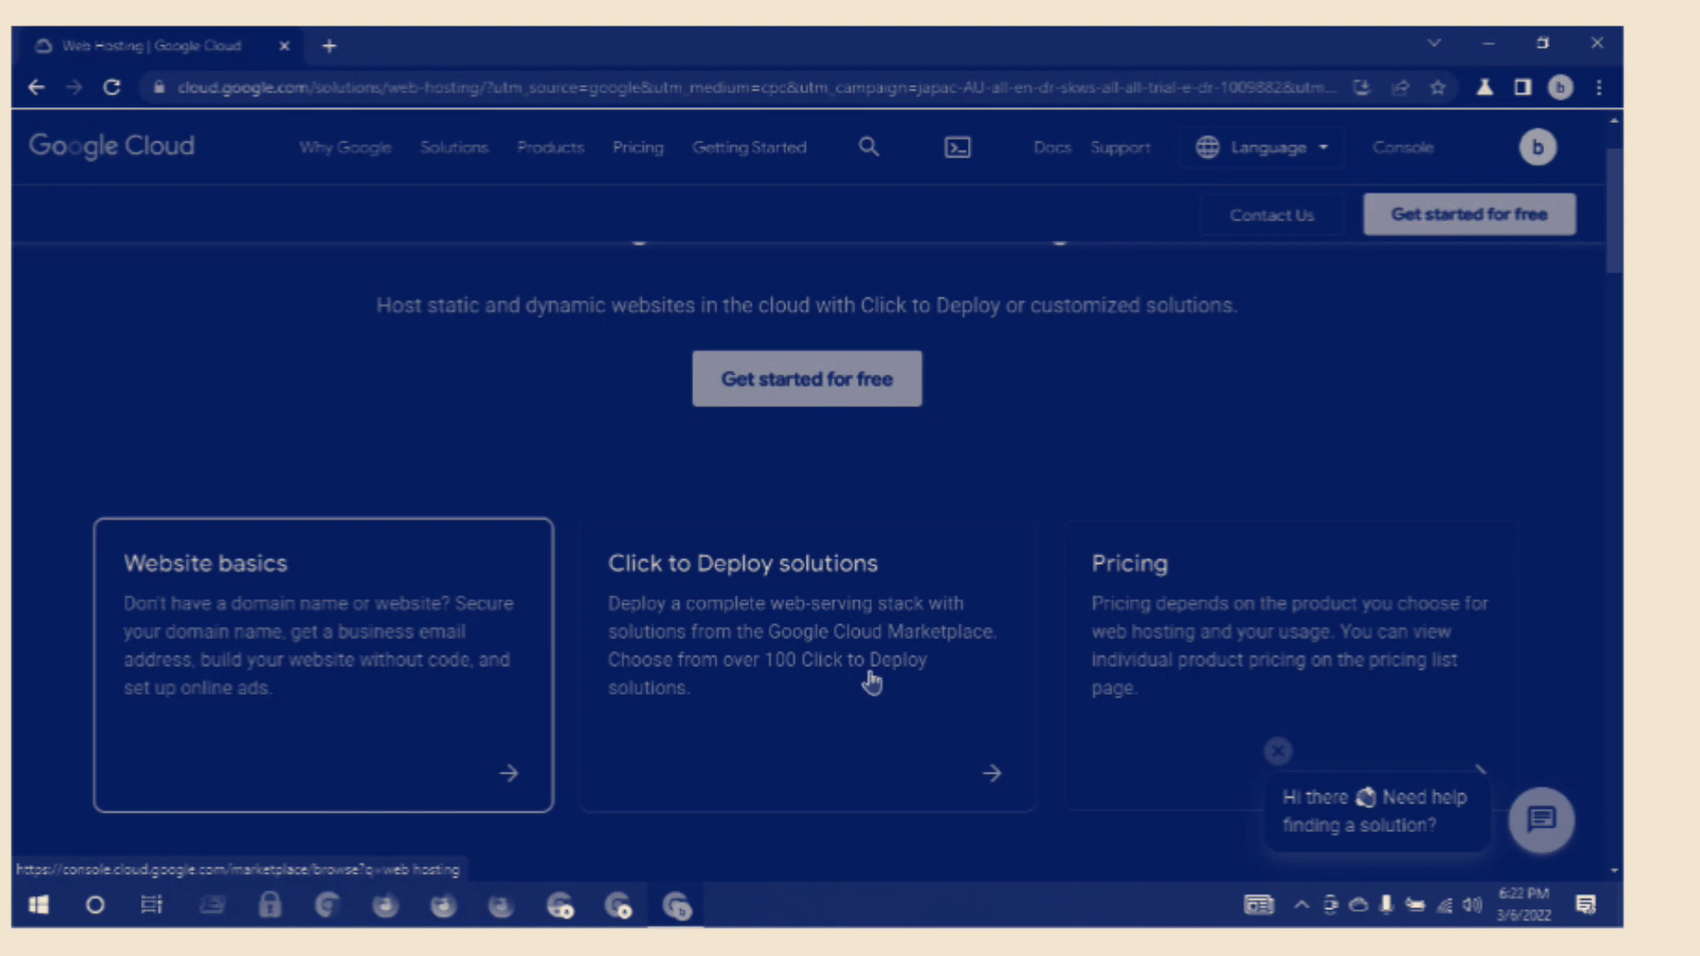
mouse_move(902, 694)
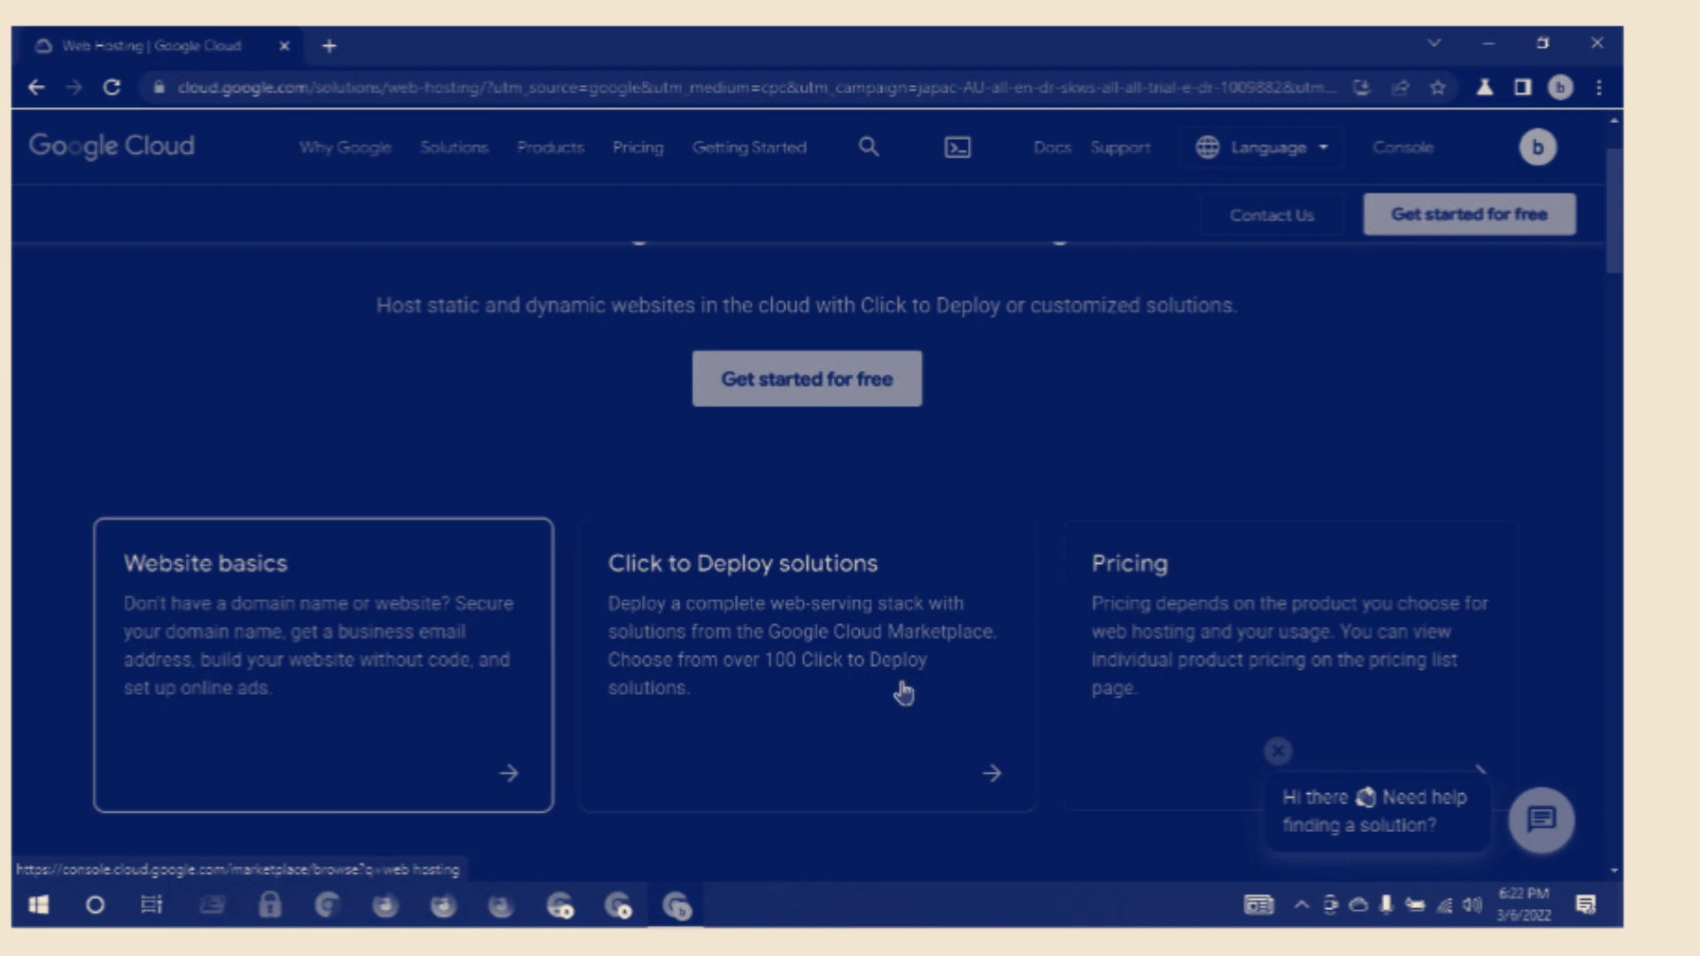
mouse_move(634, 716)
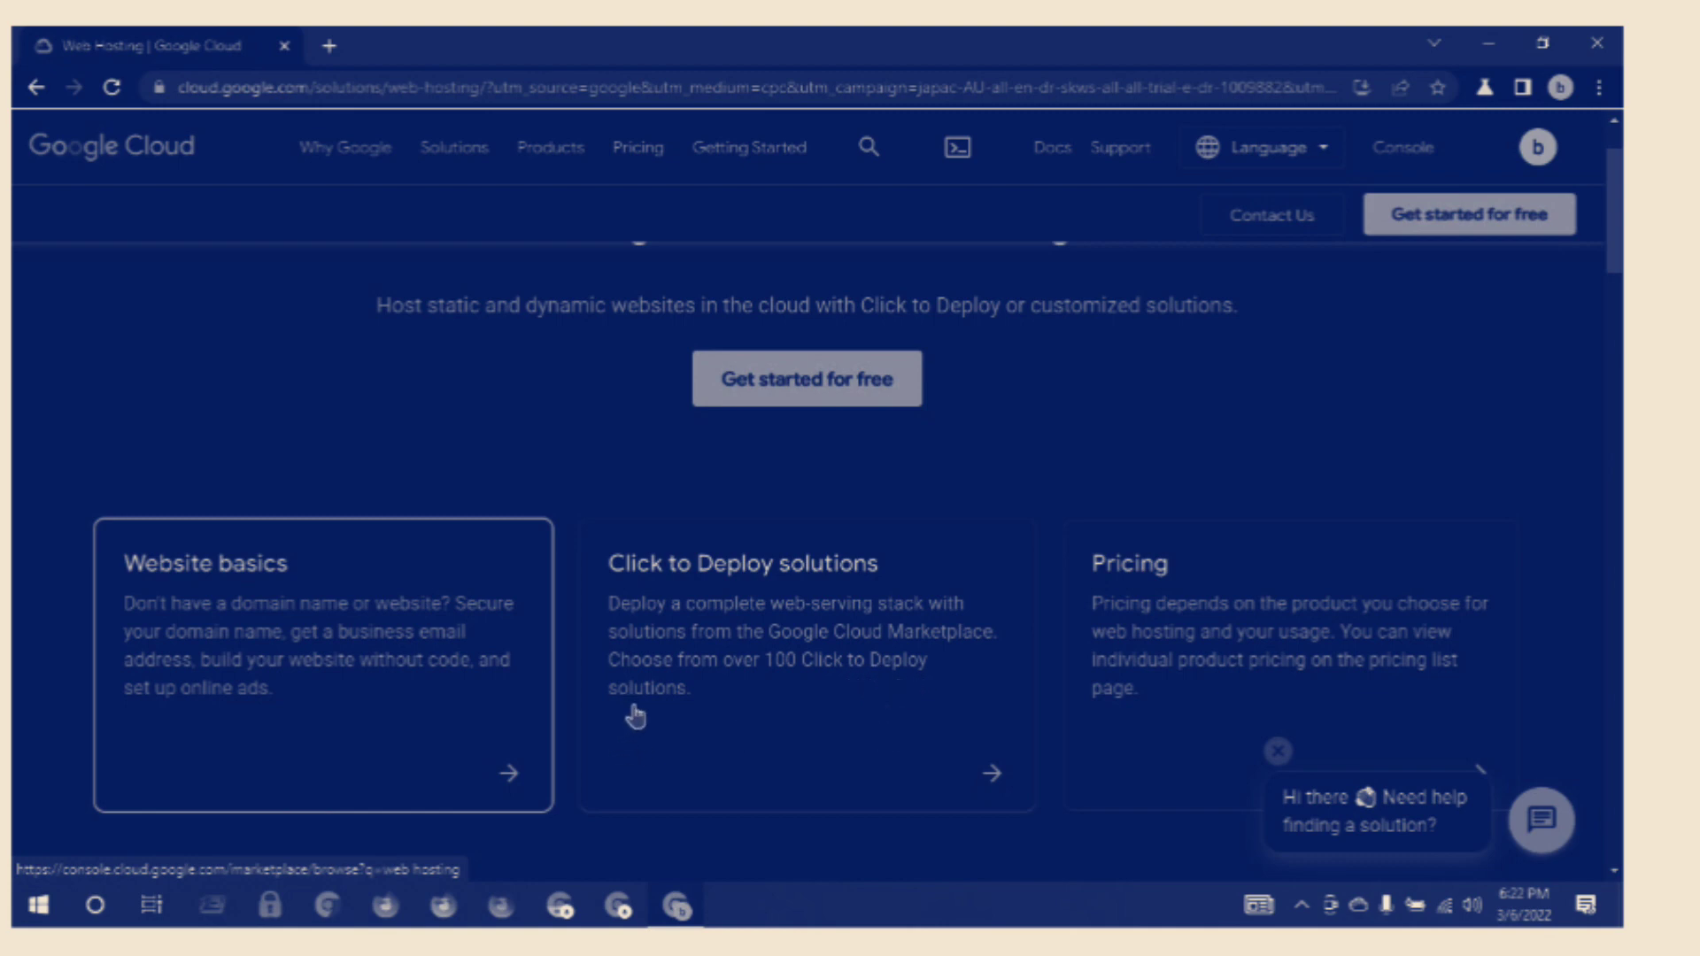
mouse_move(1109, 599)
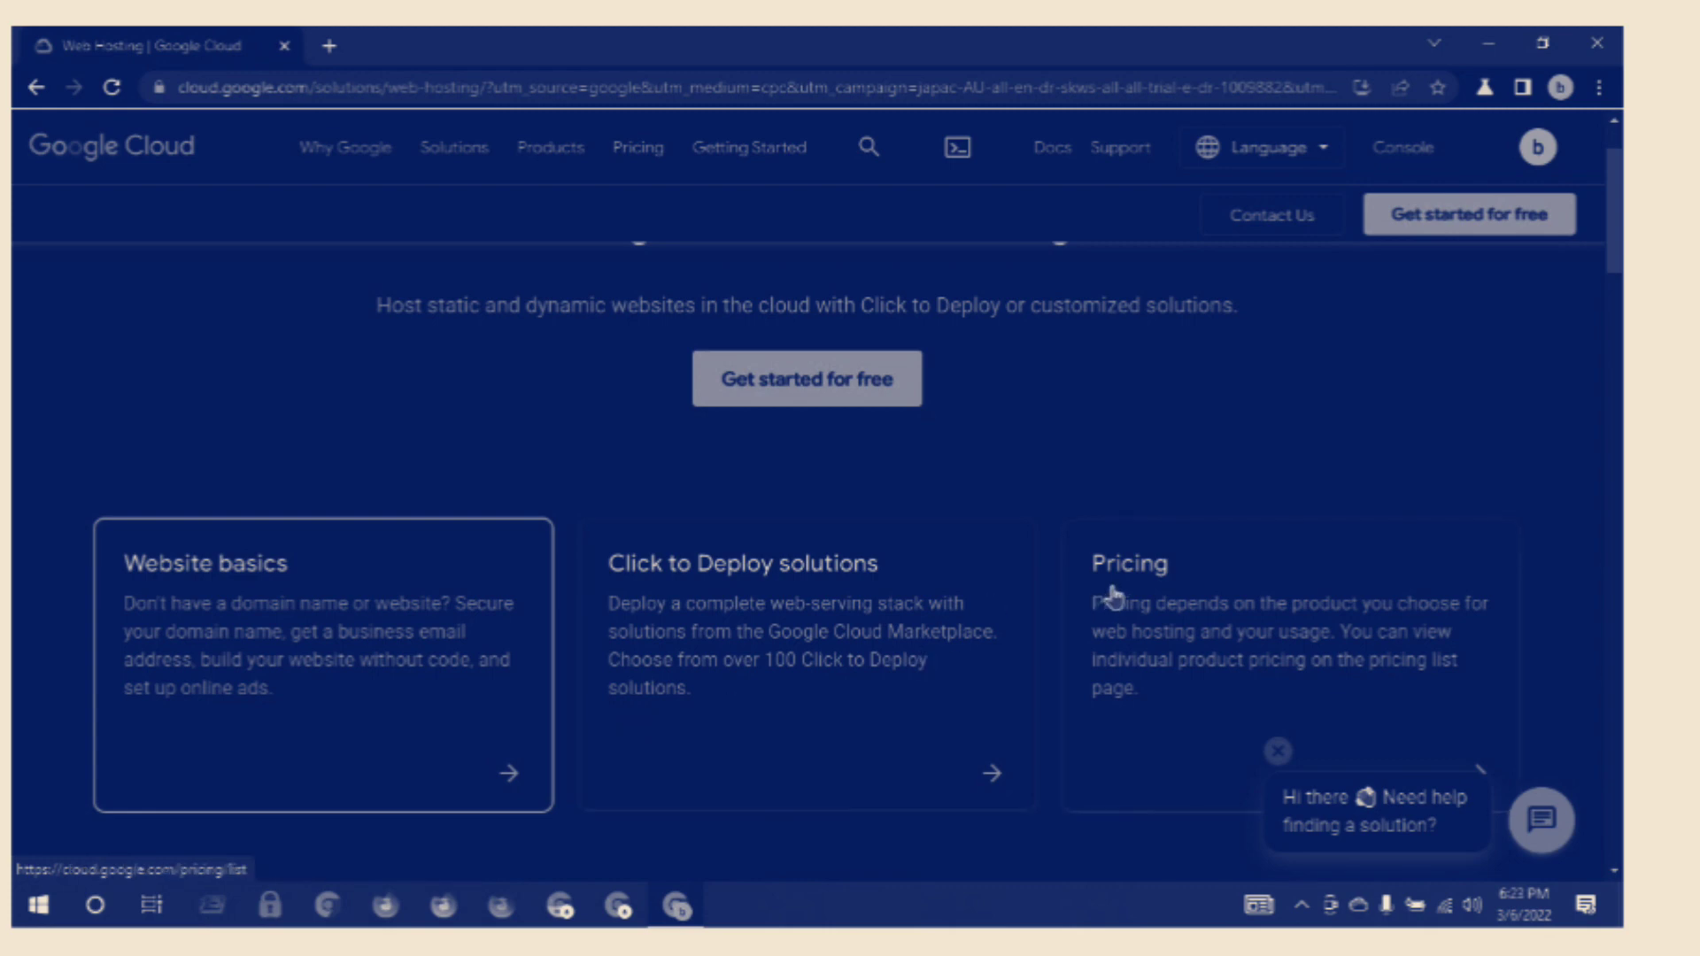
mouse_move(1105, 648)
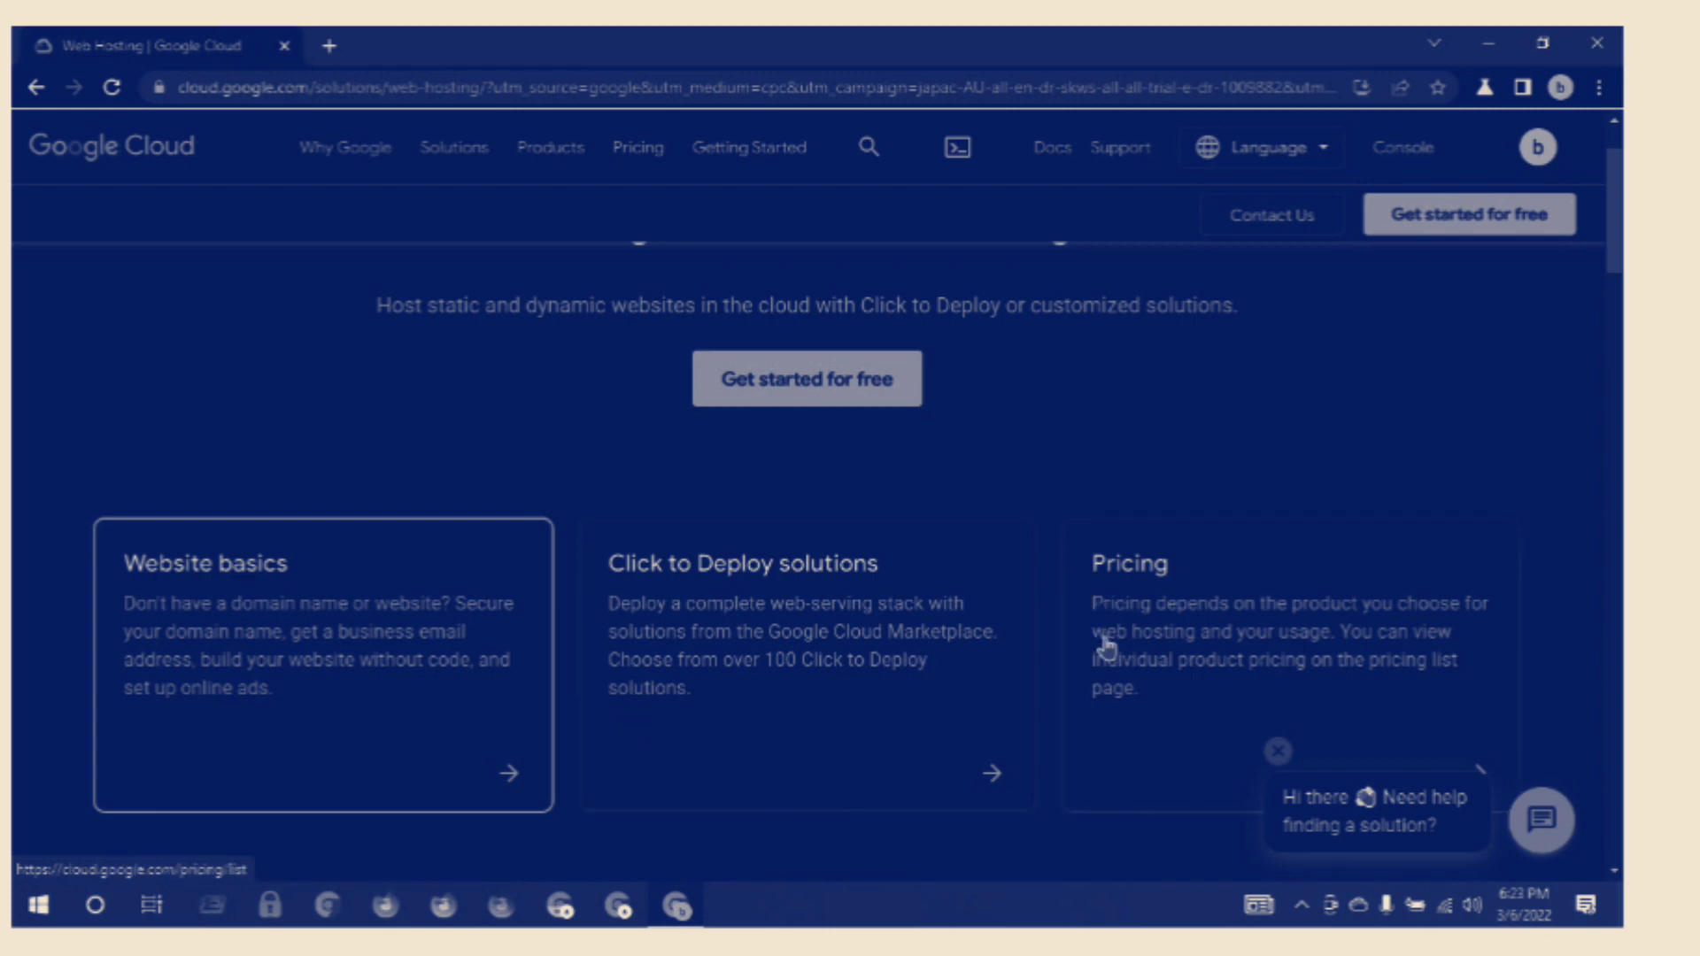
mouse_move(1190, 654)
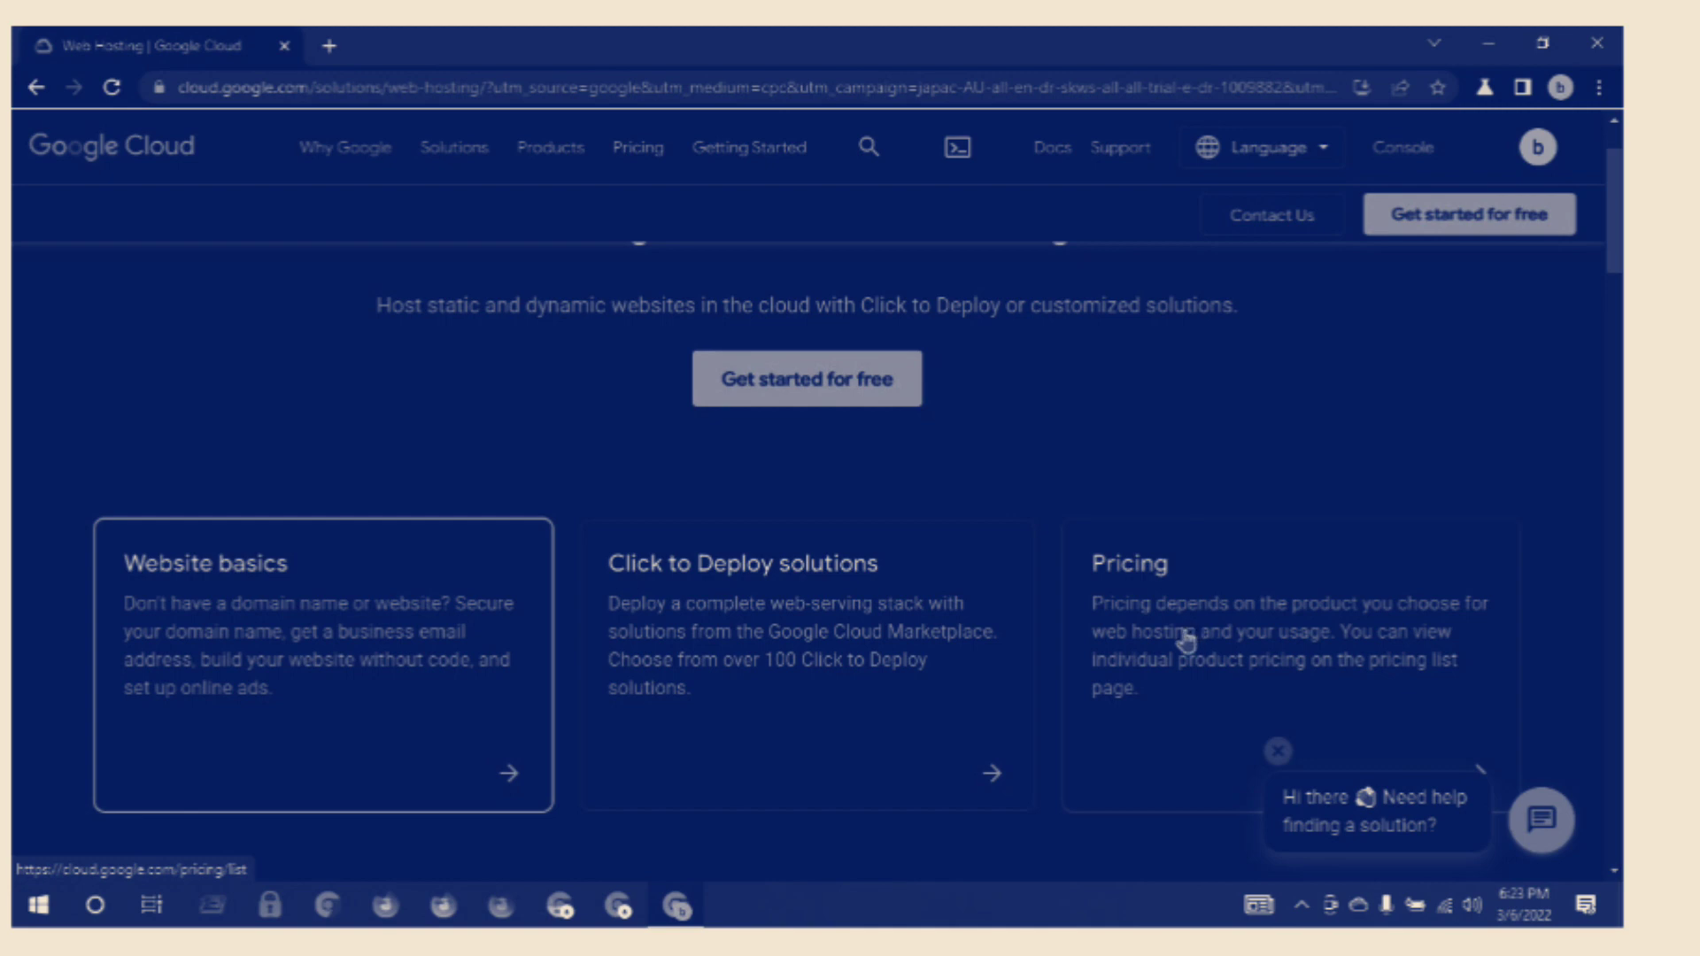
mouse_move(1201, 632)
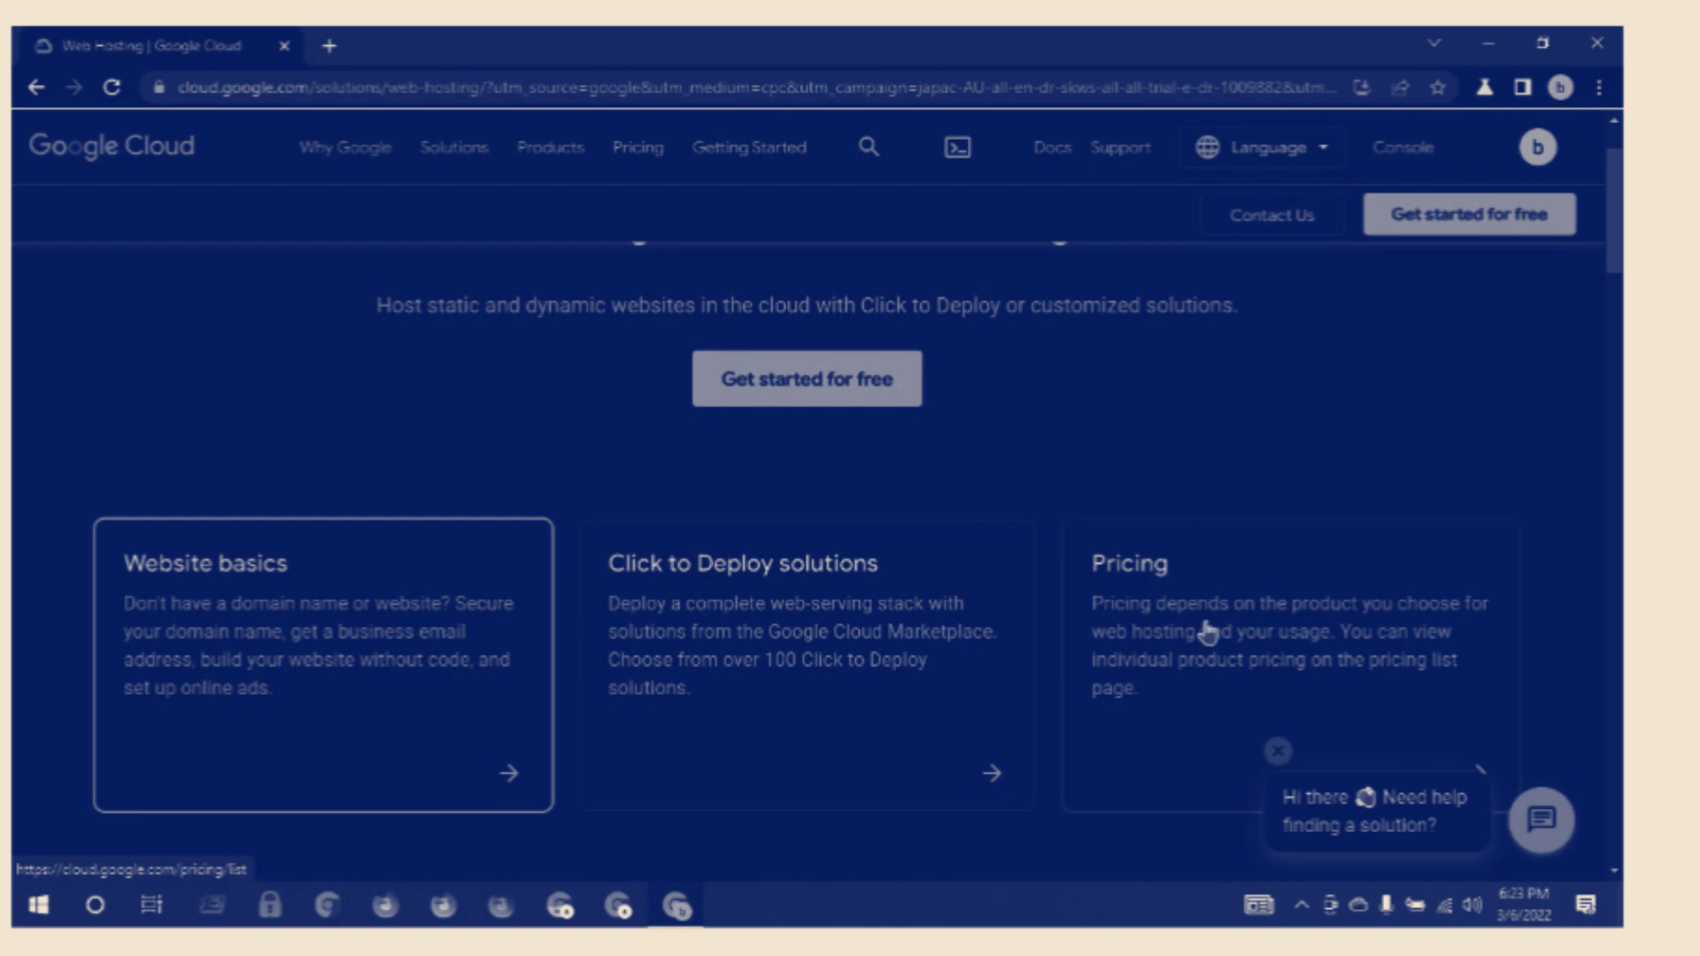
mouse_move(1199, 632)
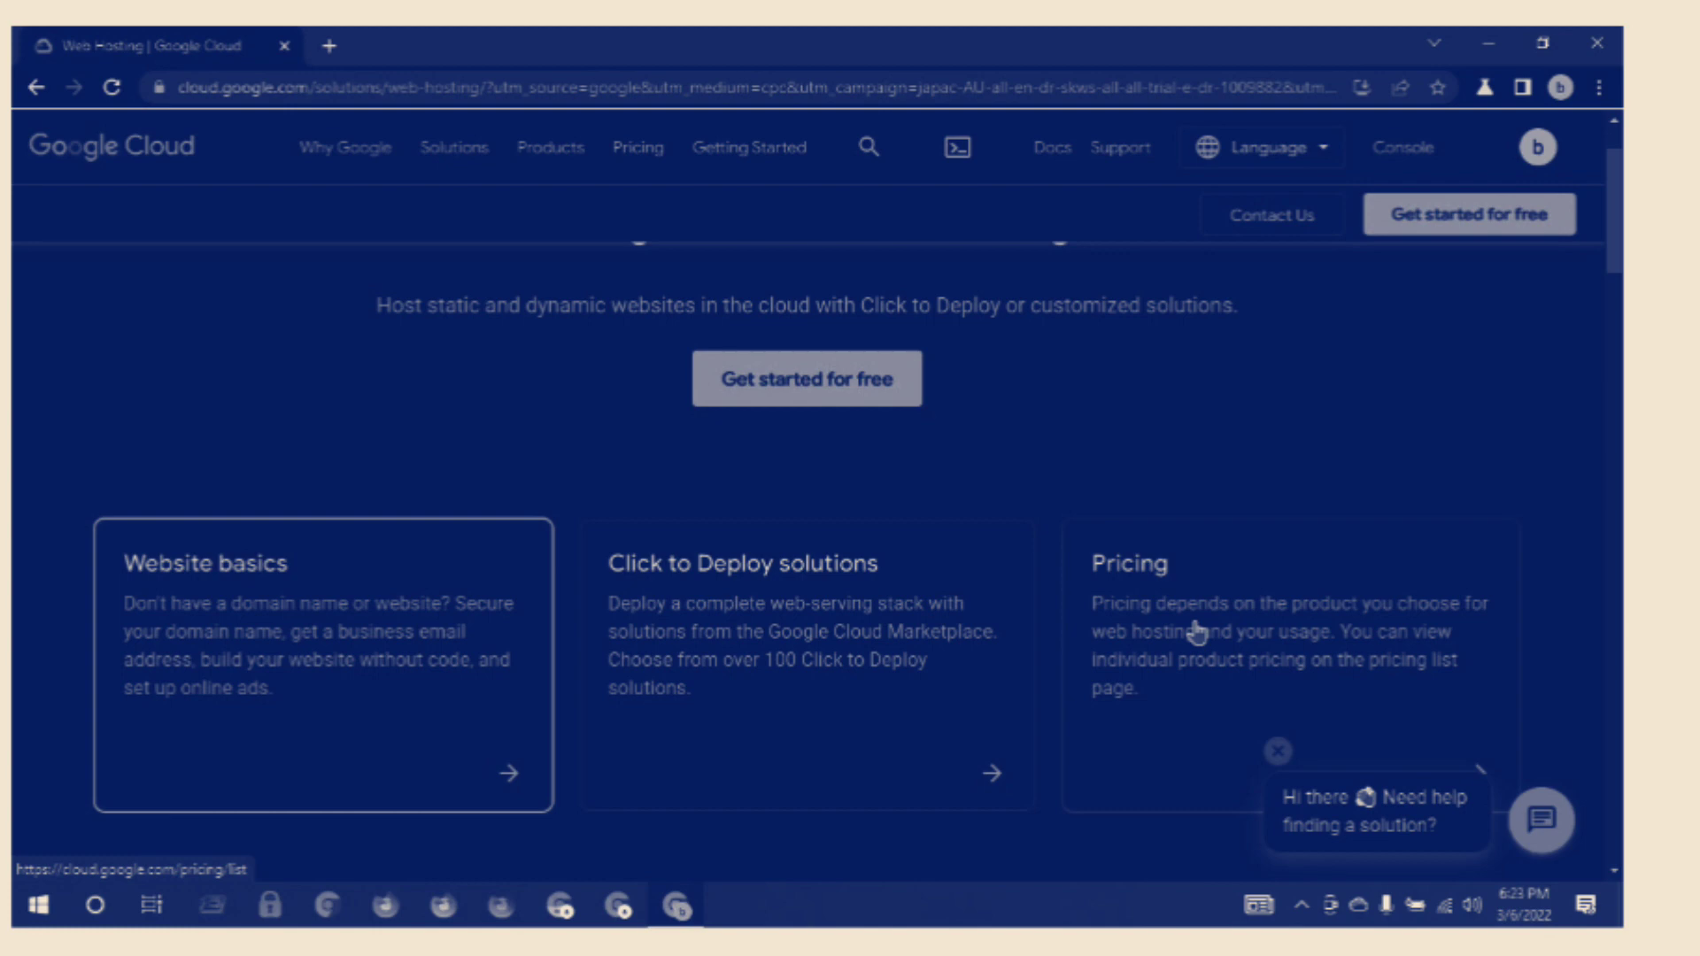
mouse_move(1399, 627)
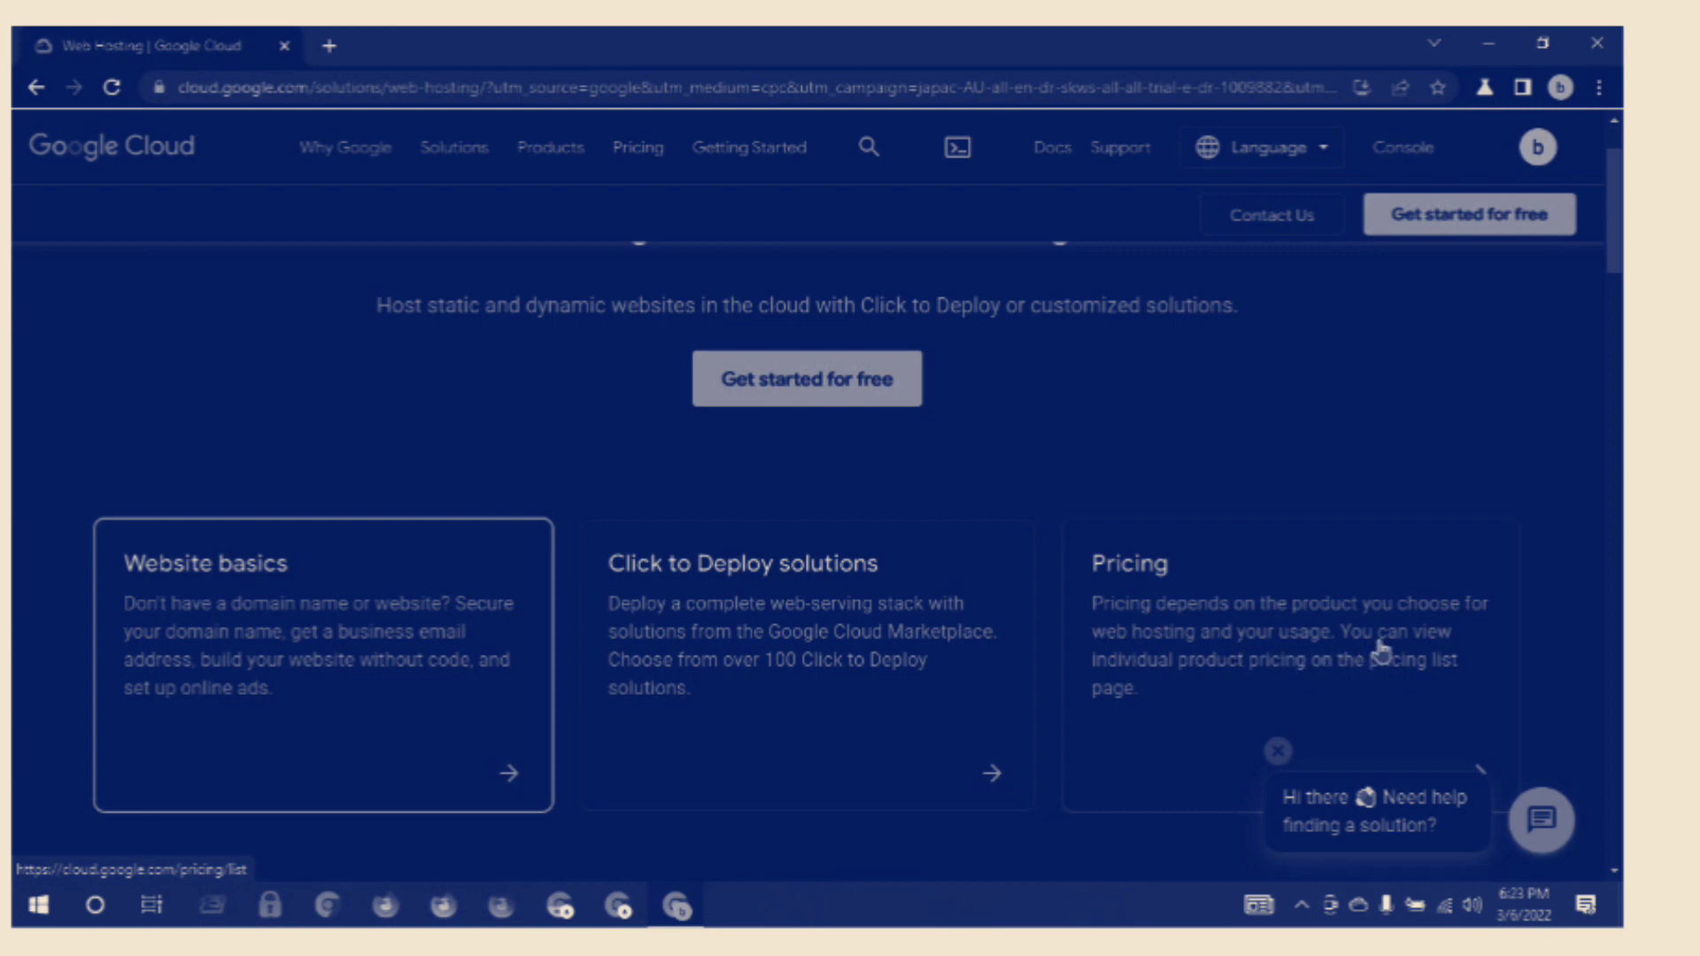
mouse_move(1144, 694)
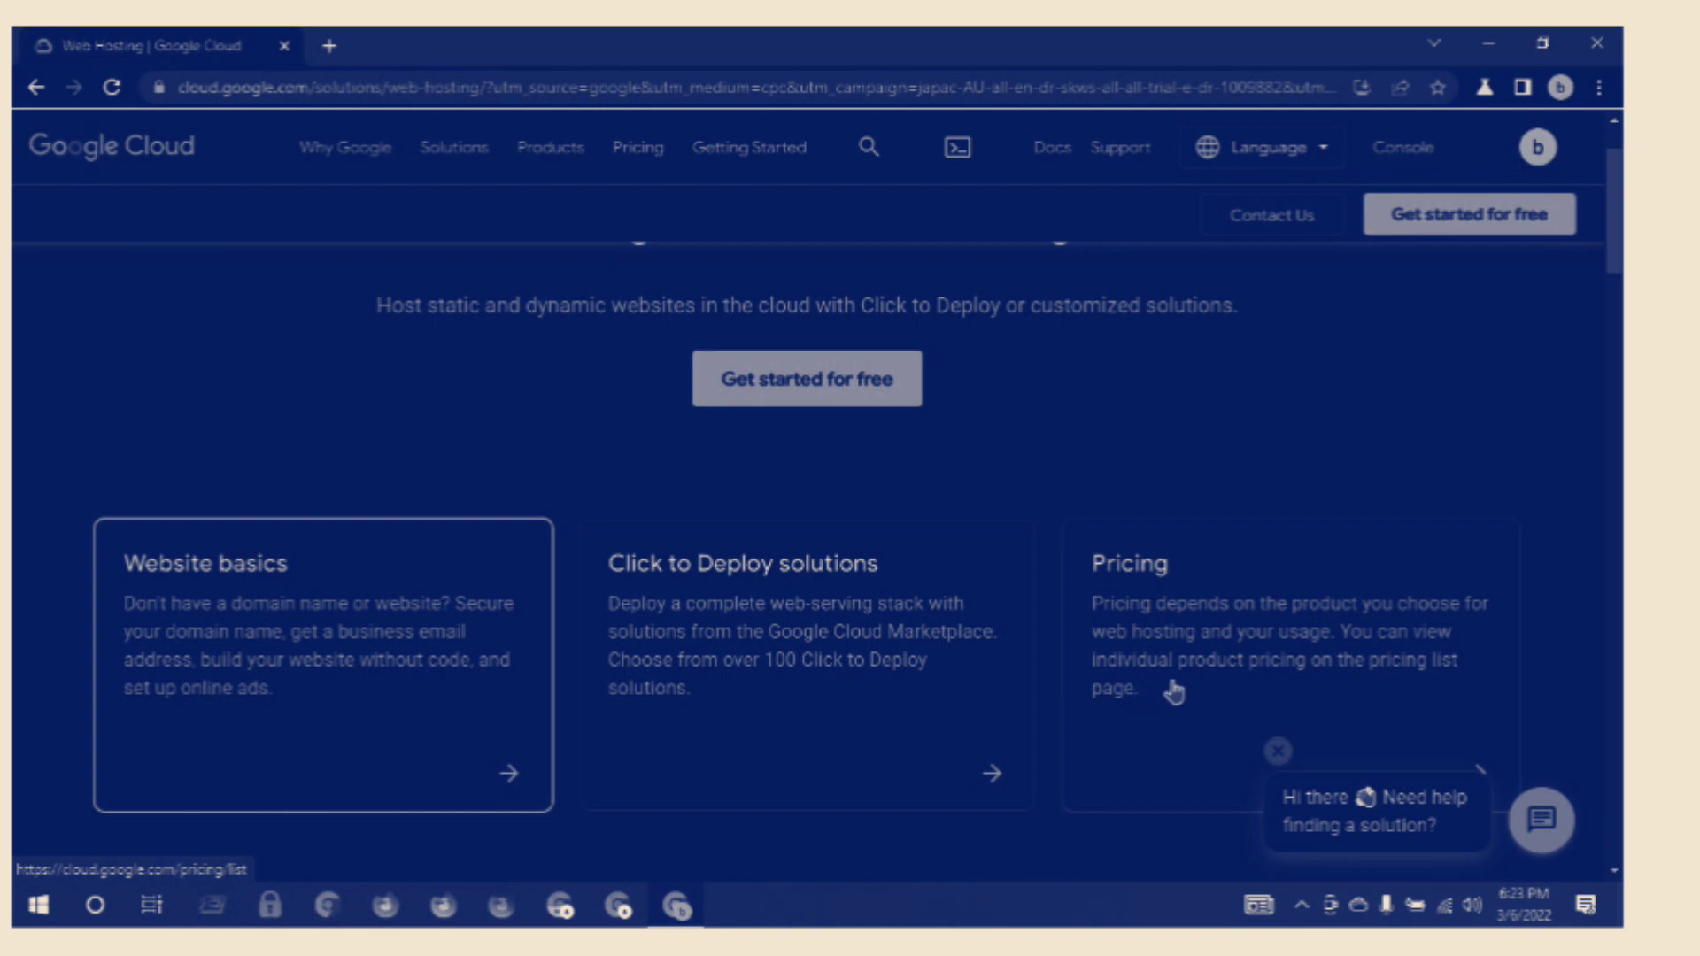
mouse_move(1254, 695)
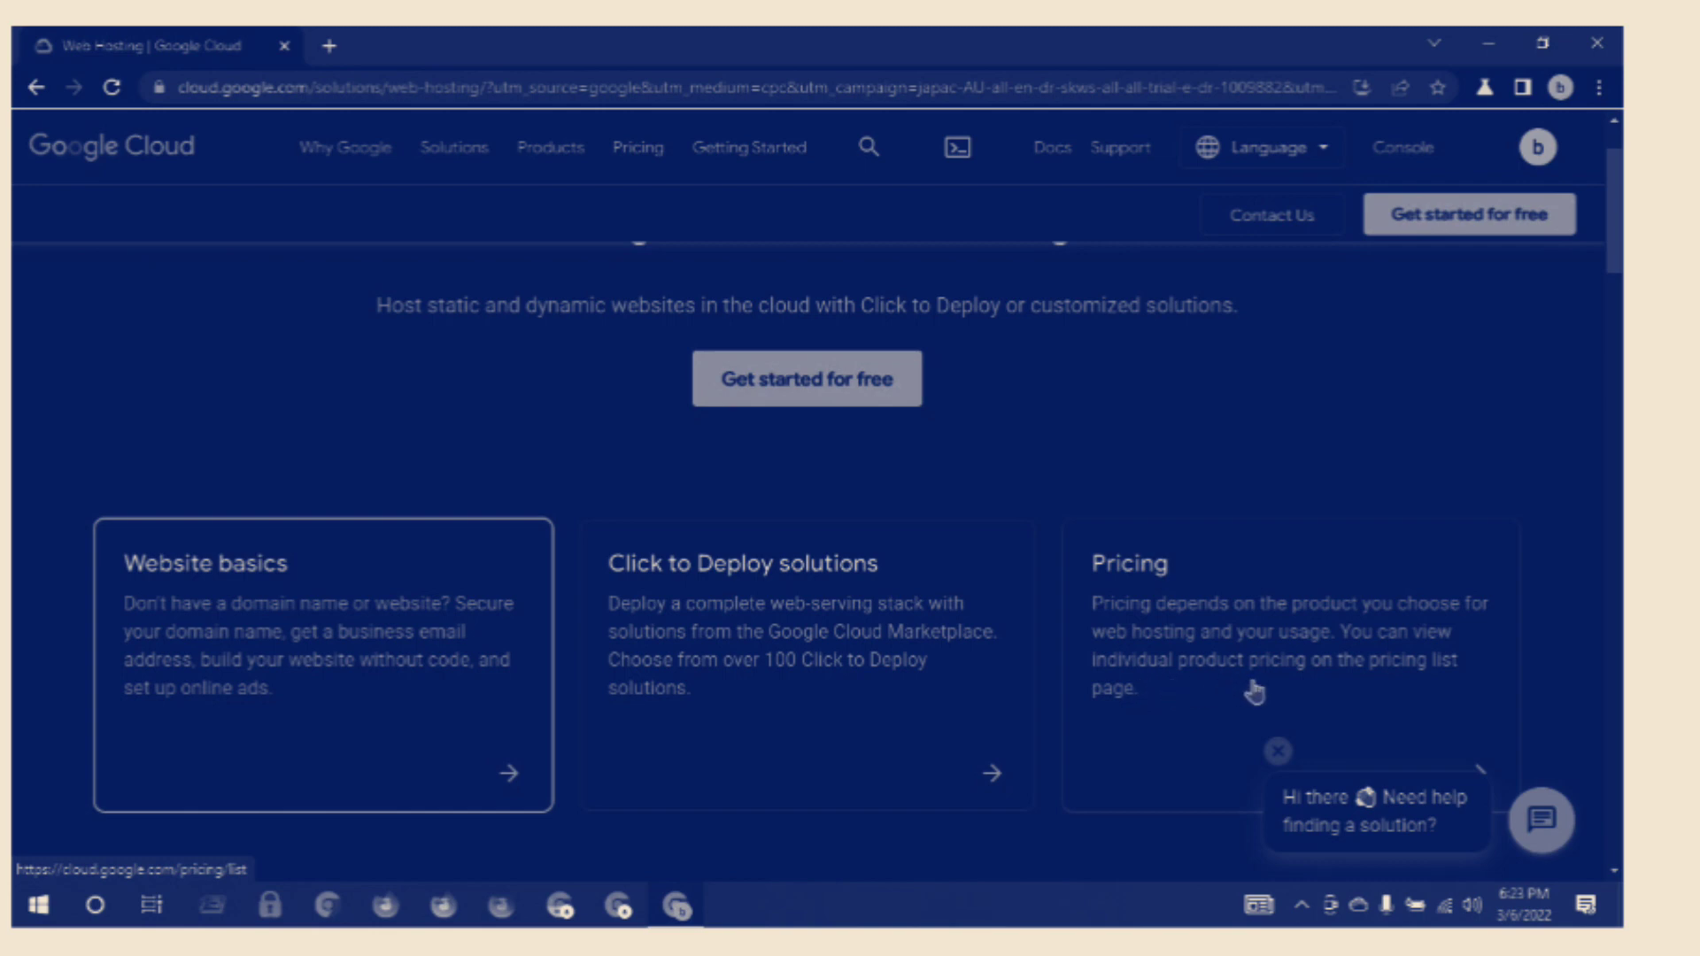
mouse_move(1408, 695)
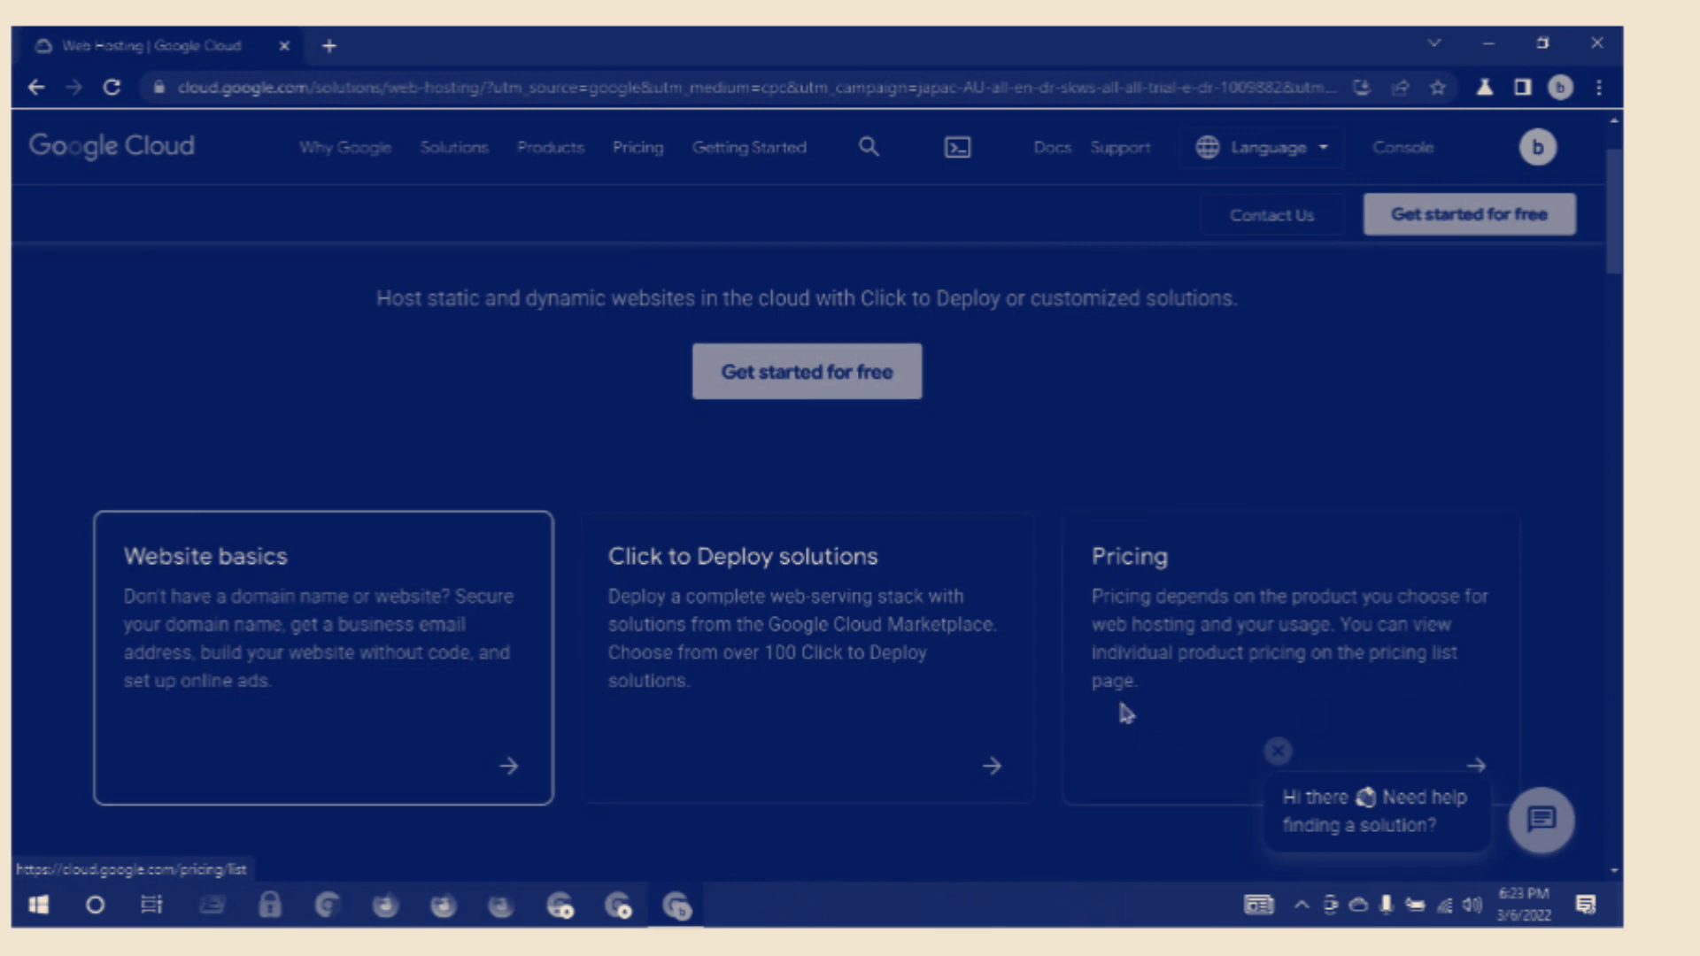
scroll(down, 3)
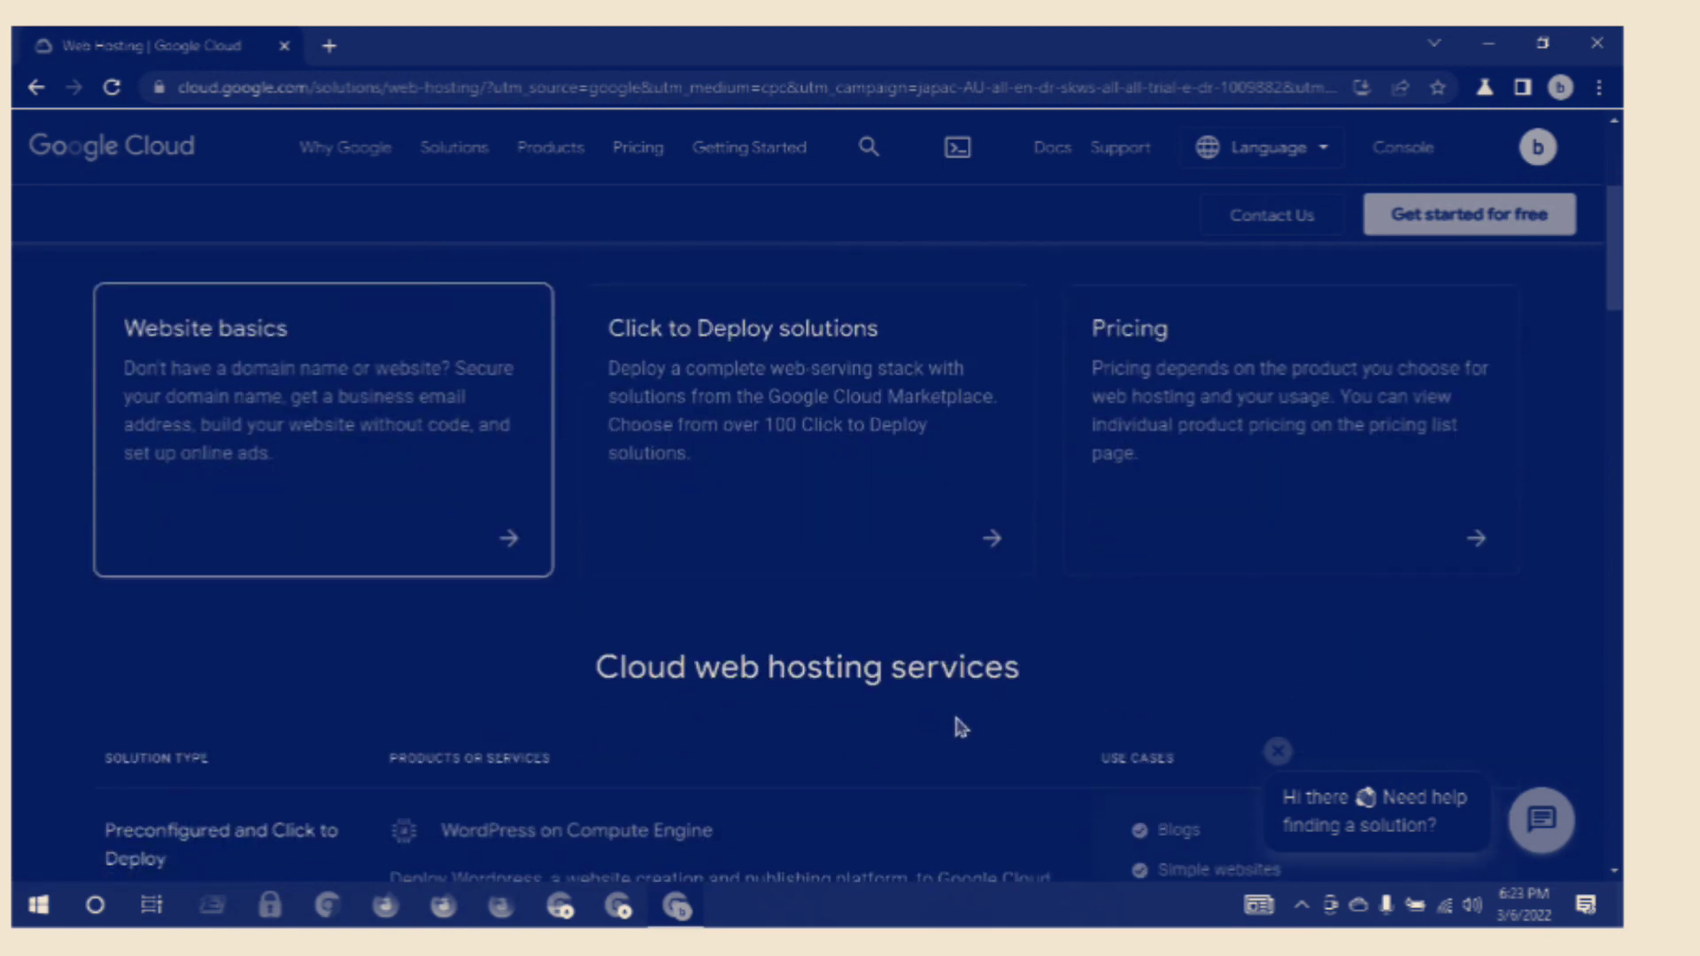
scroll(down, 3)
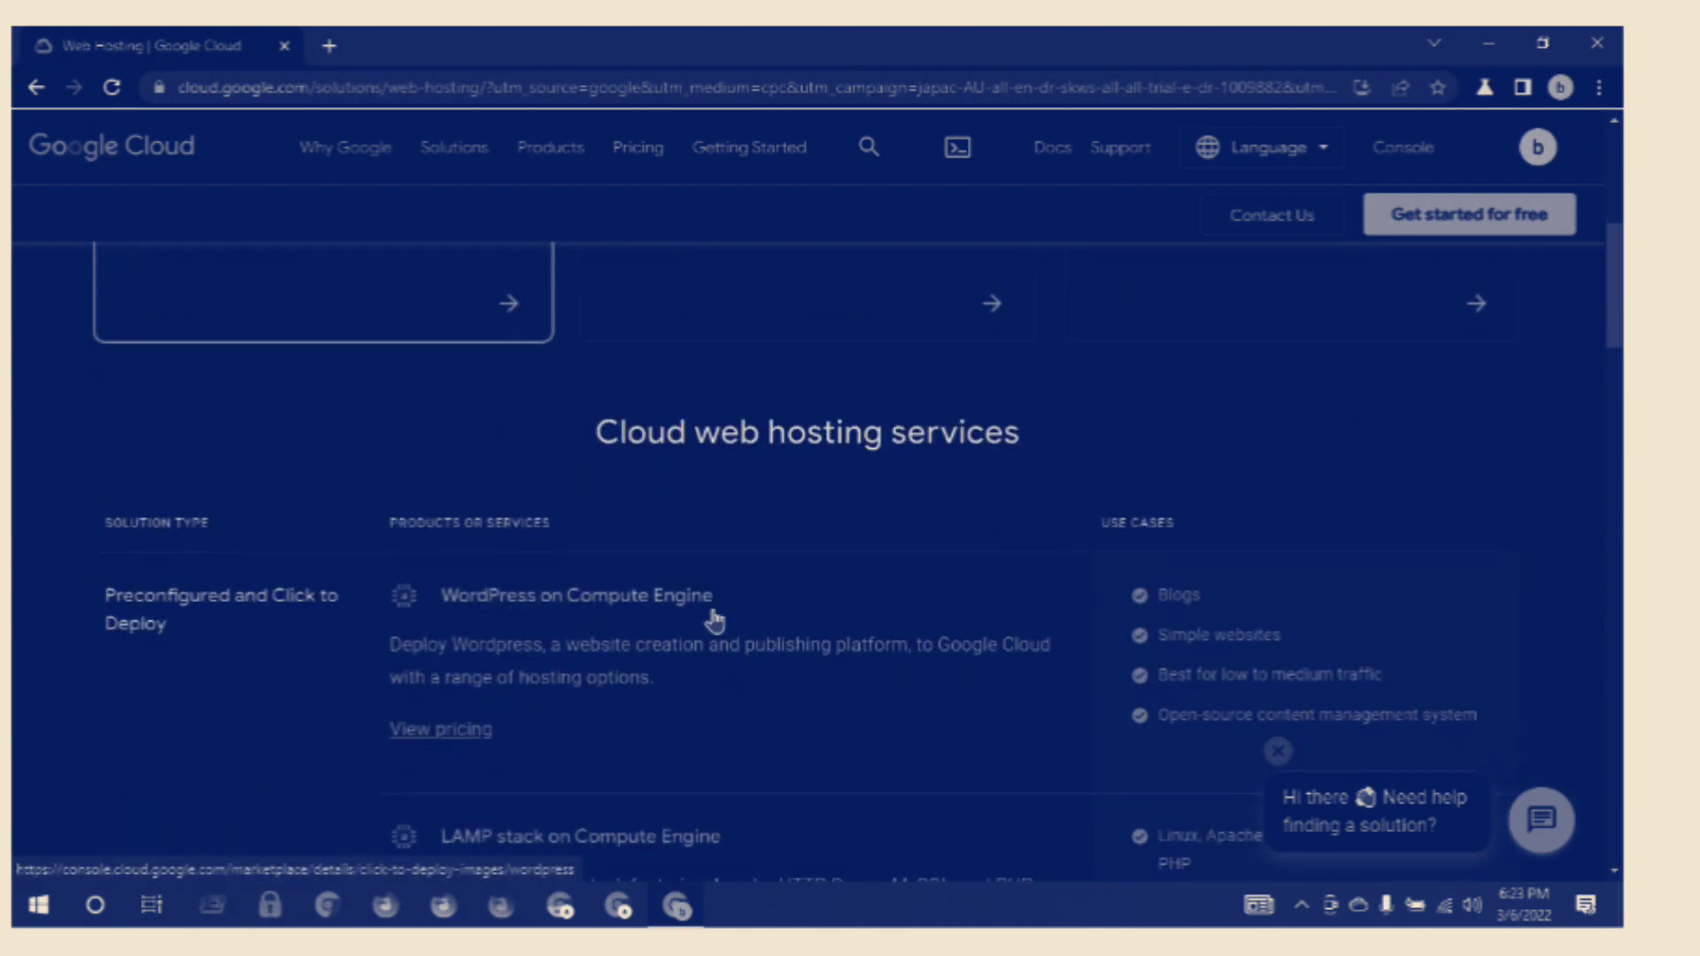
scroll(down, 3)
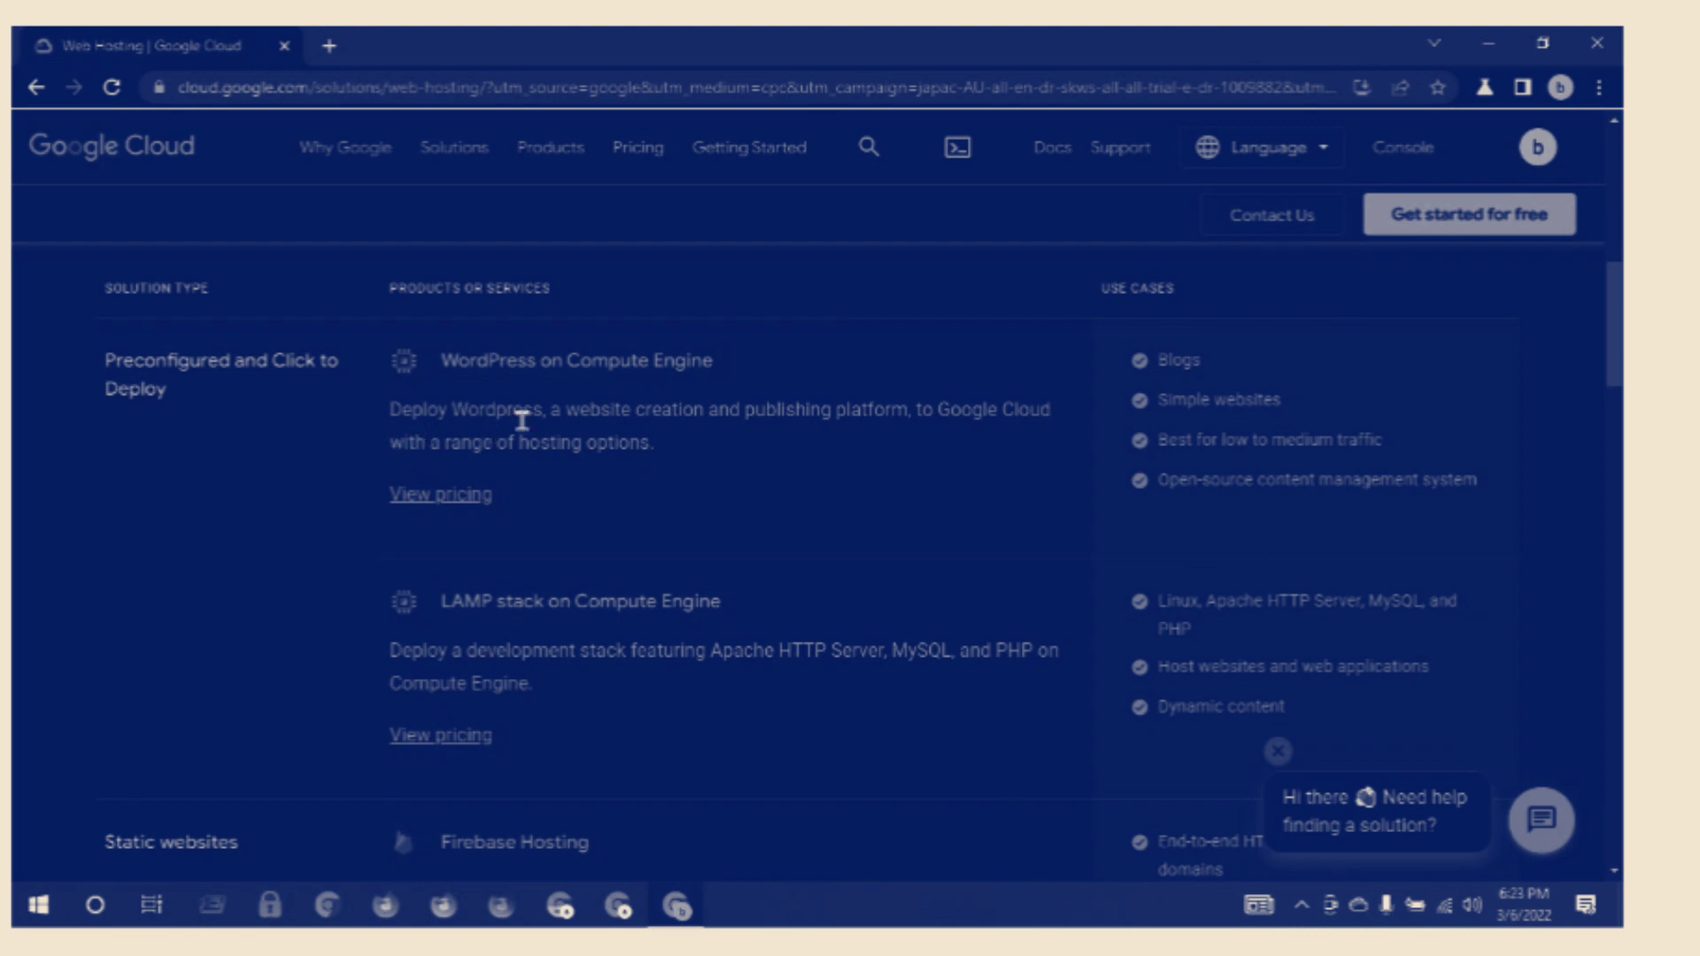
mouse_move(578, 438)
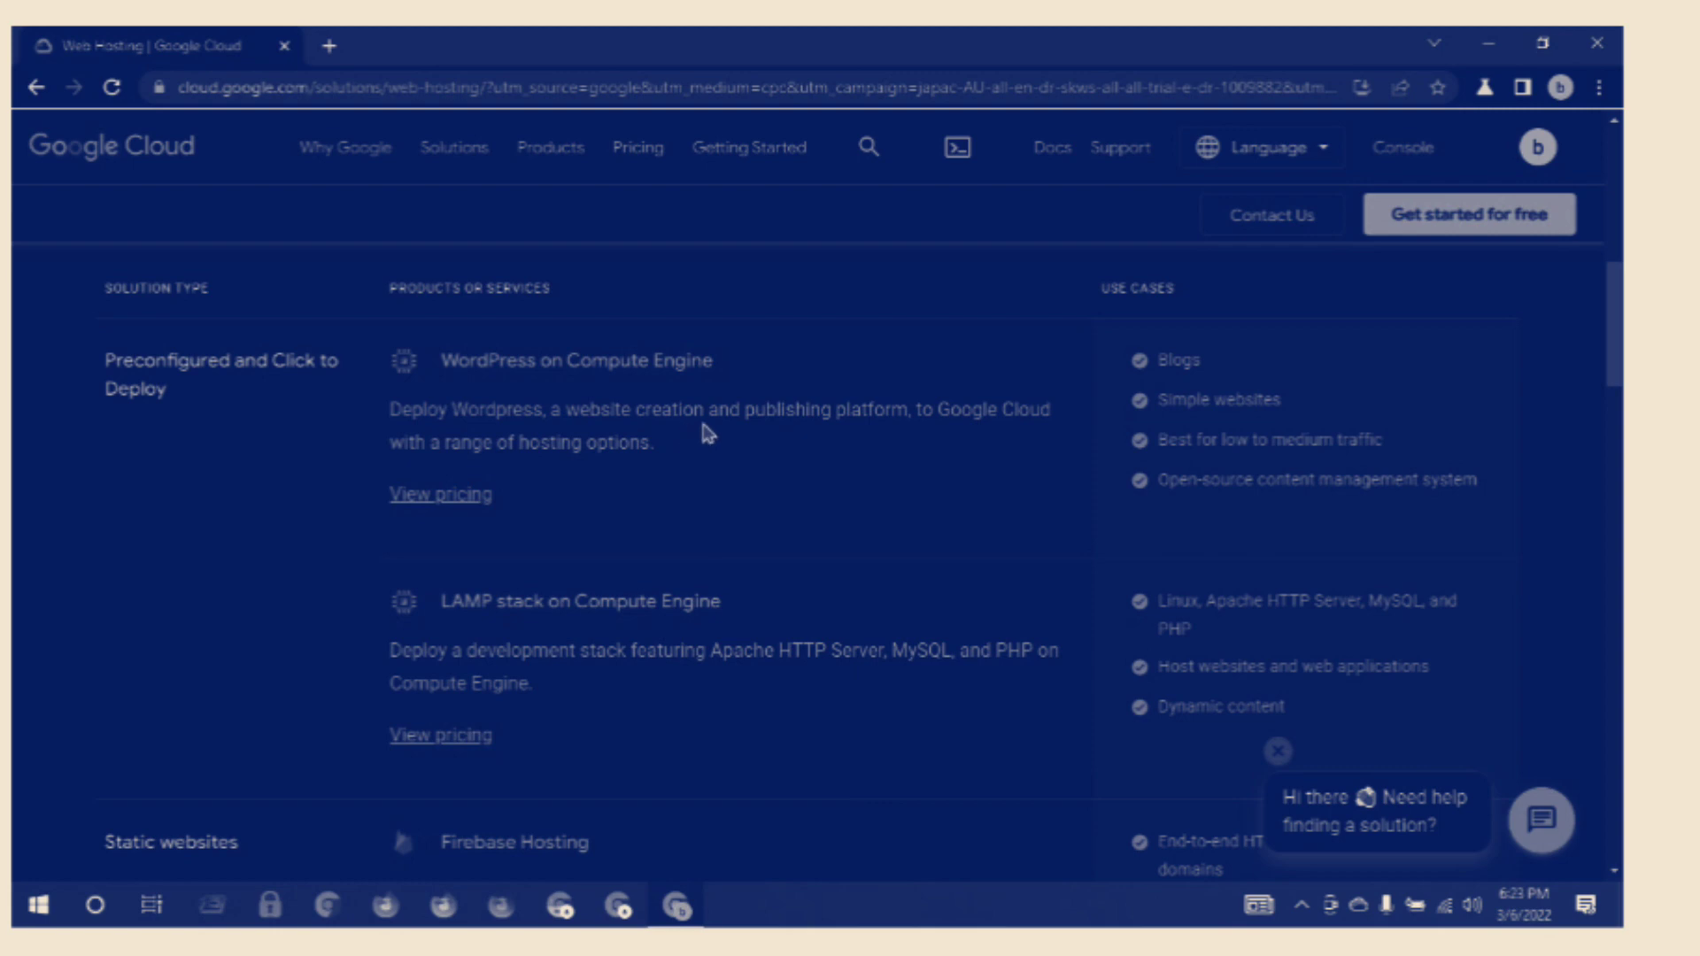
mouse_move(920, 437)
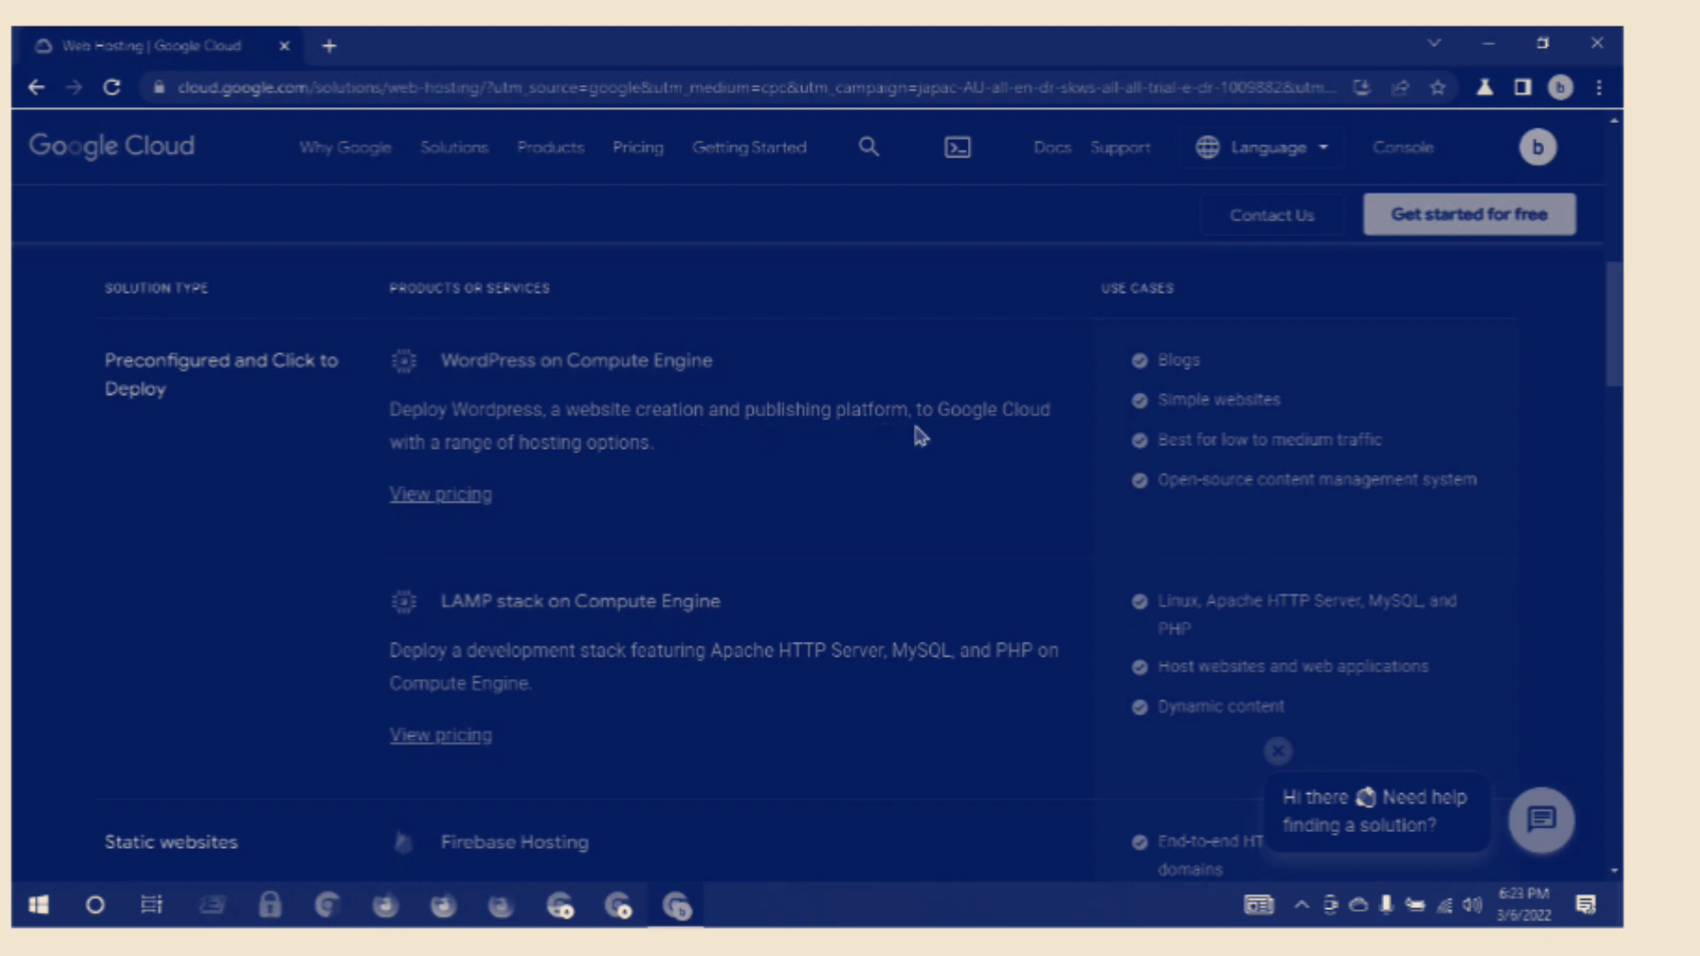
mouse_move(394, 474)
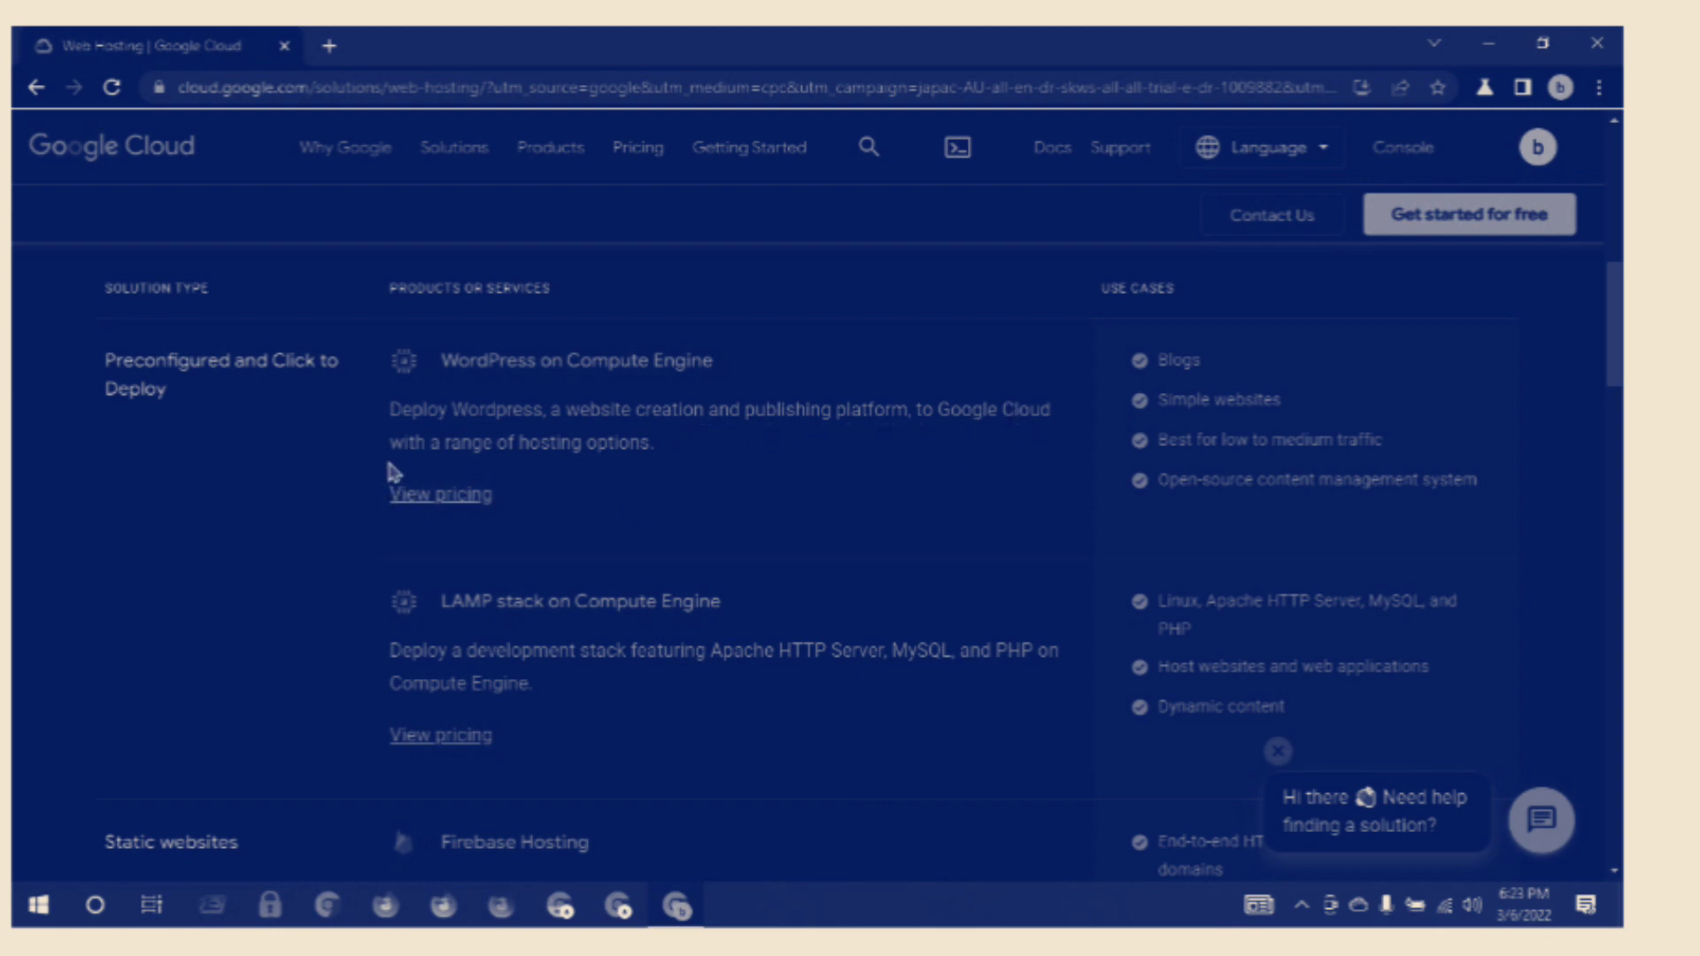
mouse_move(501, 467)
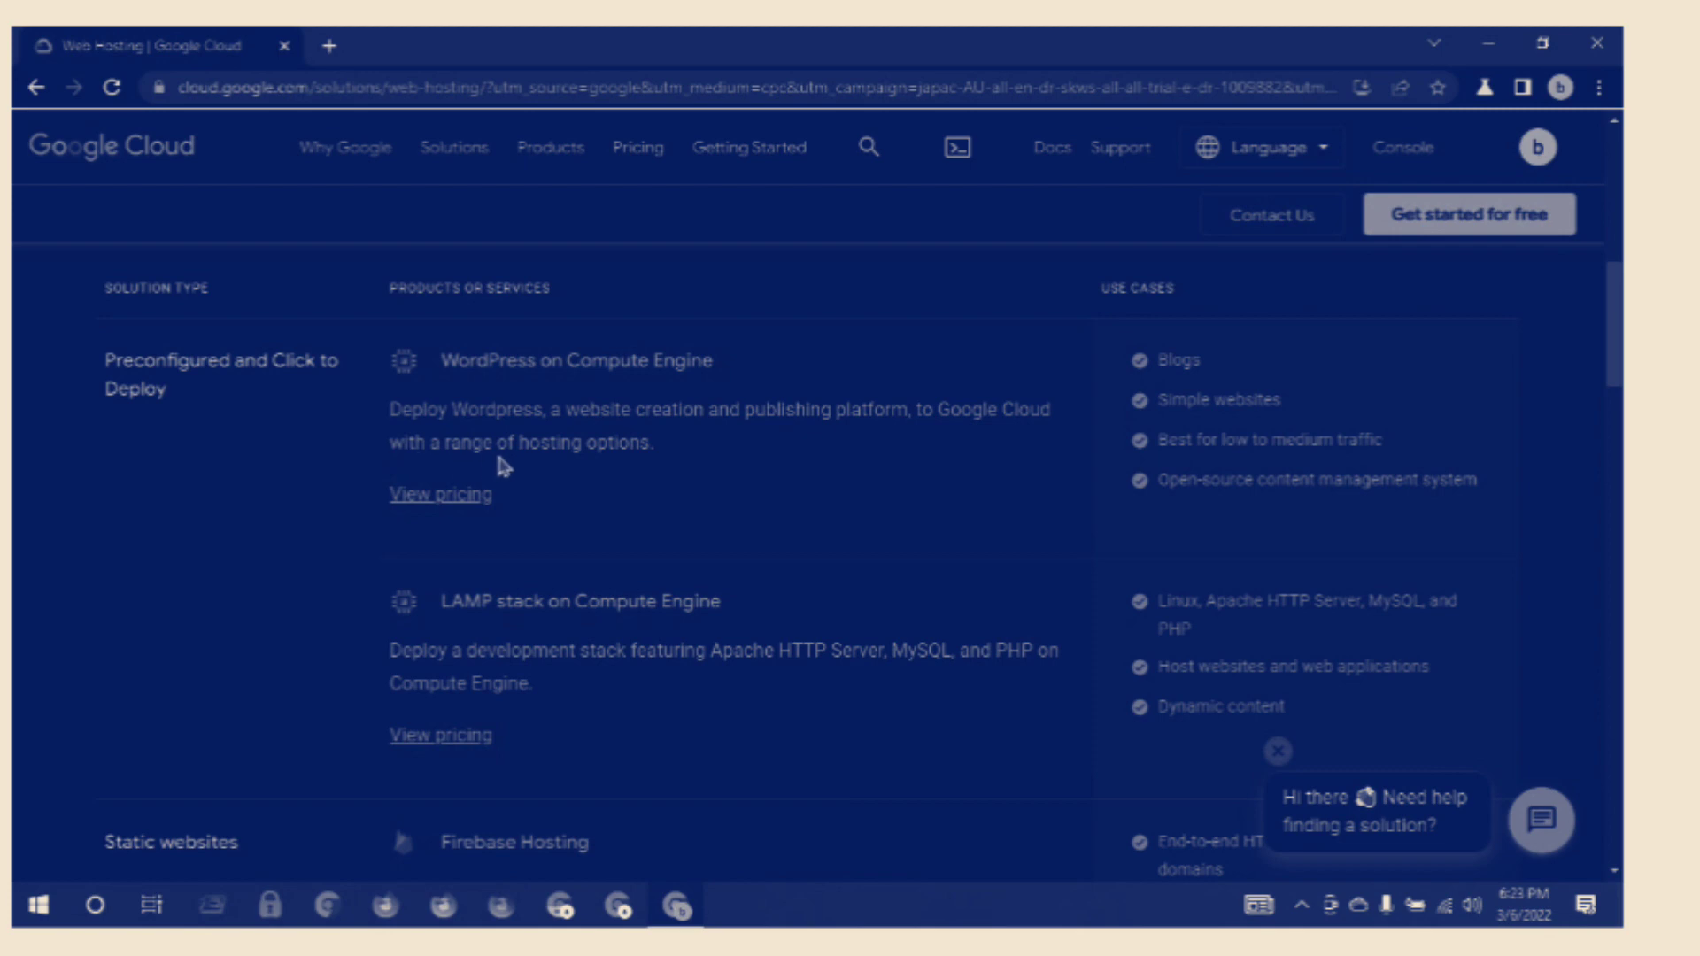
mouse_move(634, 467)
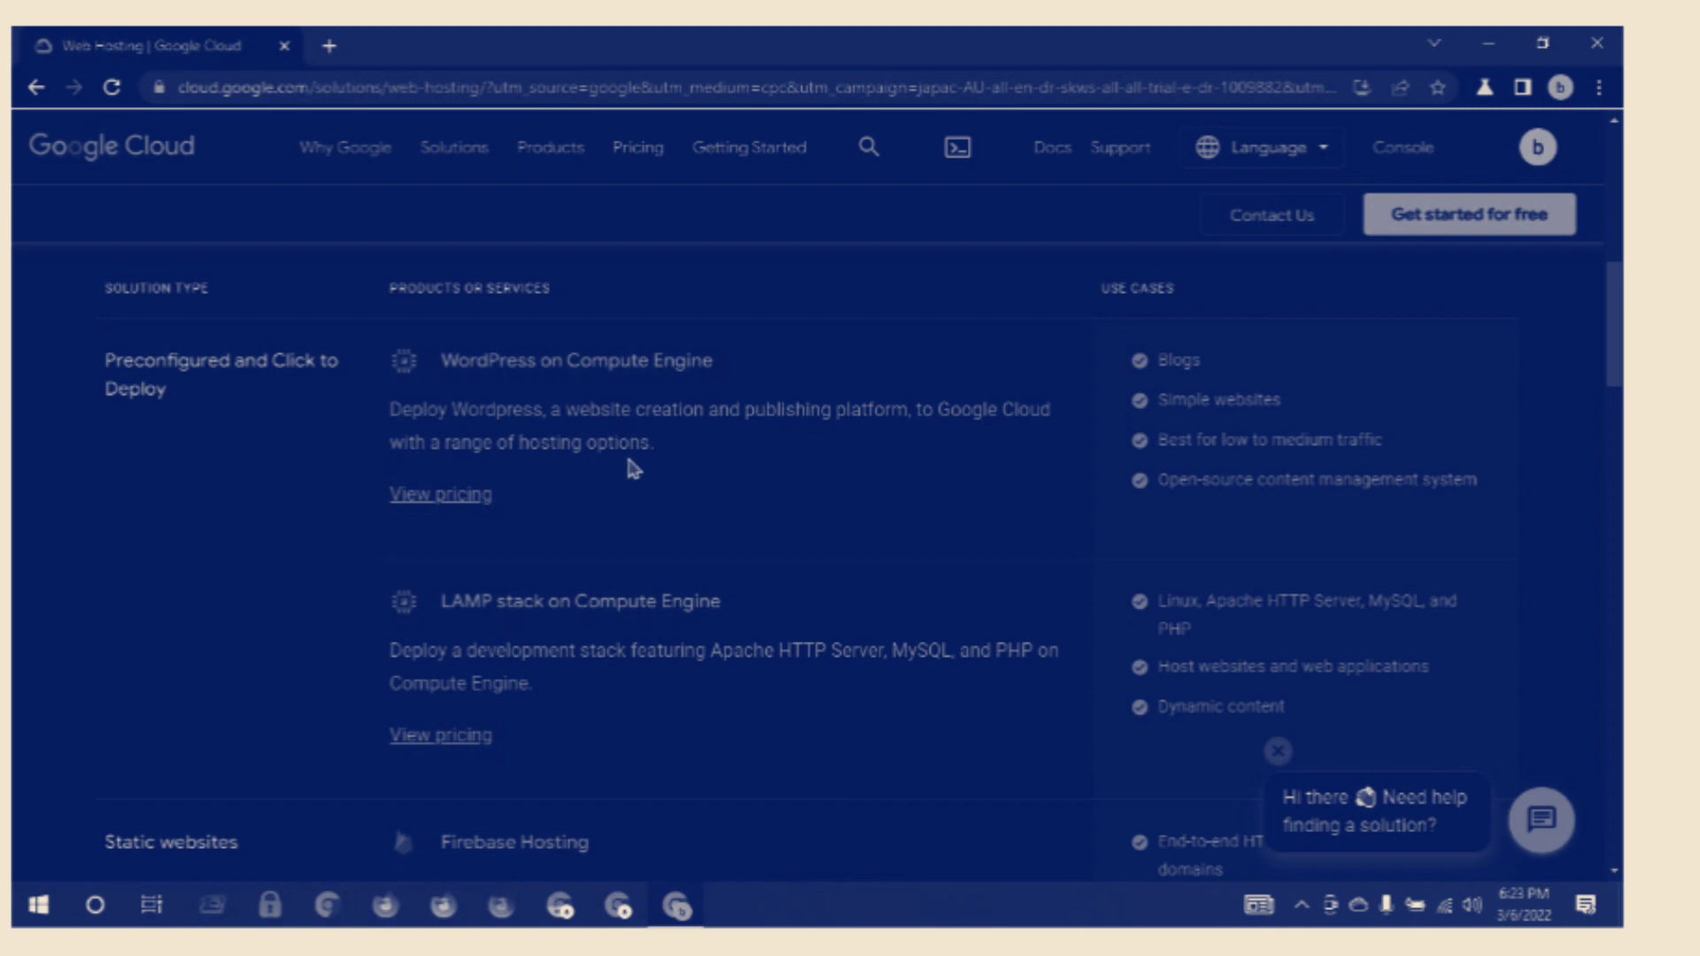
scroll(down, 3)
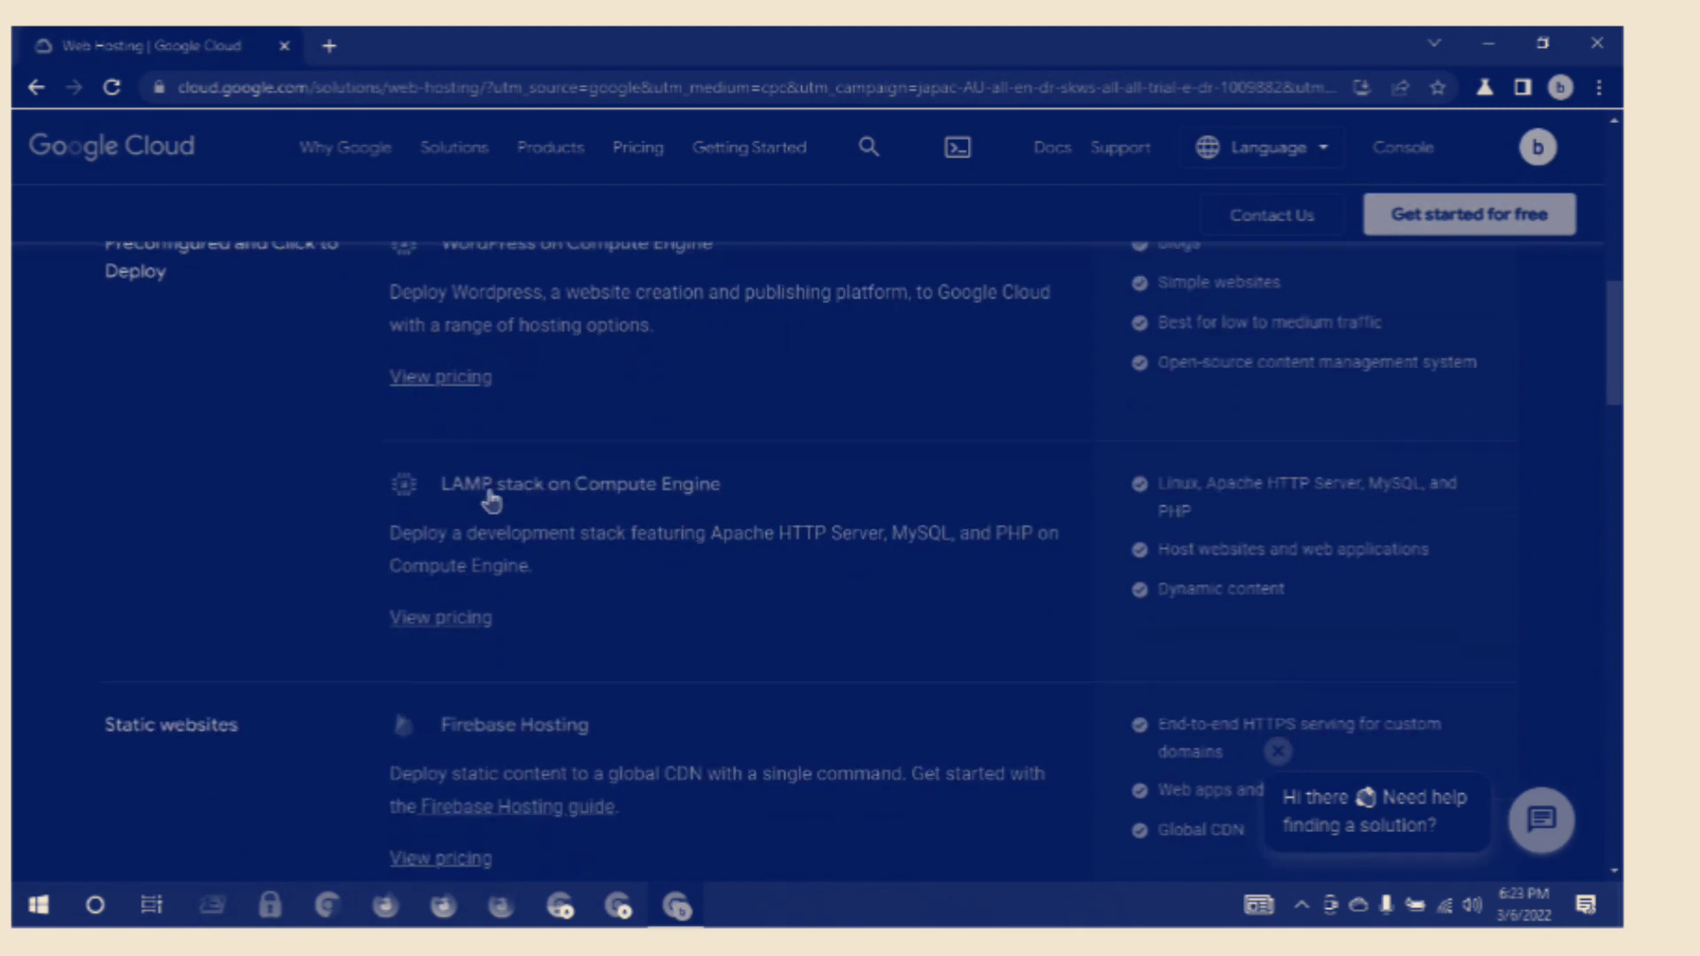
mouse_move(582, 510)
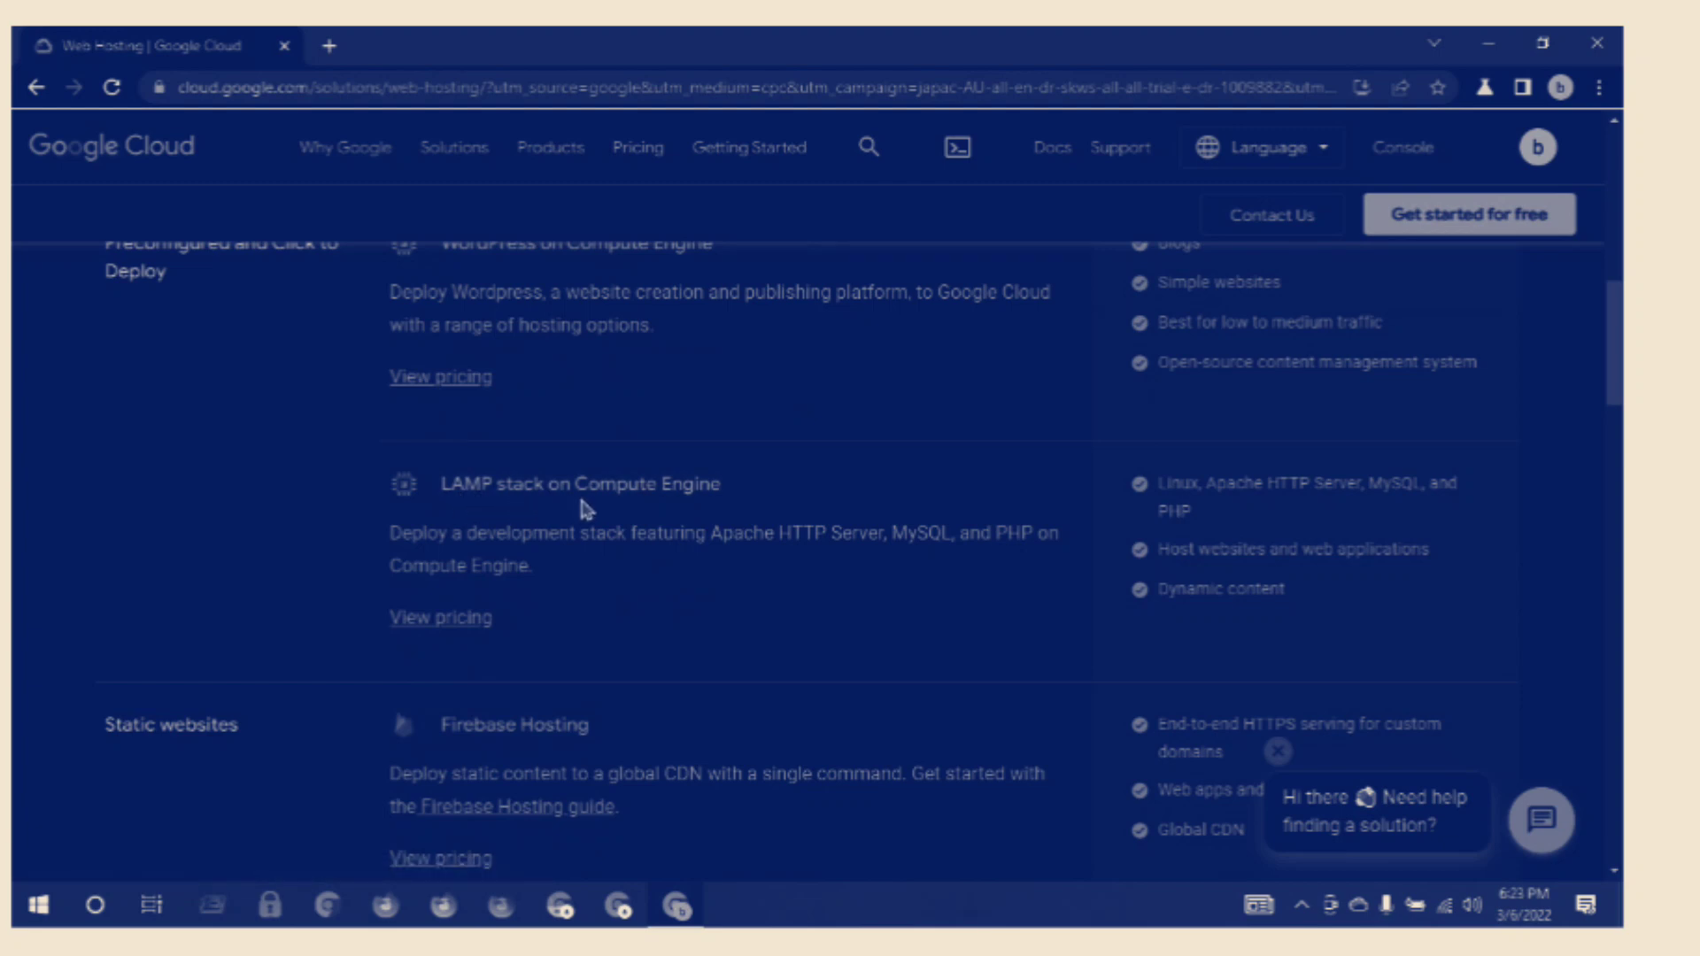
mouse_move(443, 560)
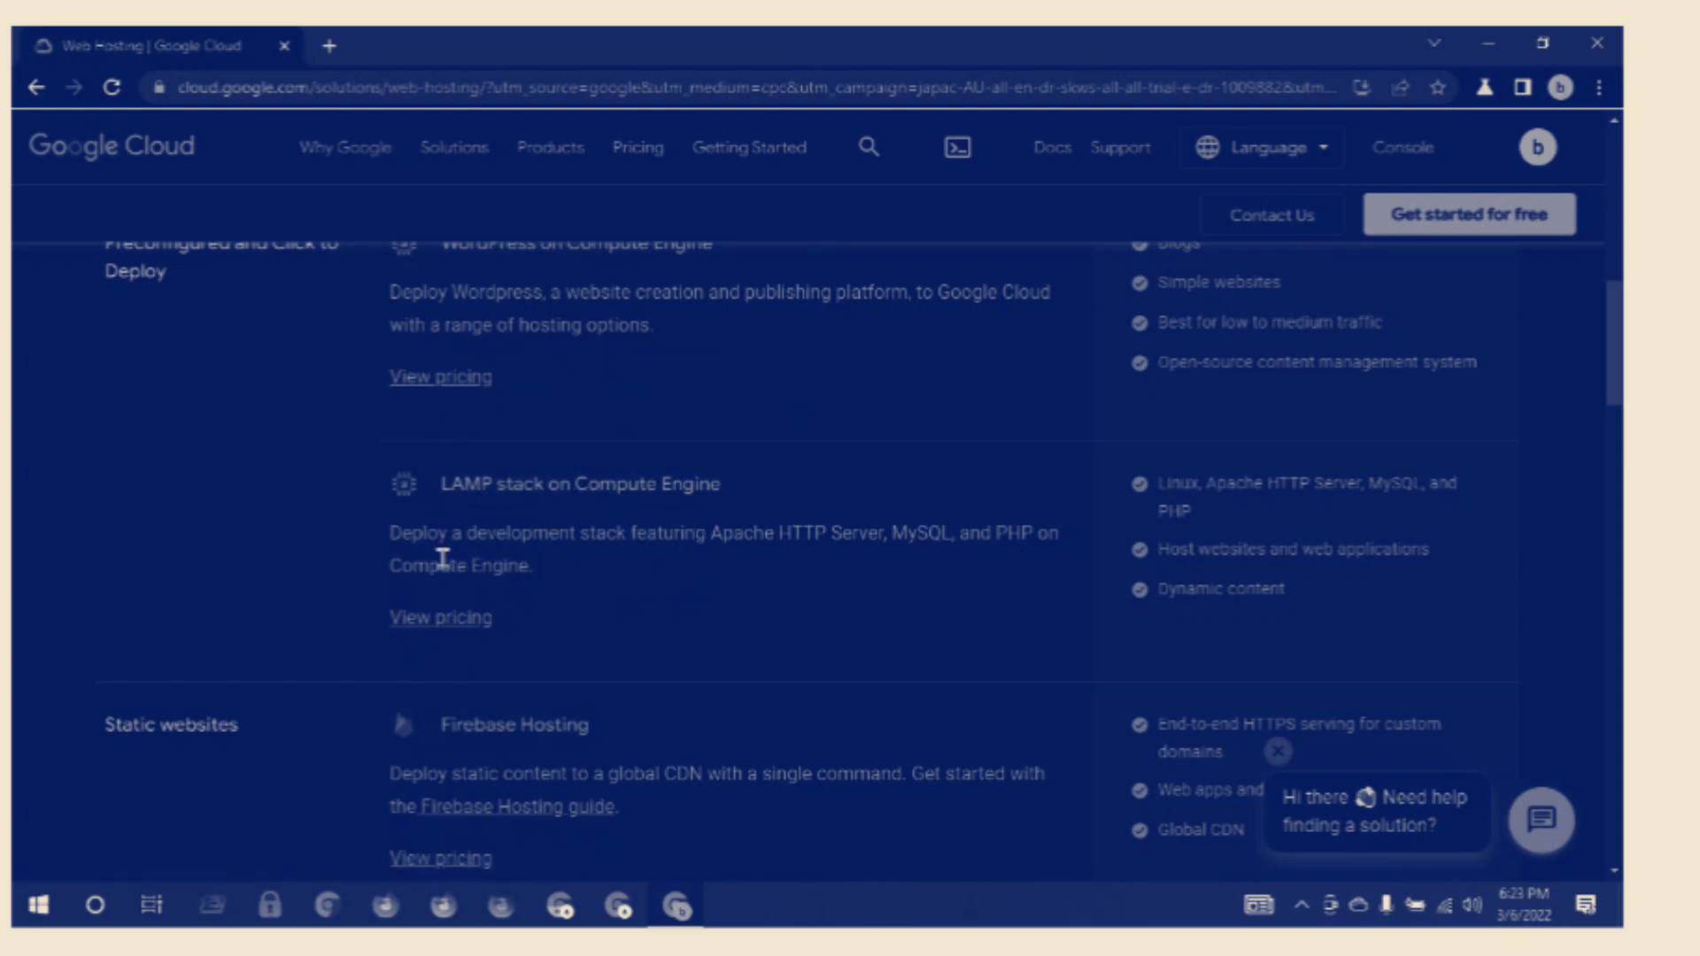
mouse_move(460, 558)
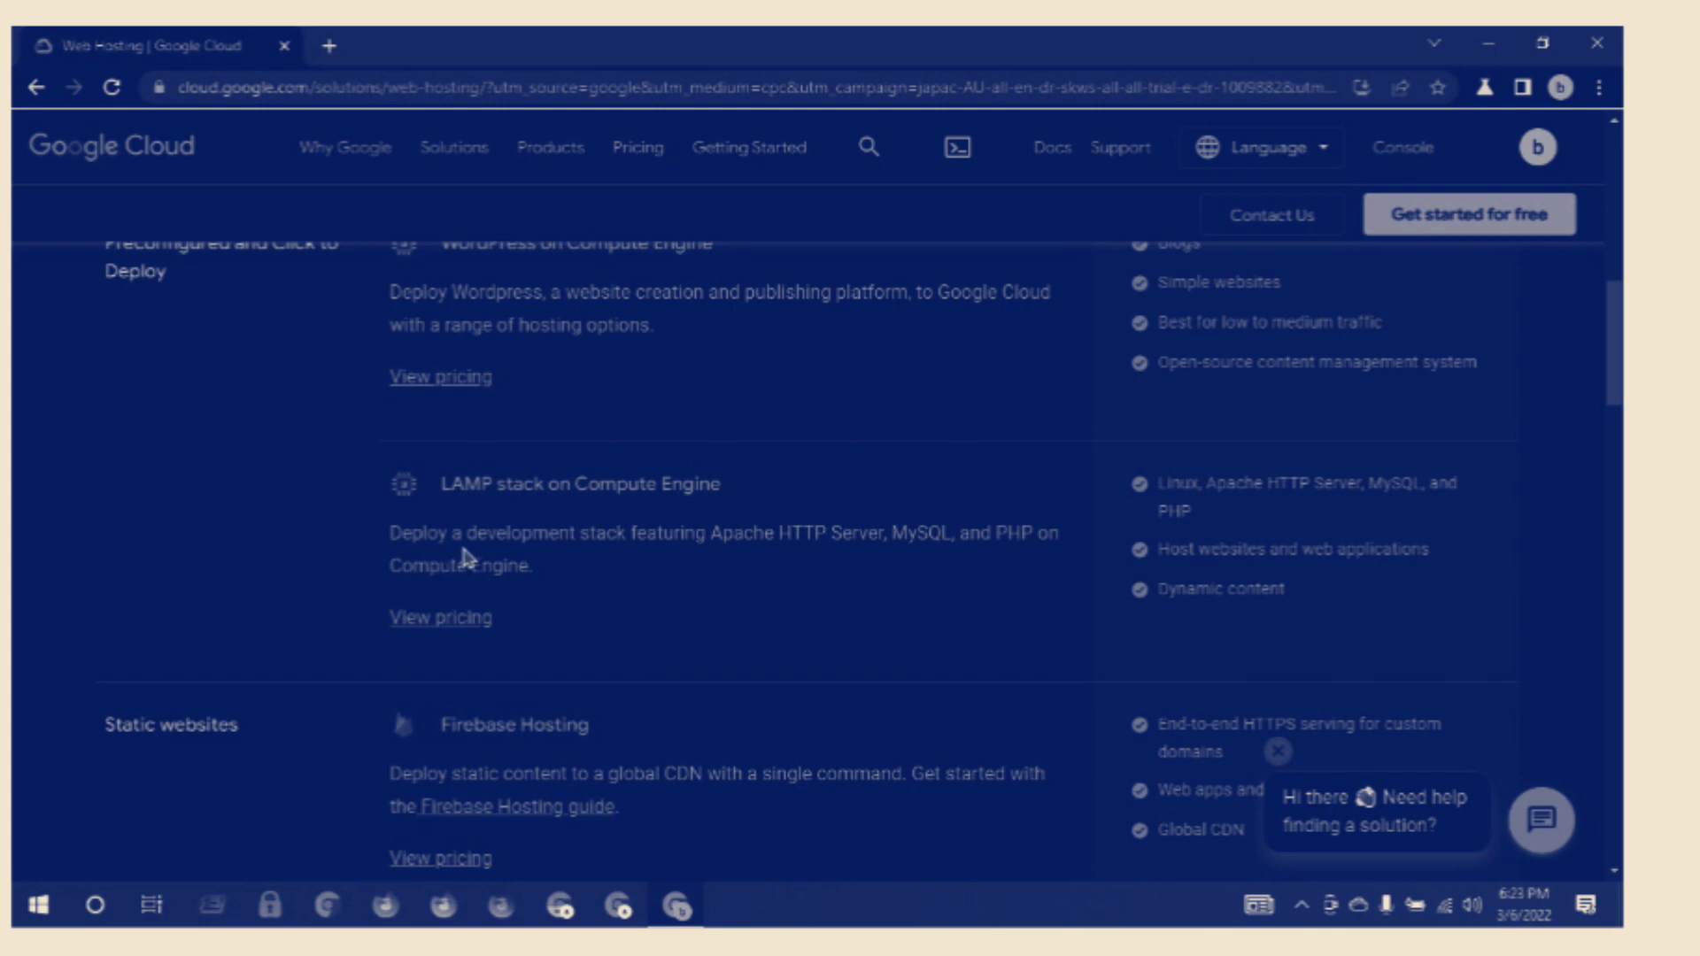
mouse_move(650, 554)
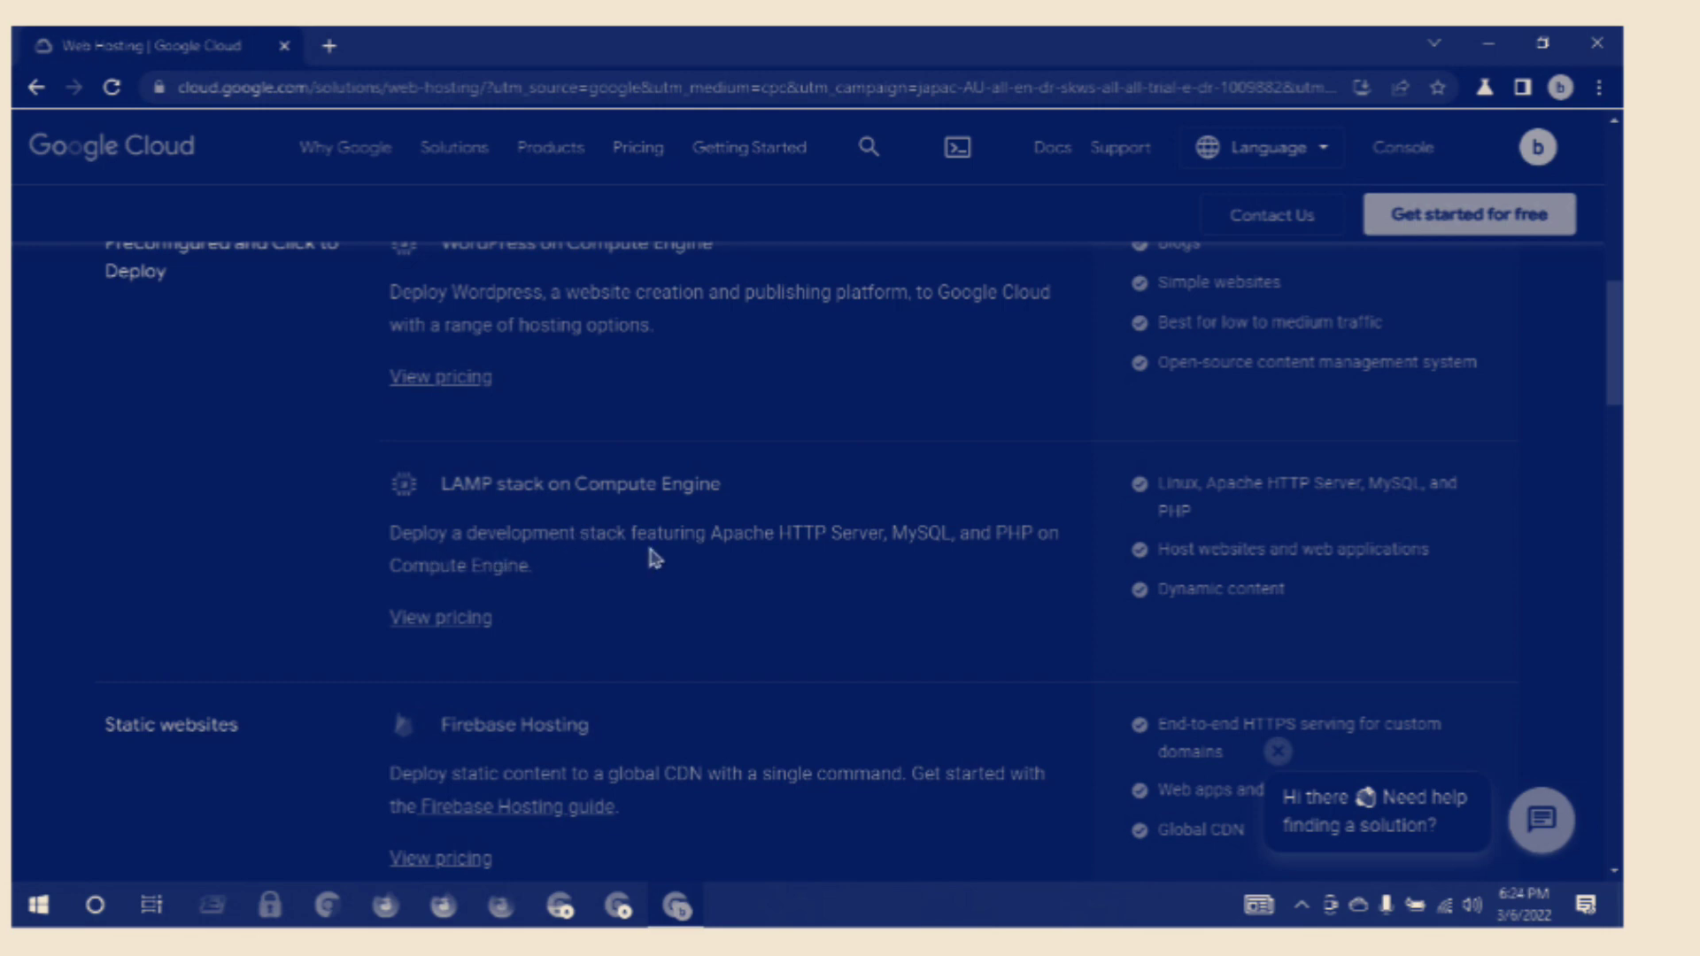
mouse_move(744, 565)
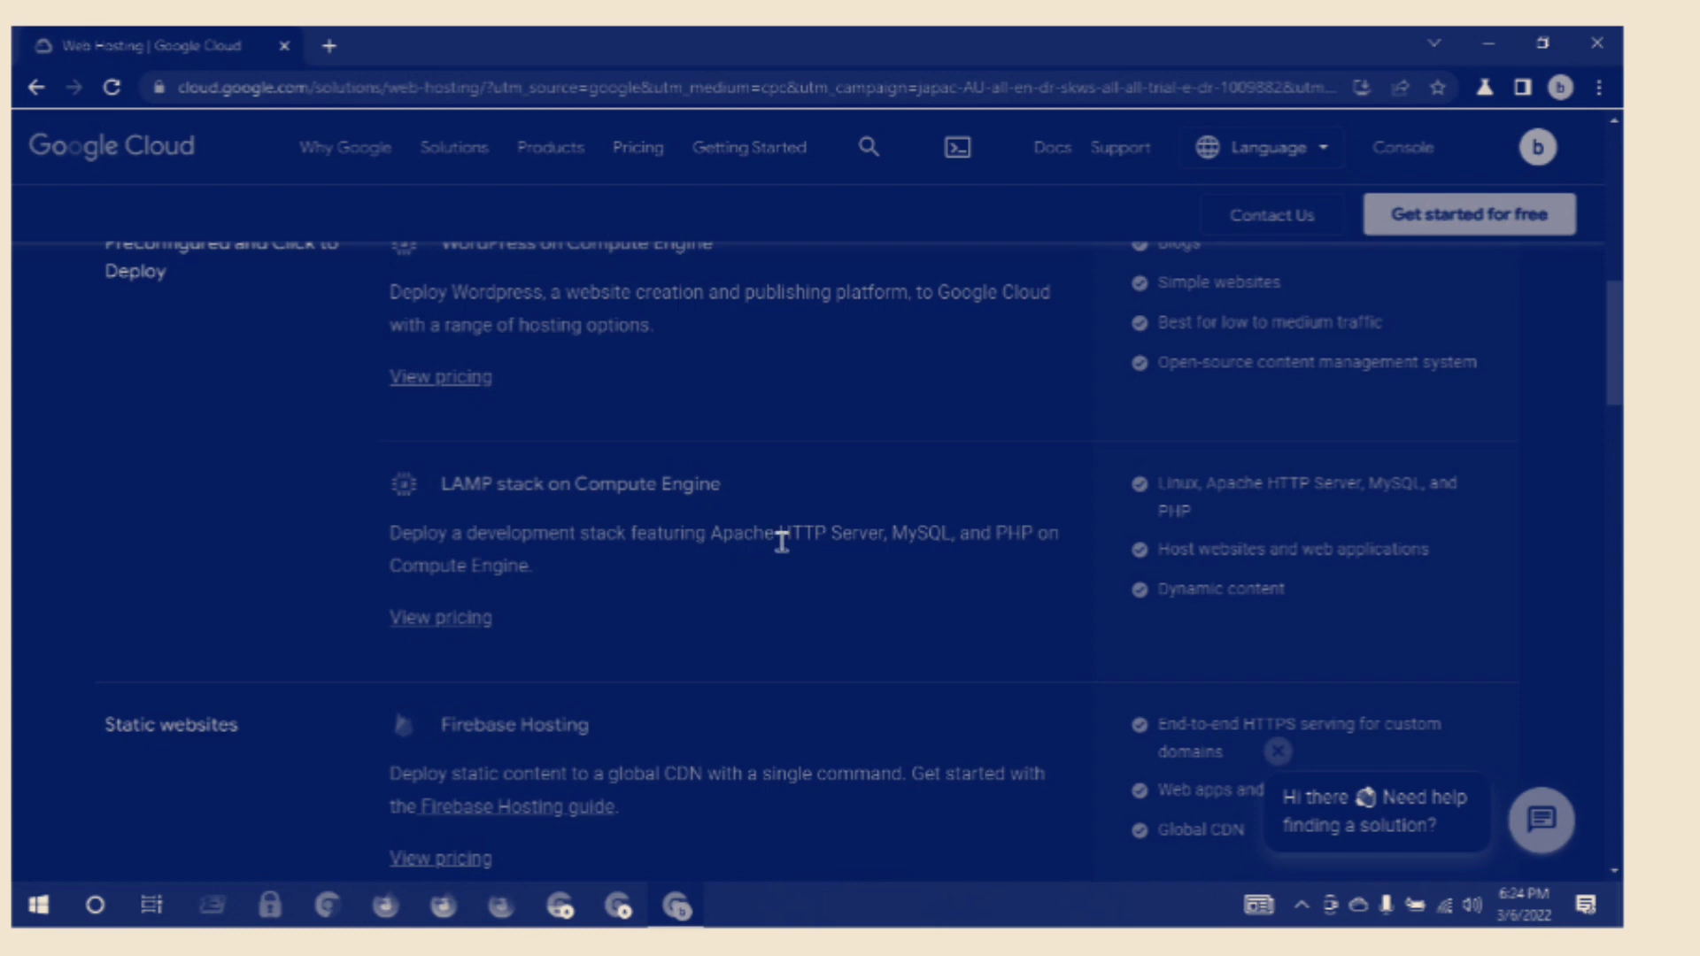
mouse_move(852, 556)
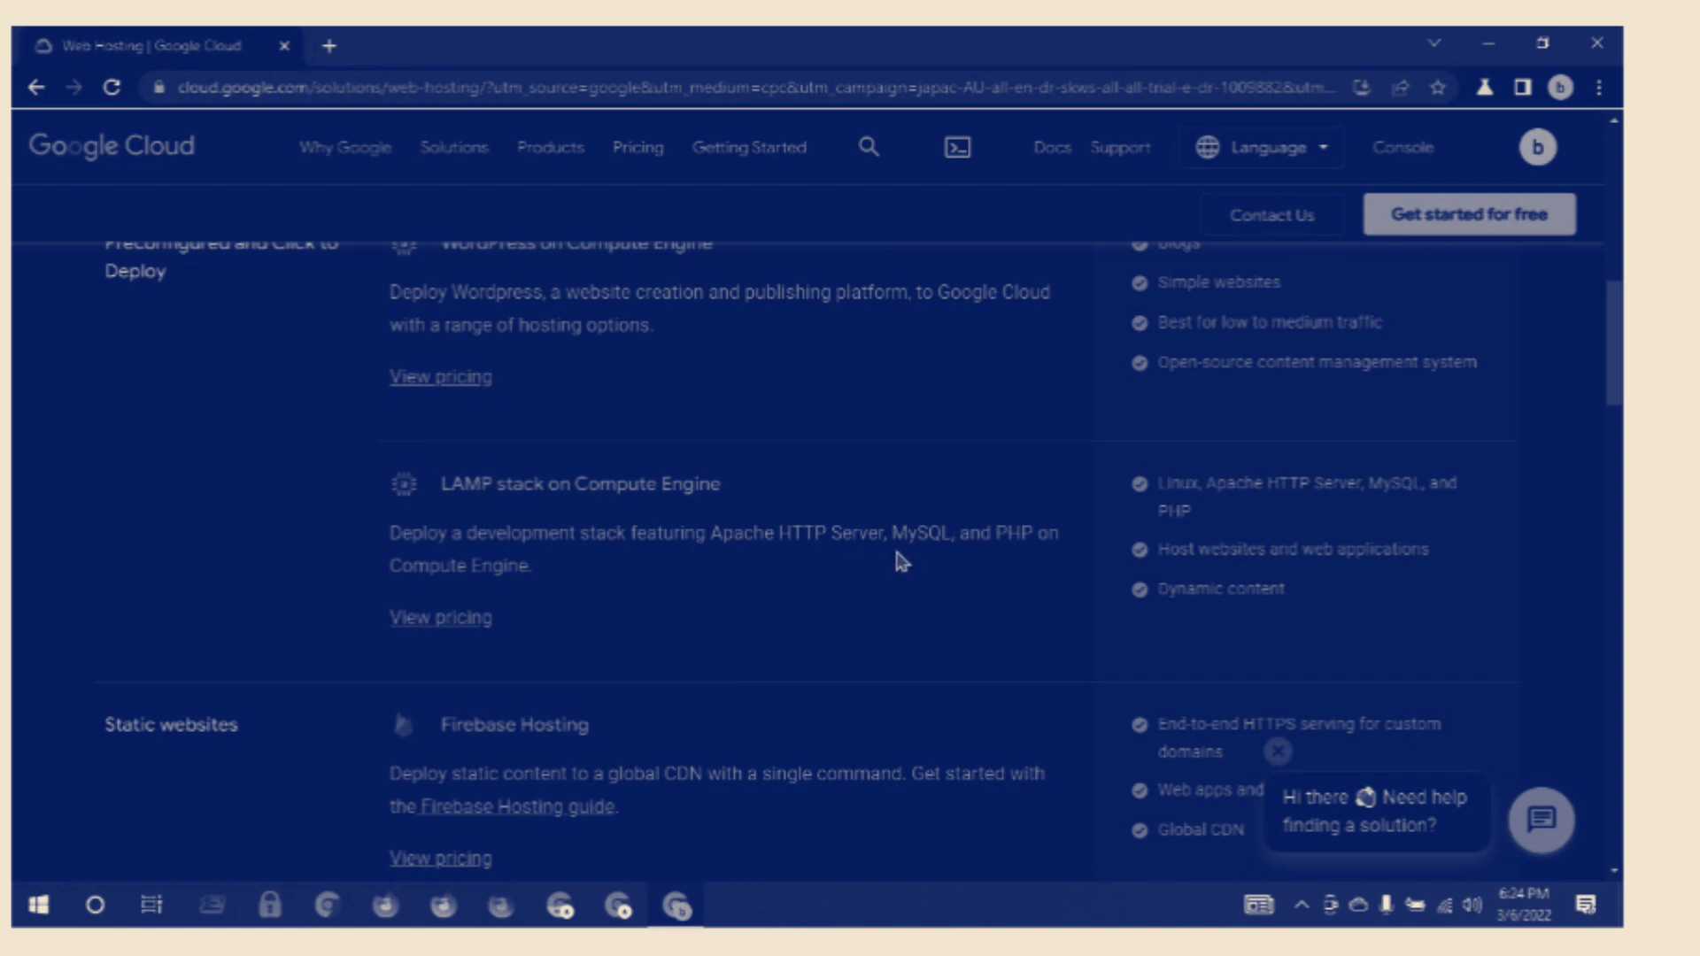
mouse_move(999, 544)
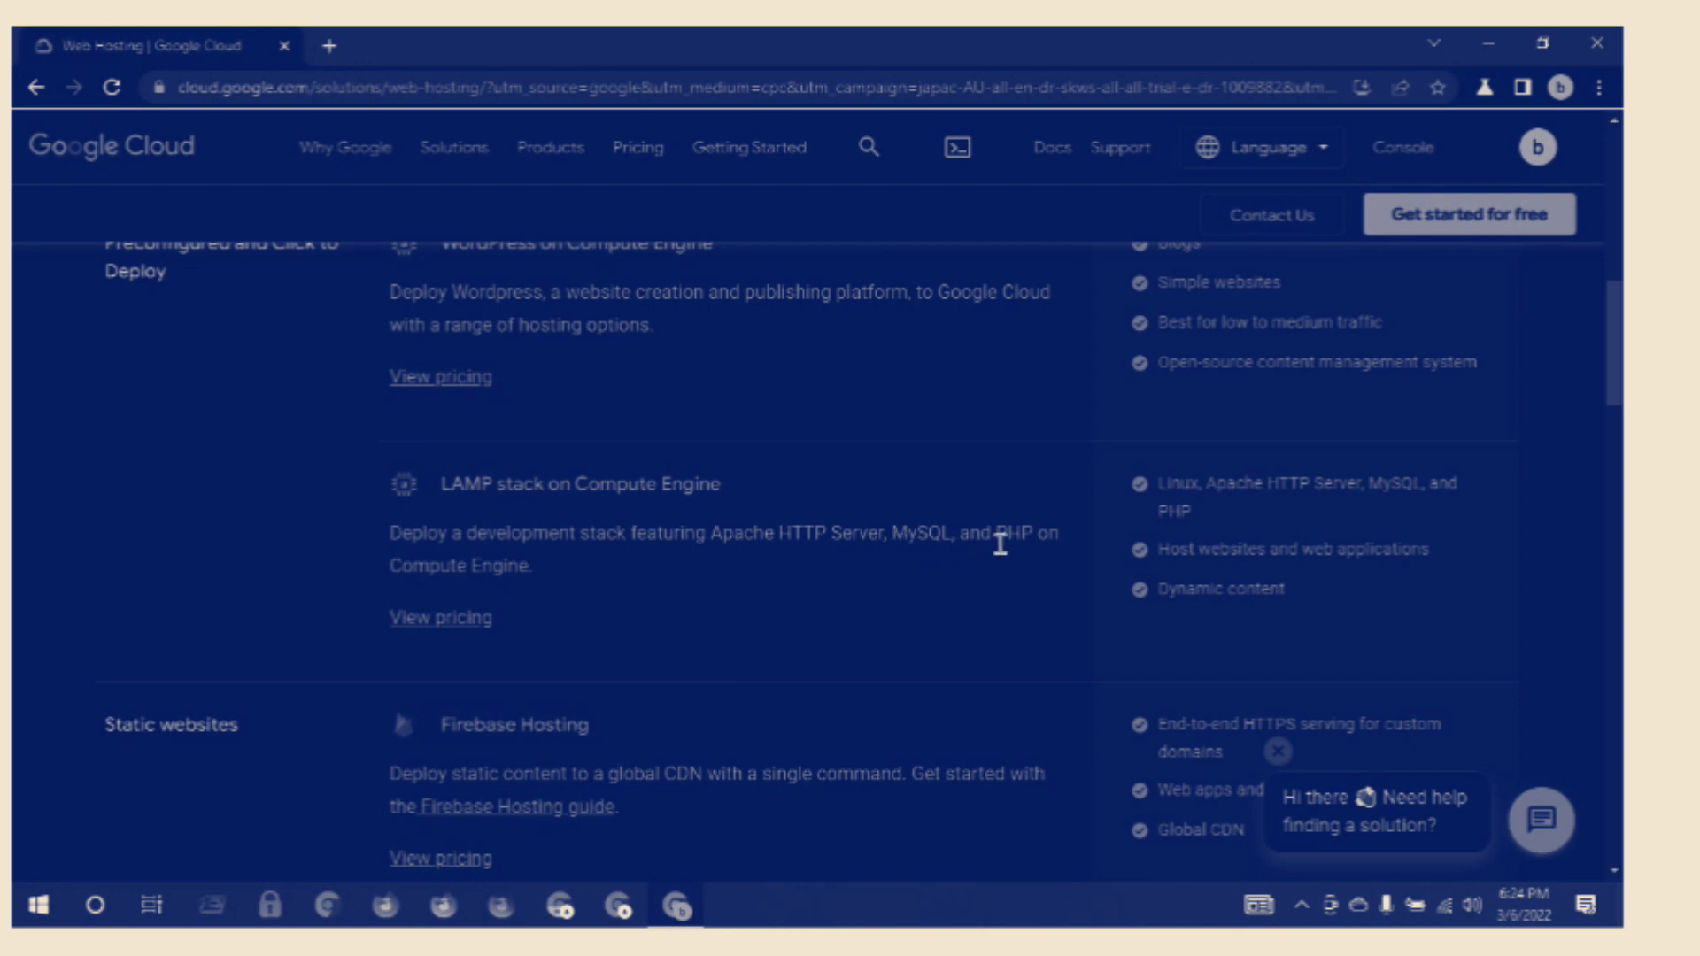
mouse_move(520, 592)
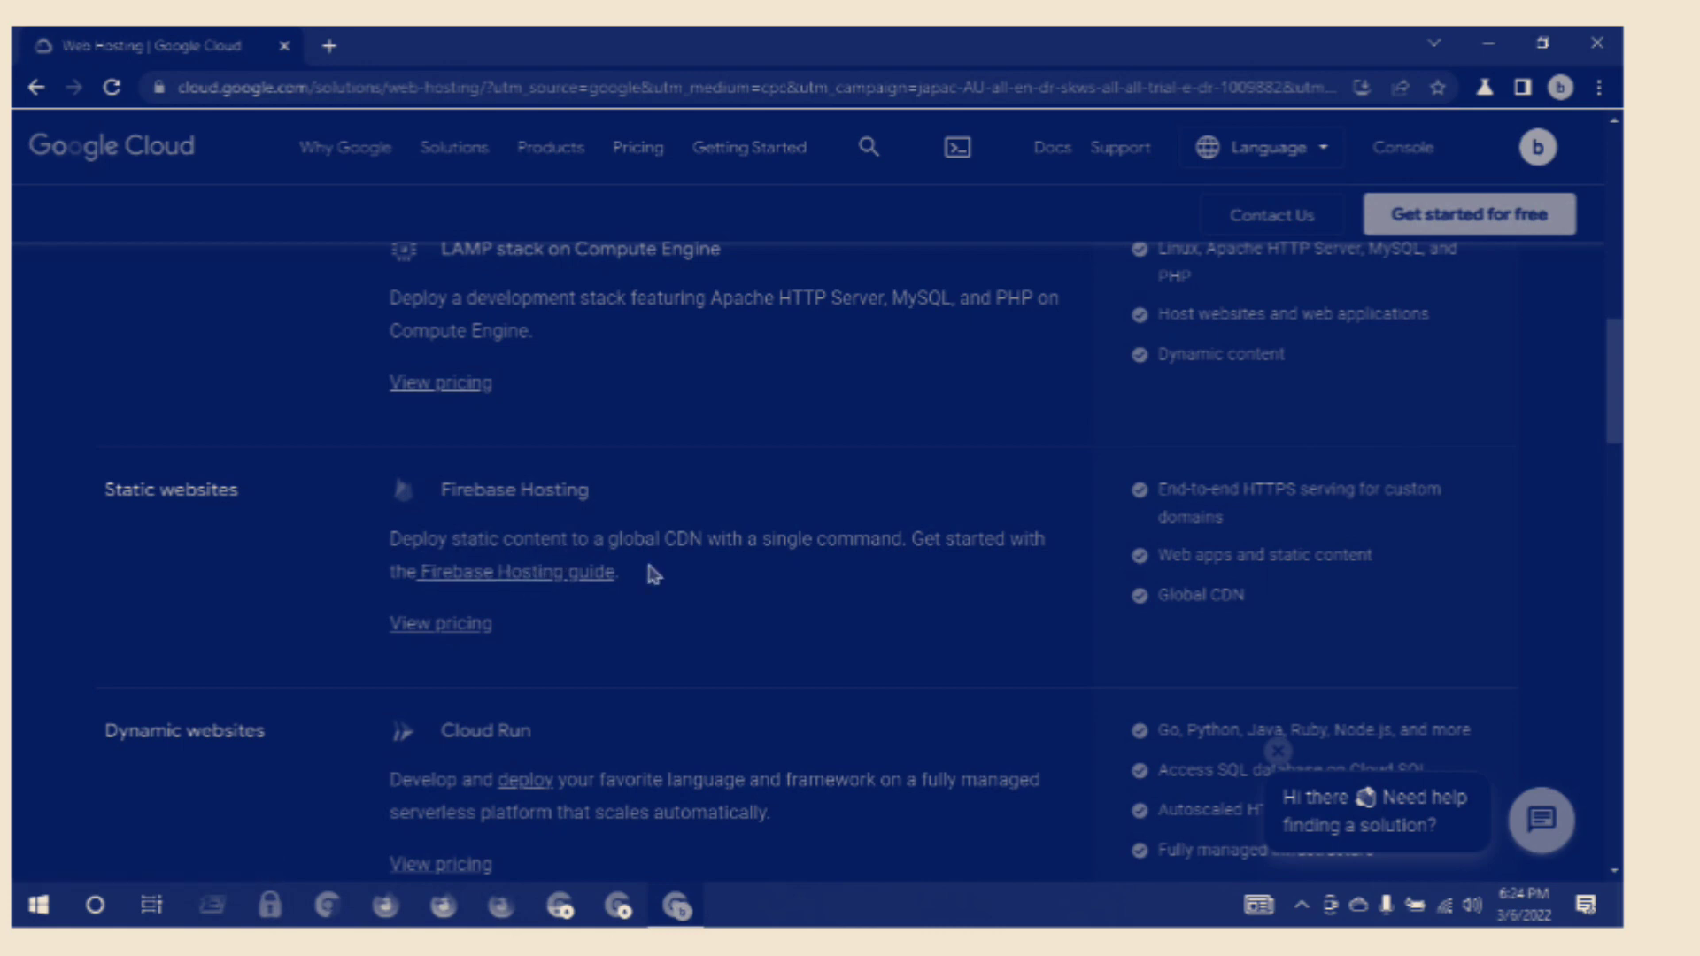
mouse_move(698, 572)
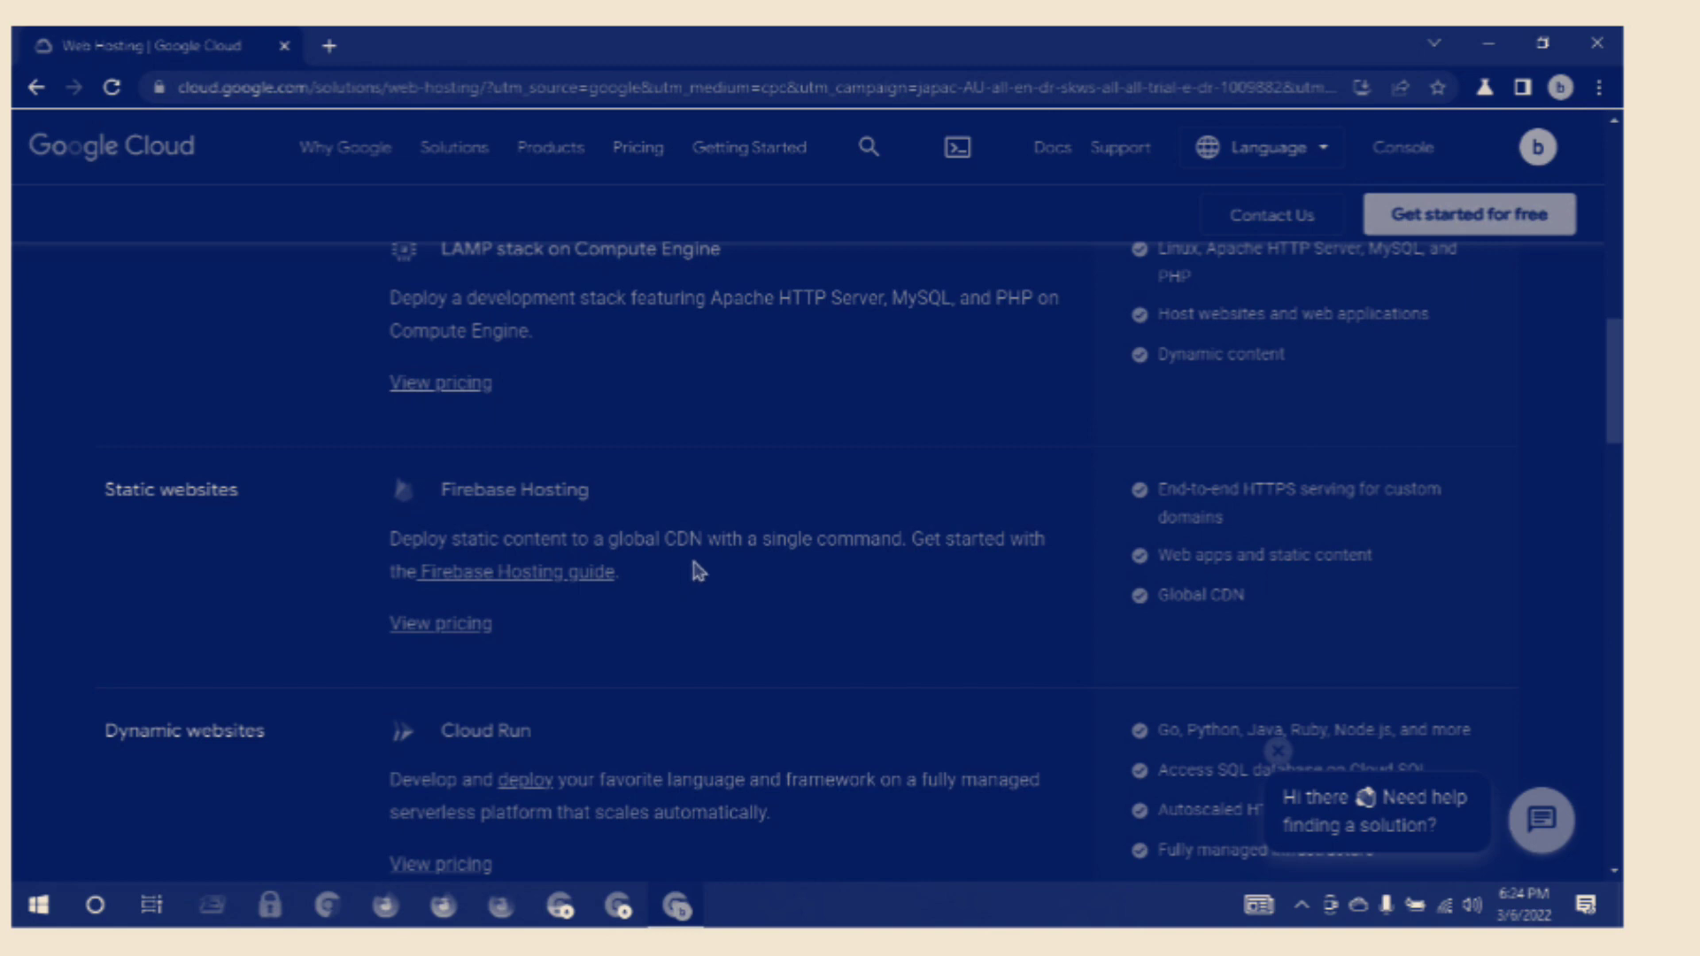
mouse_move(865, 569)
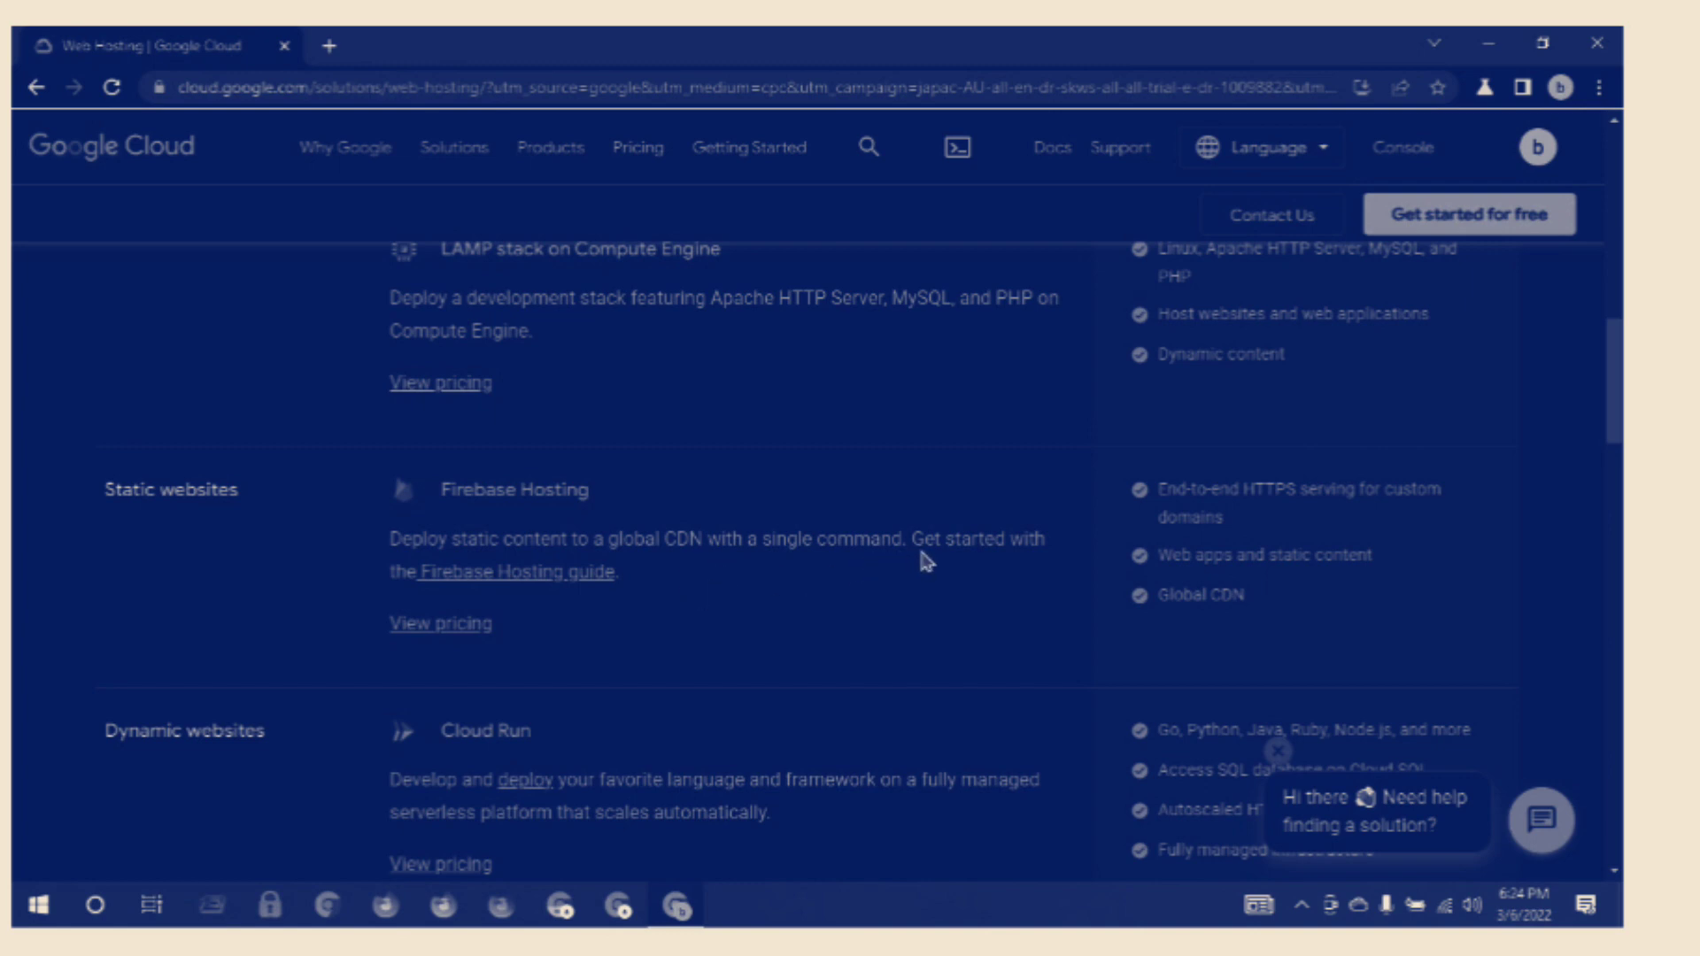
mouse_move(423, 597)
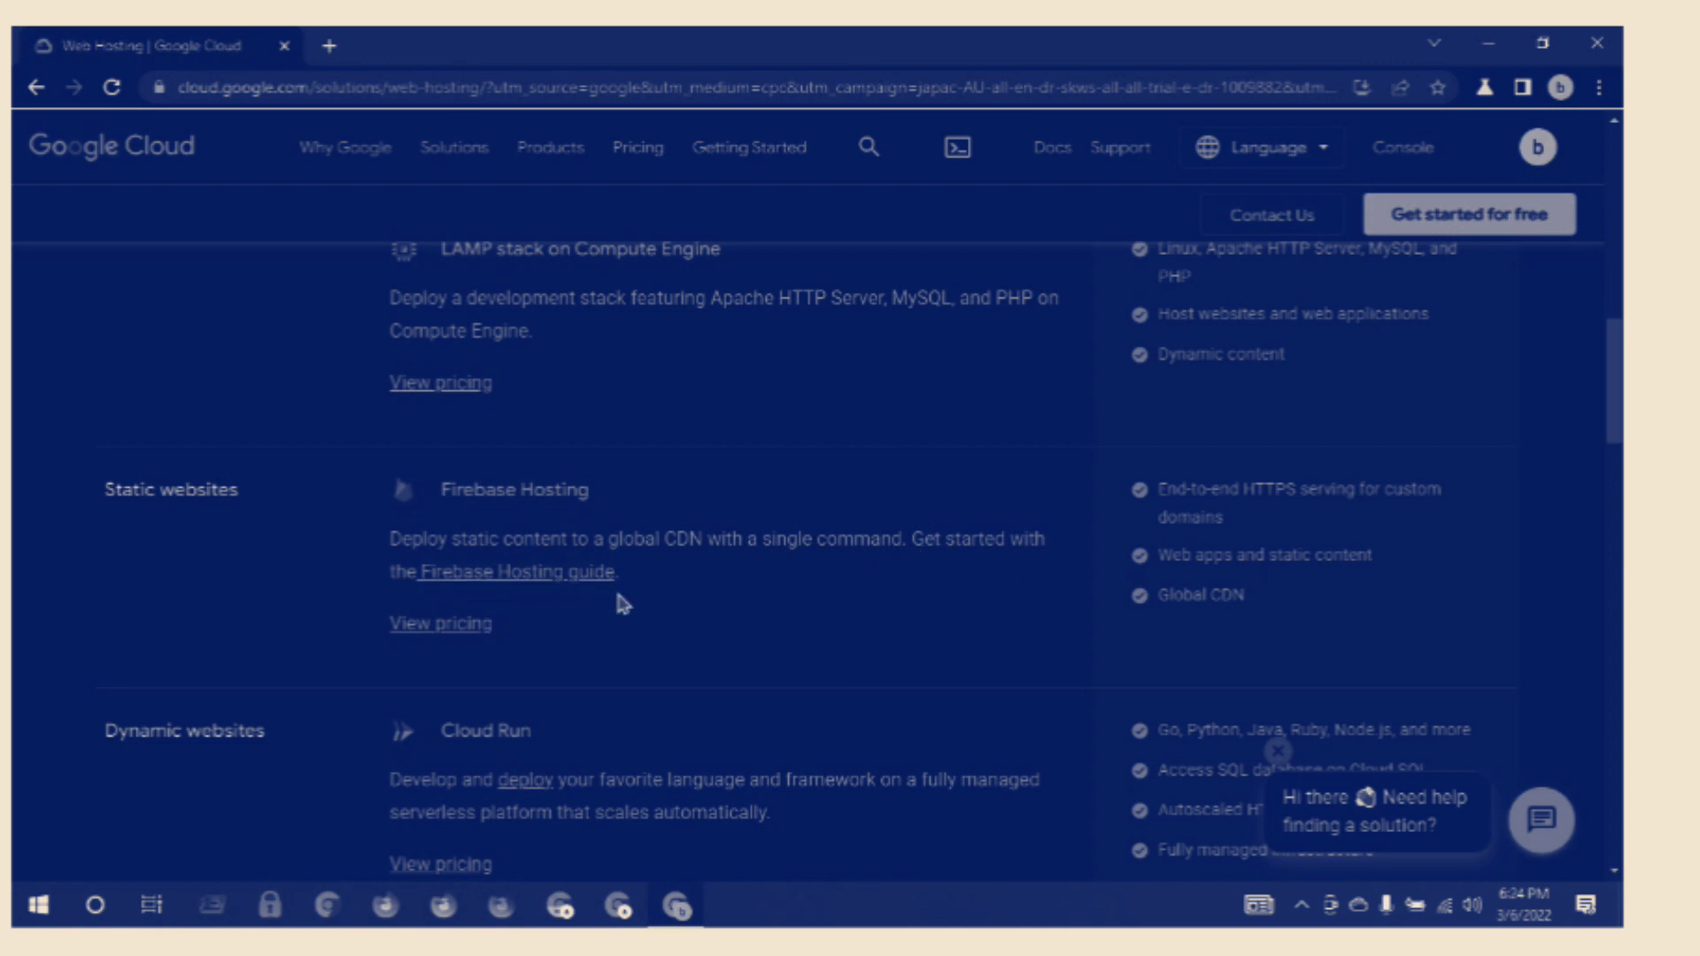
scroll(down, 3)
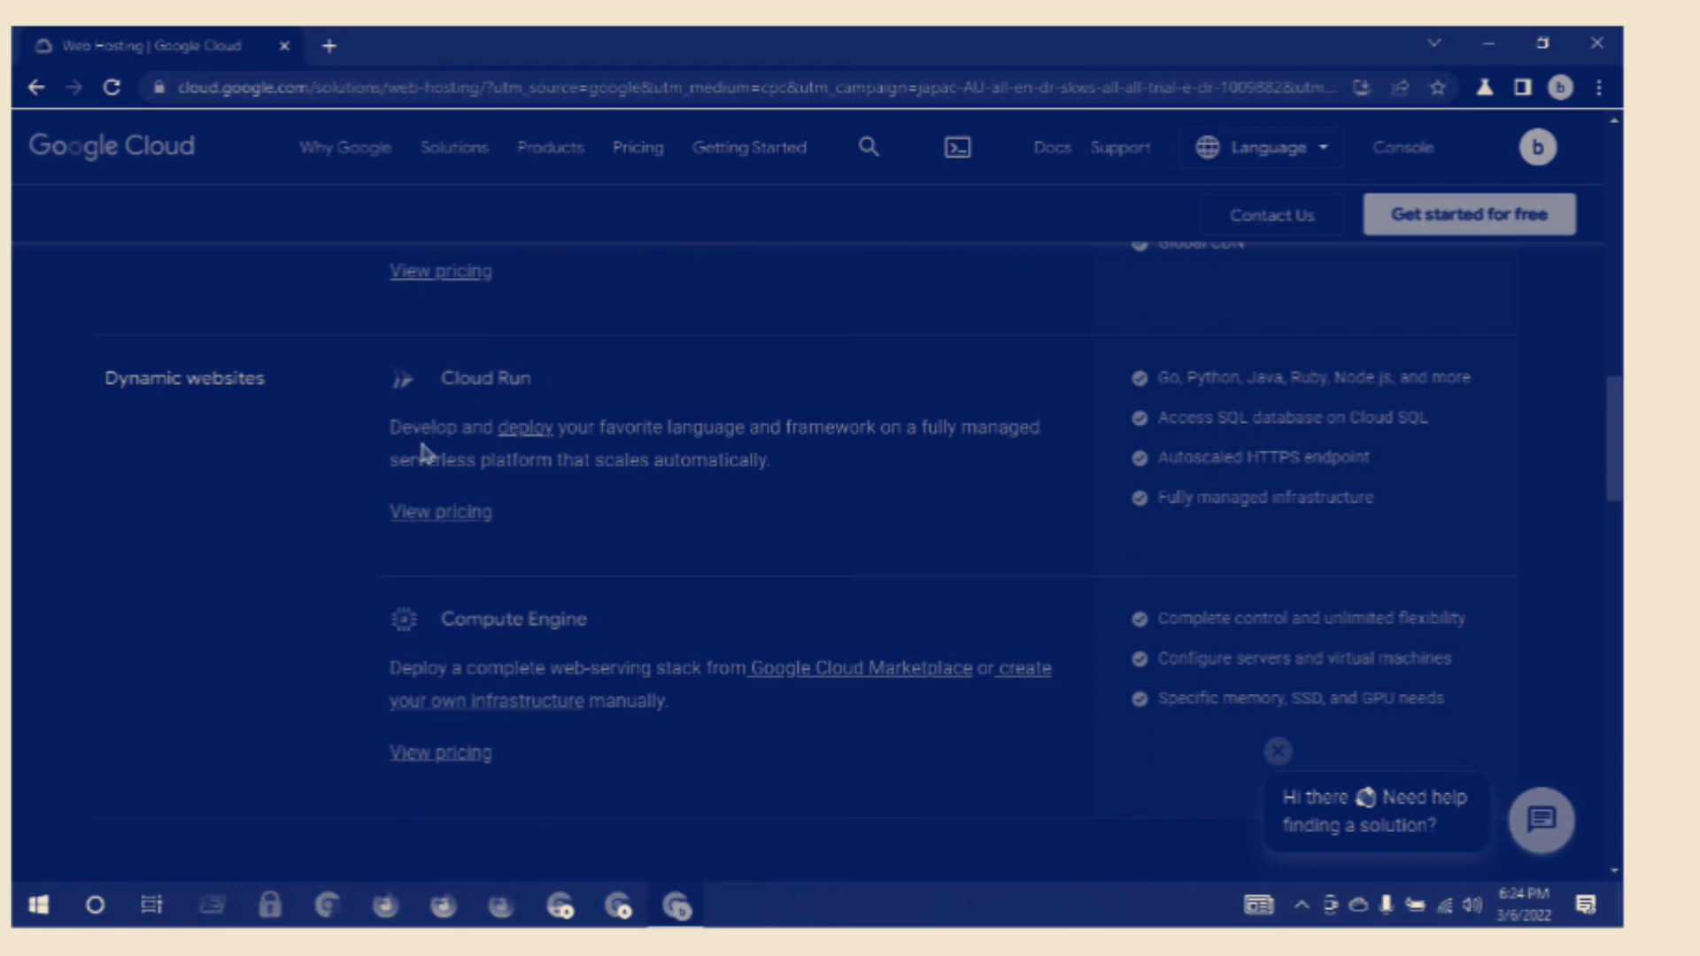
mouse_move(529, 452)
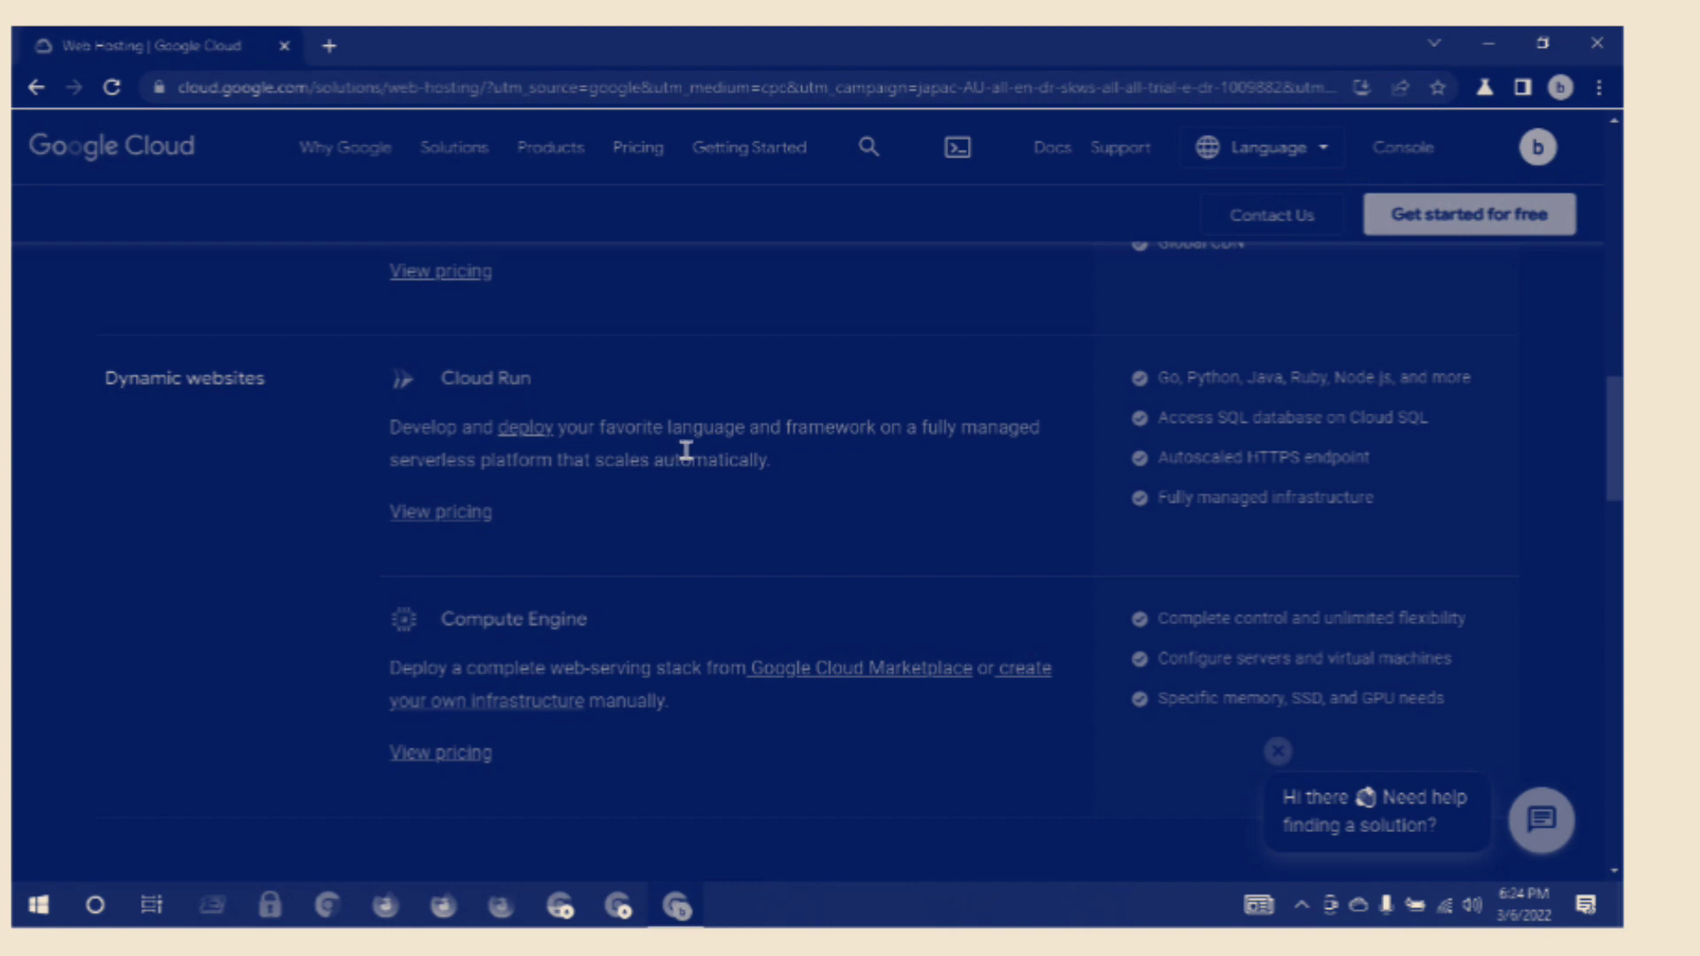
mouse_move(781, 466)
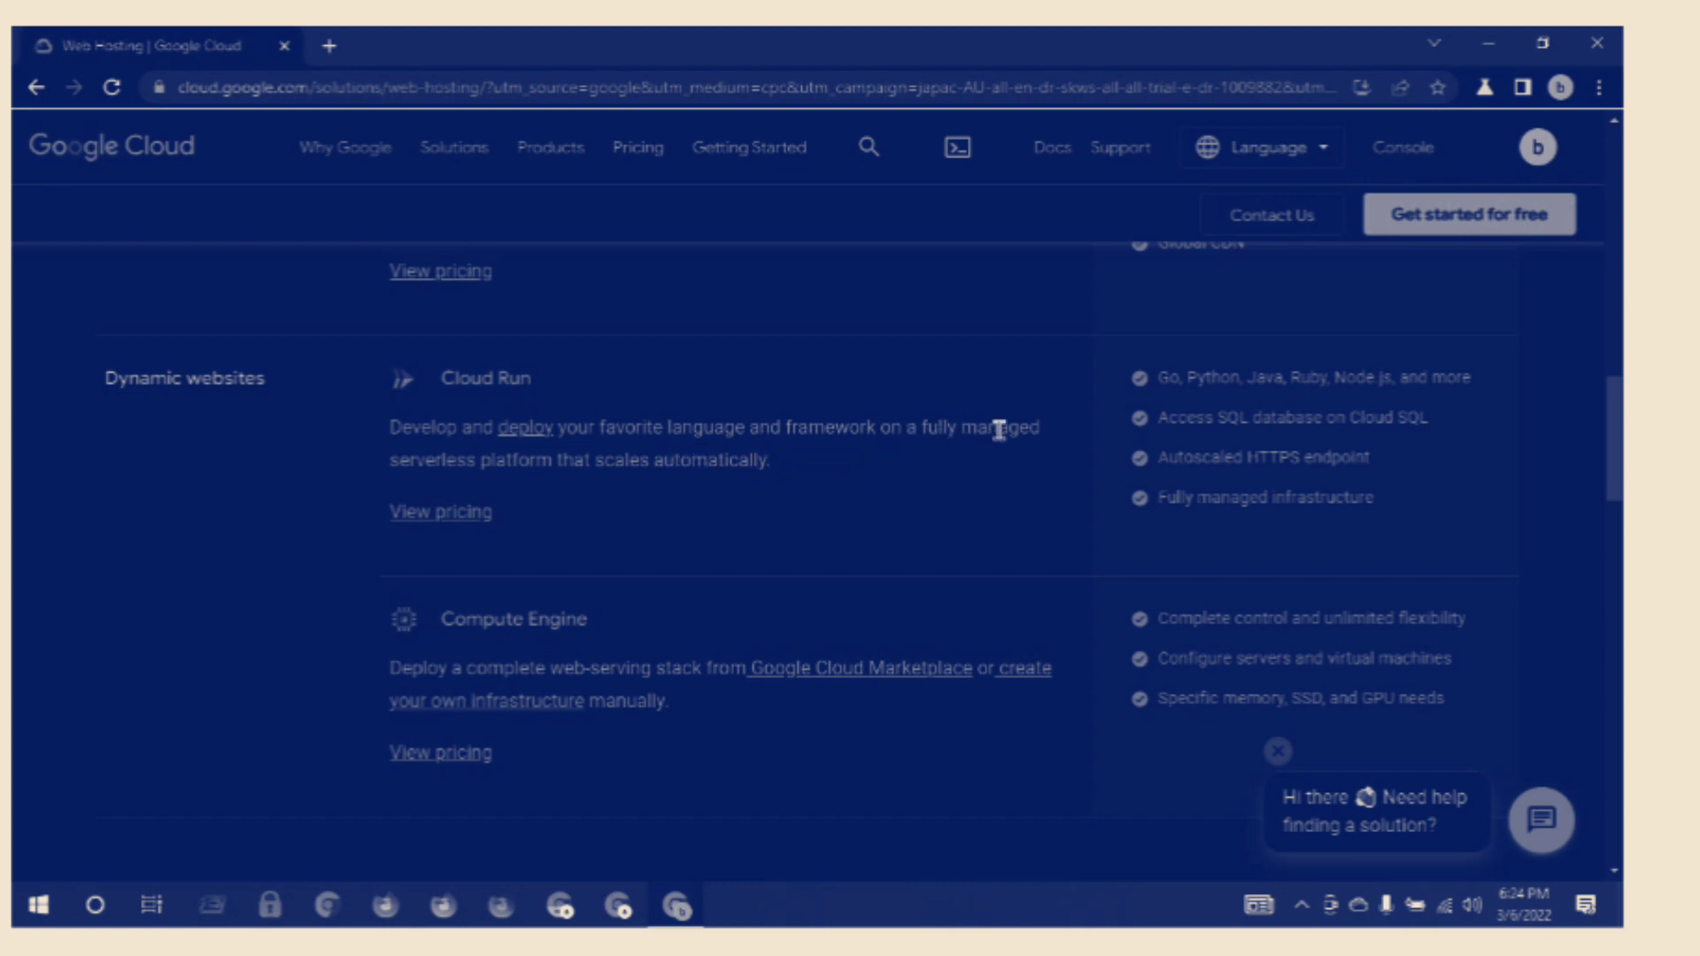
mouse_move(450, 500)
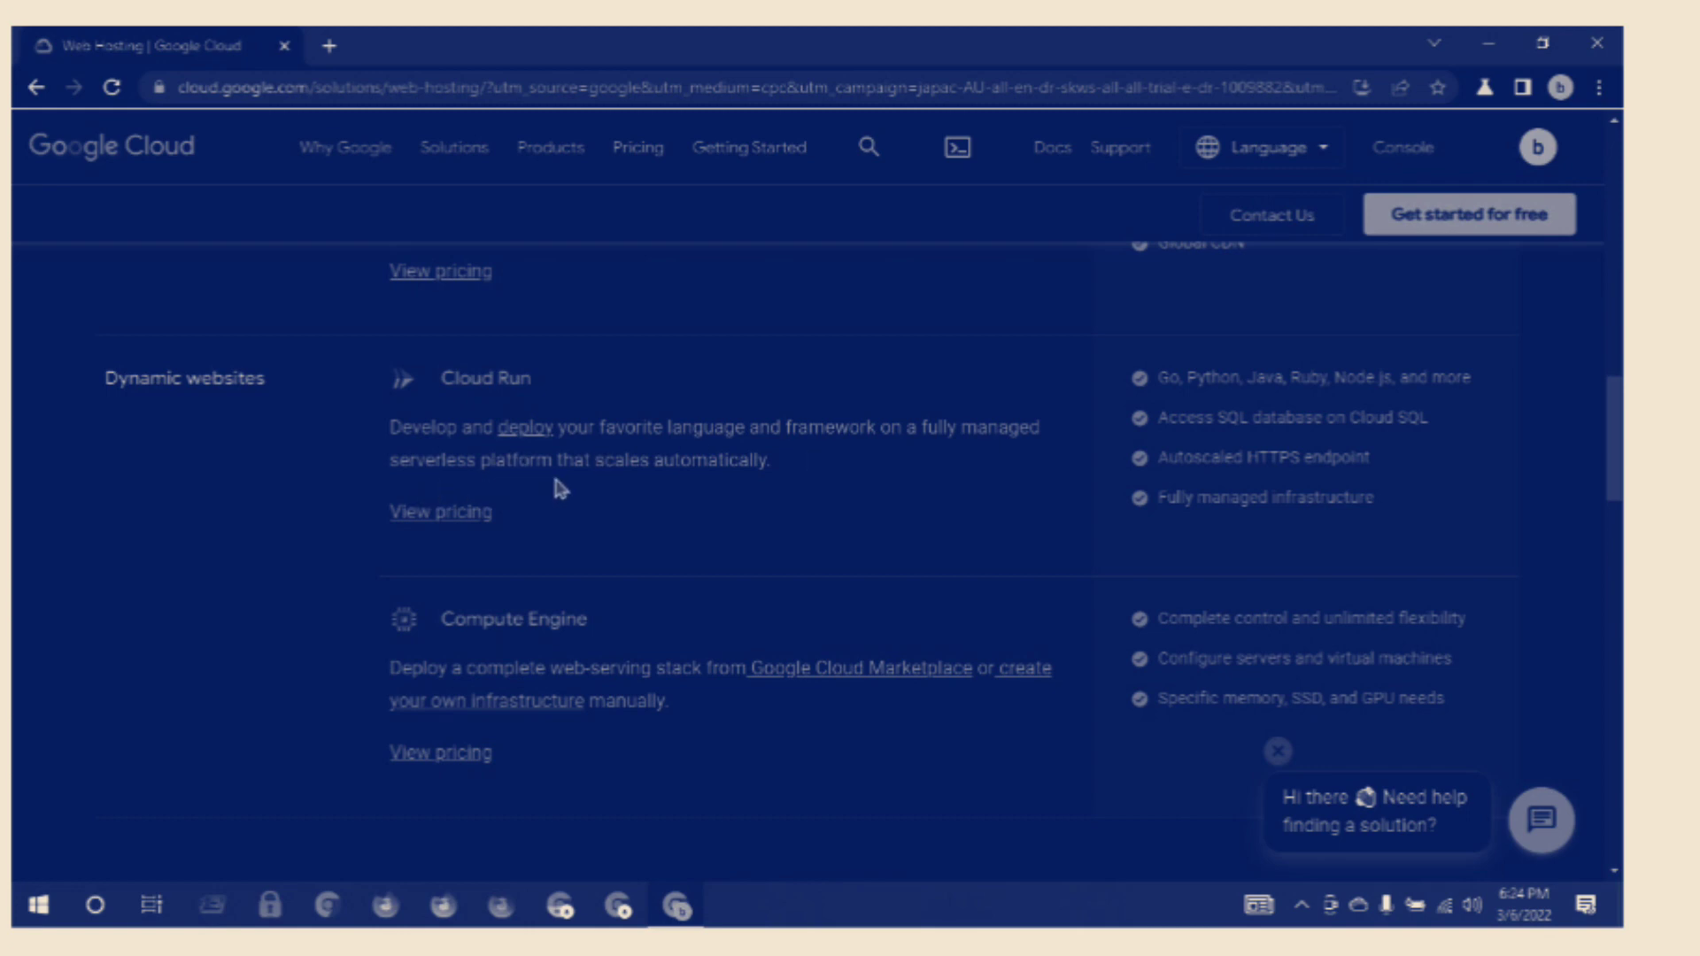
mouse_move(698, 491)
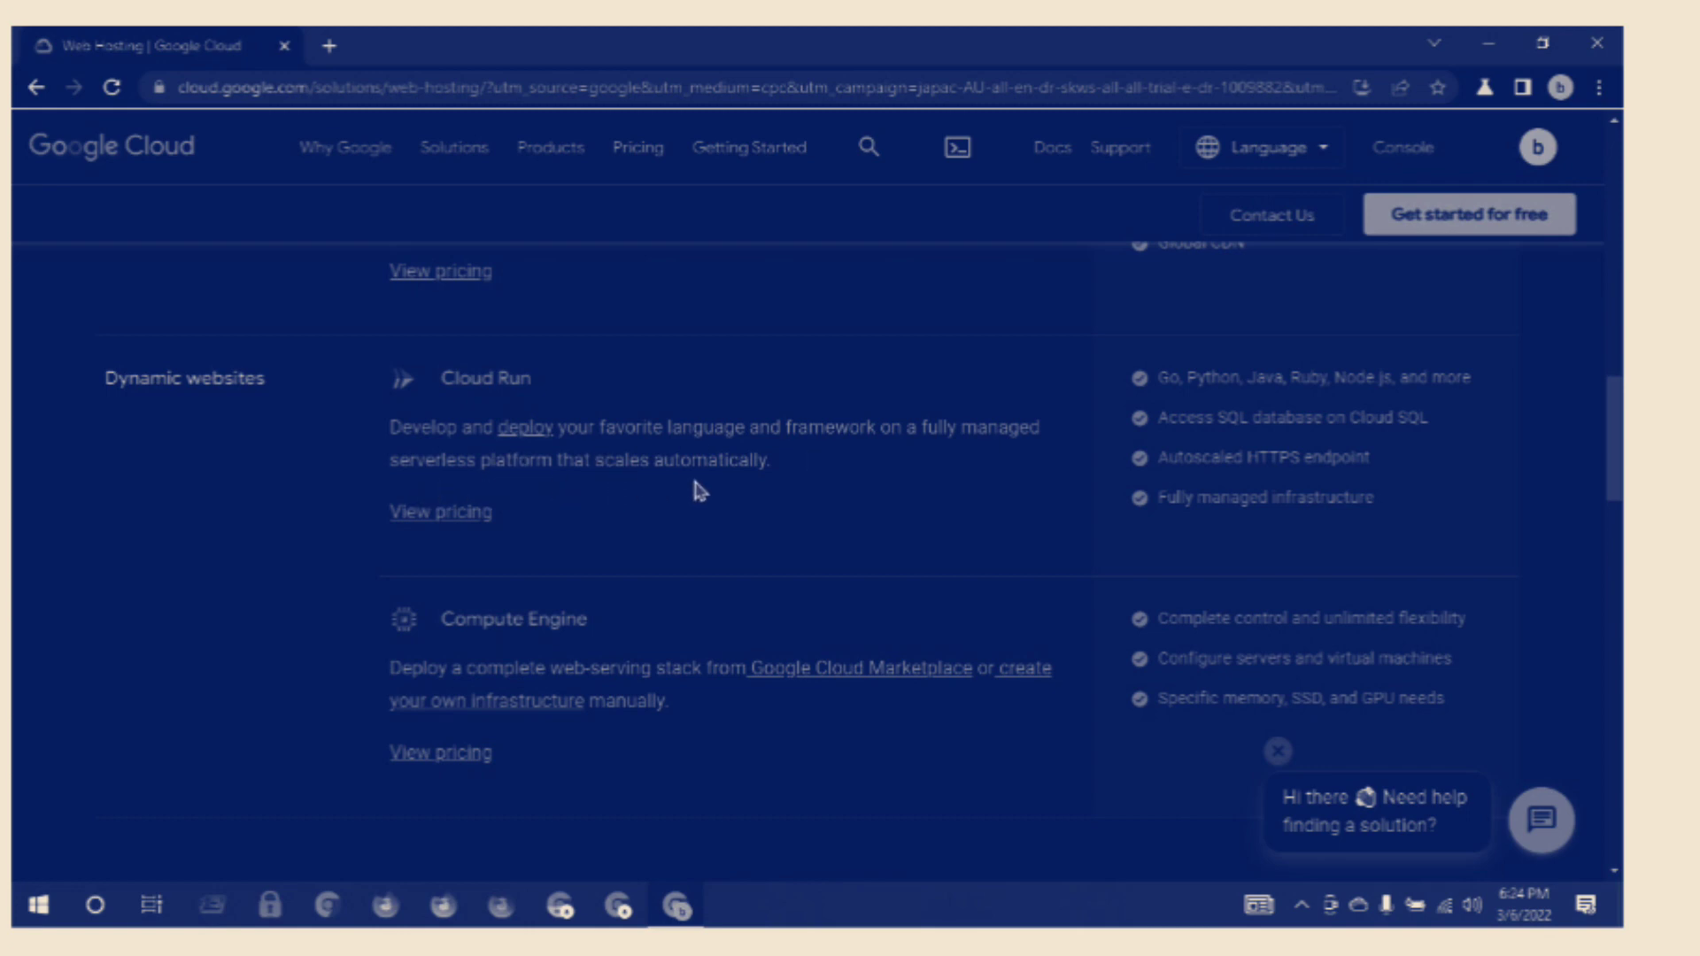